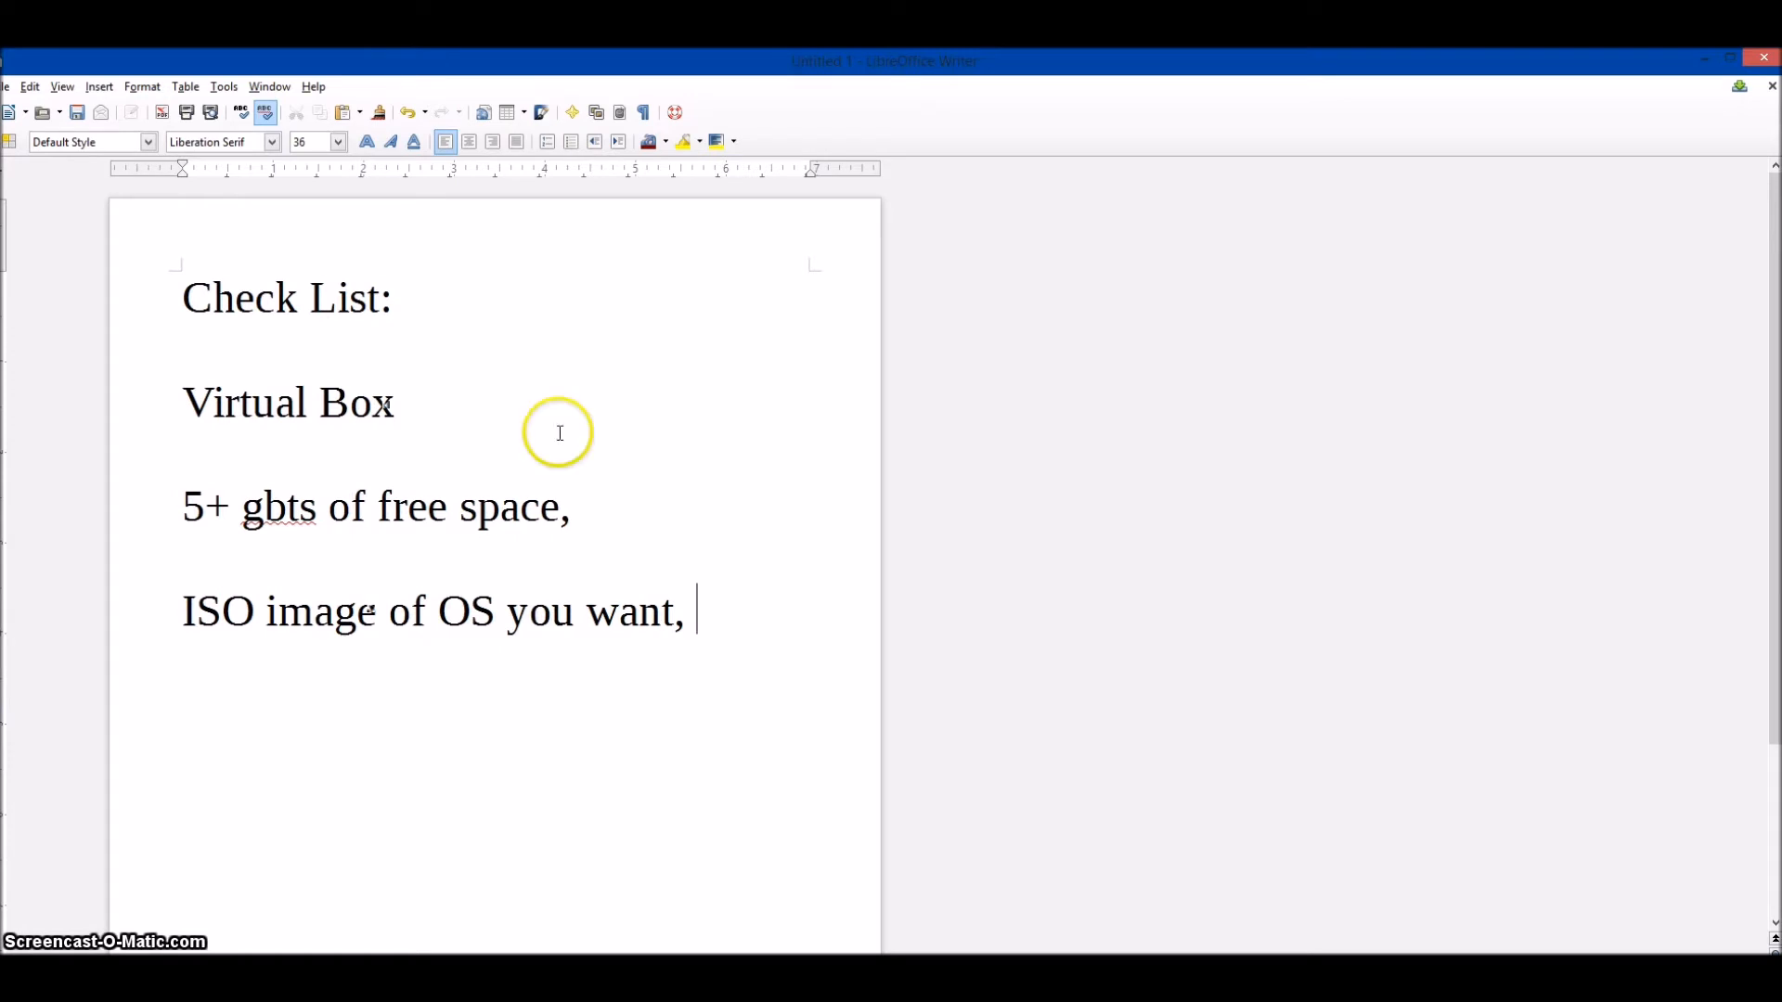
pyautogui.moveTo(609, 284)
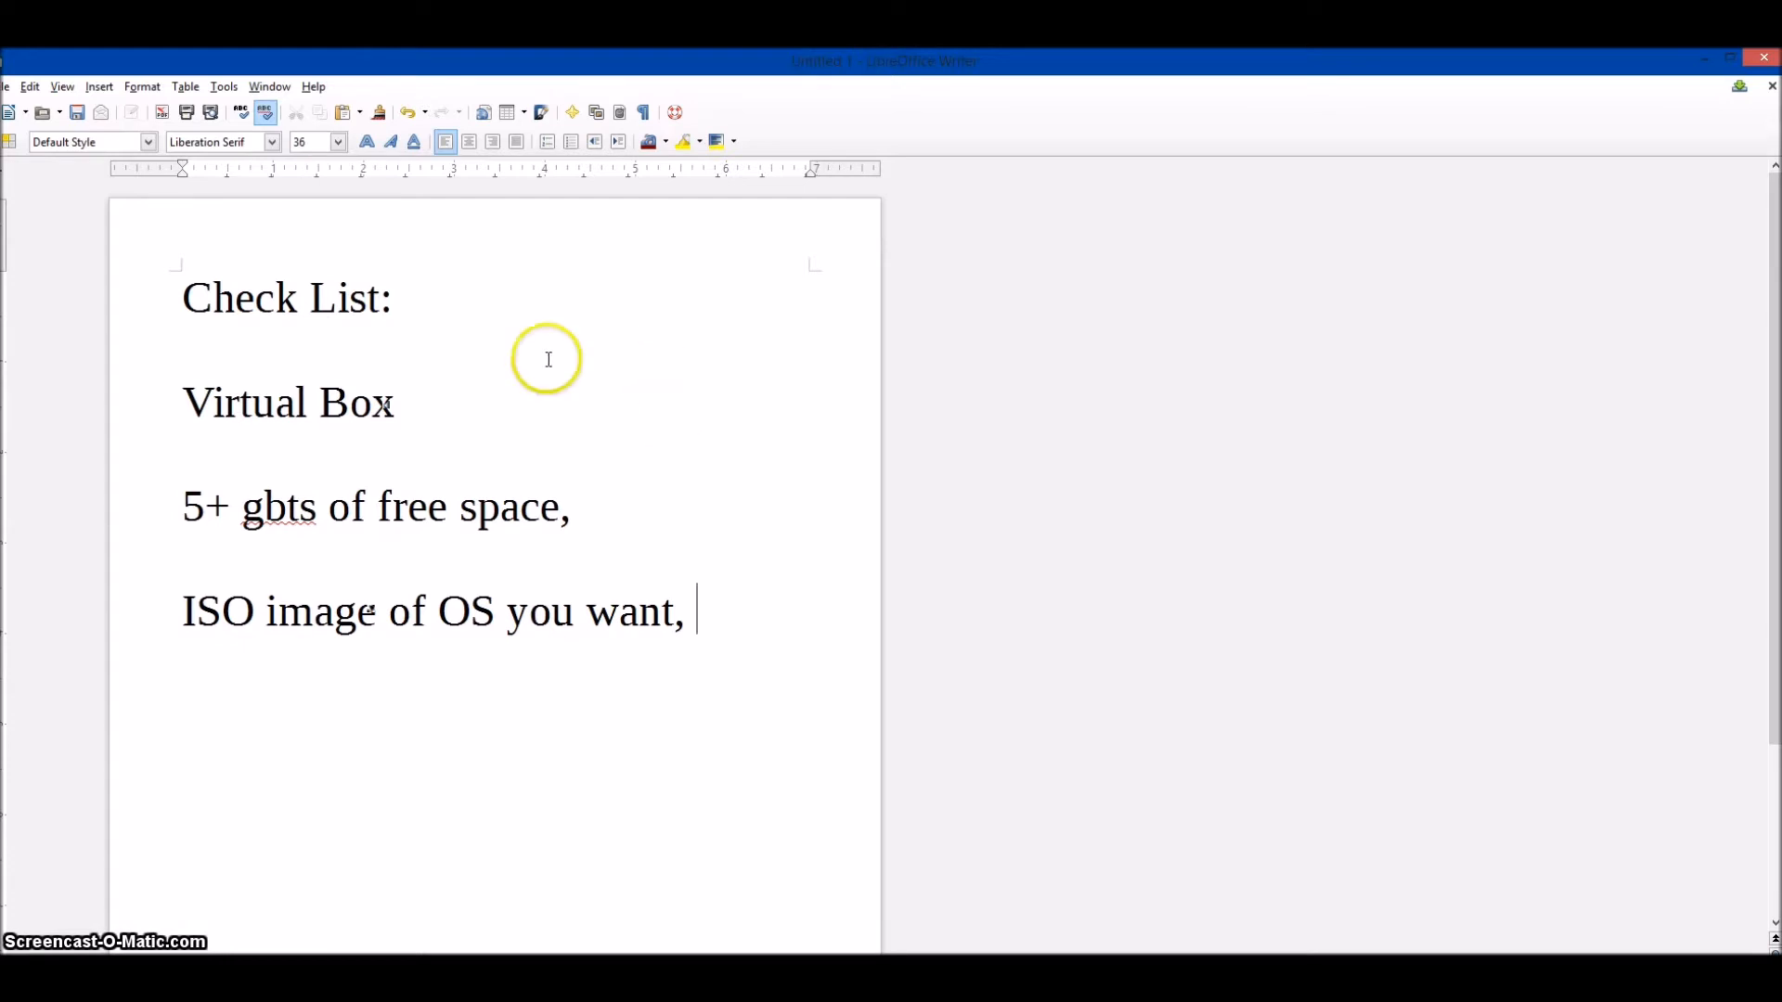
pyautogui.moveTo(327, 509)
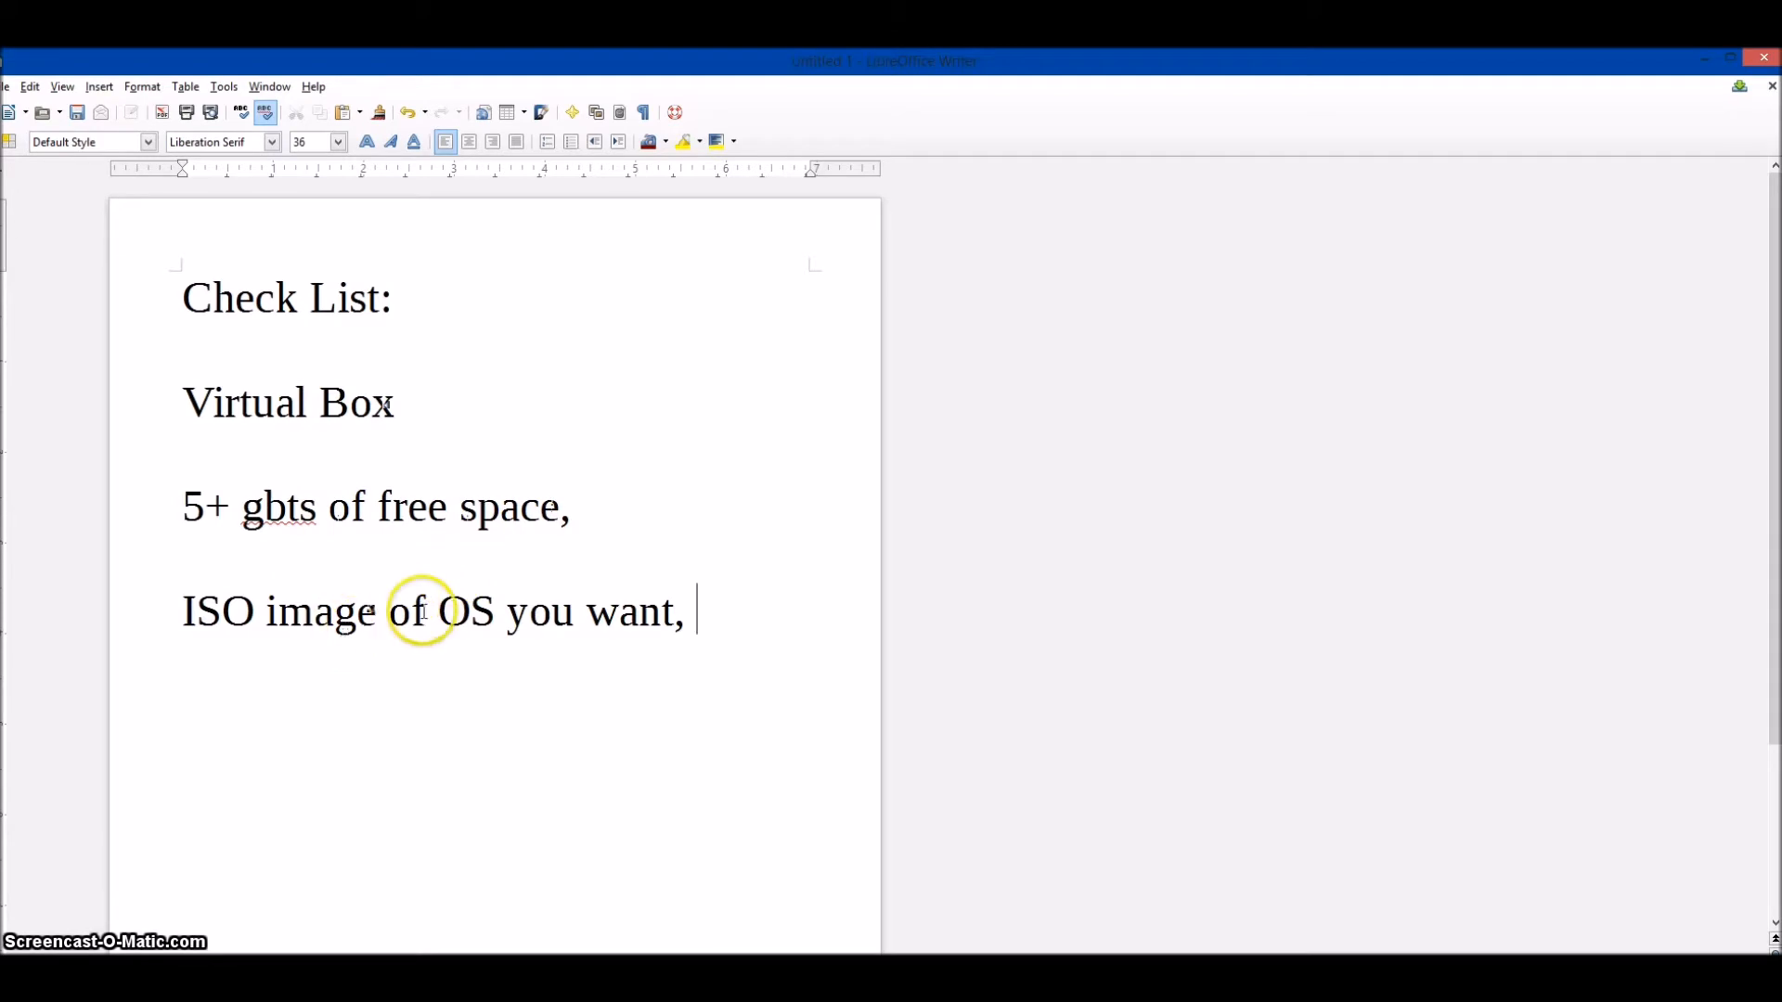
pyautogui.moveTo(1689, 67)
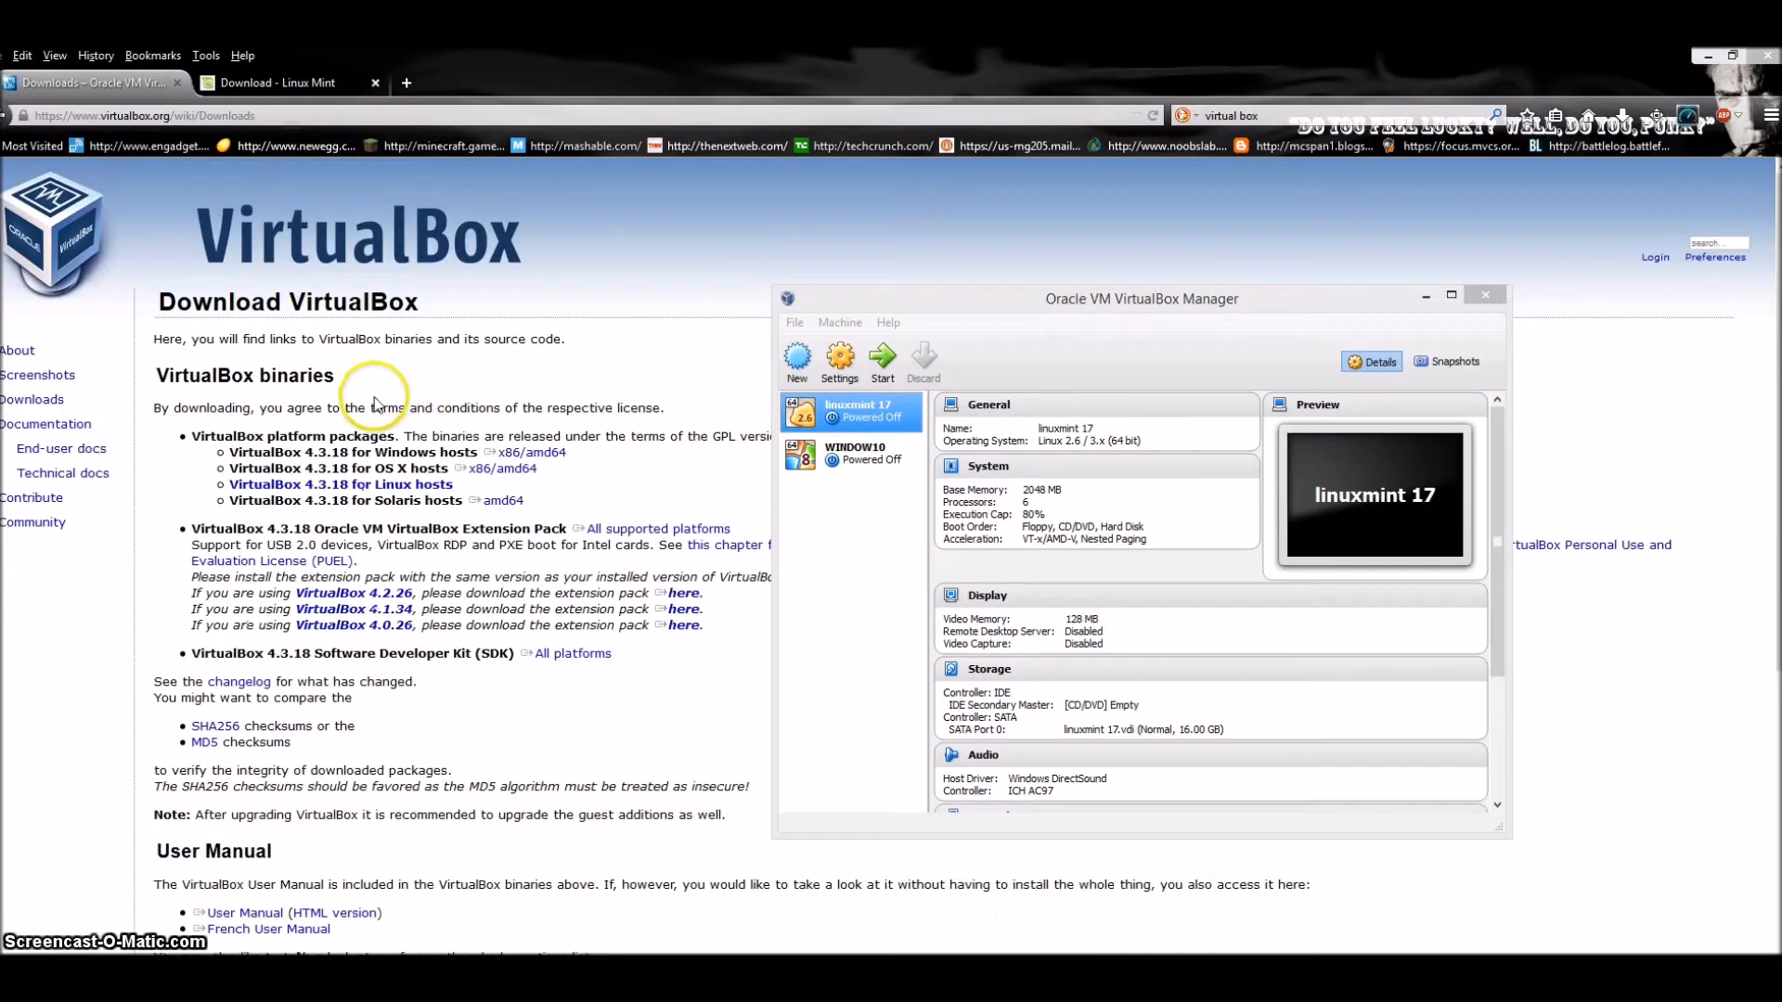
pyautogui.moveTo(256, 261)
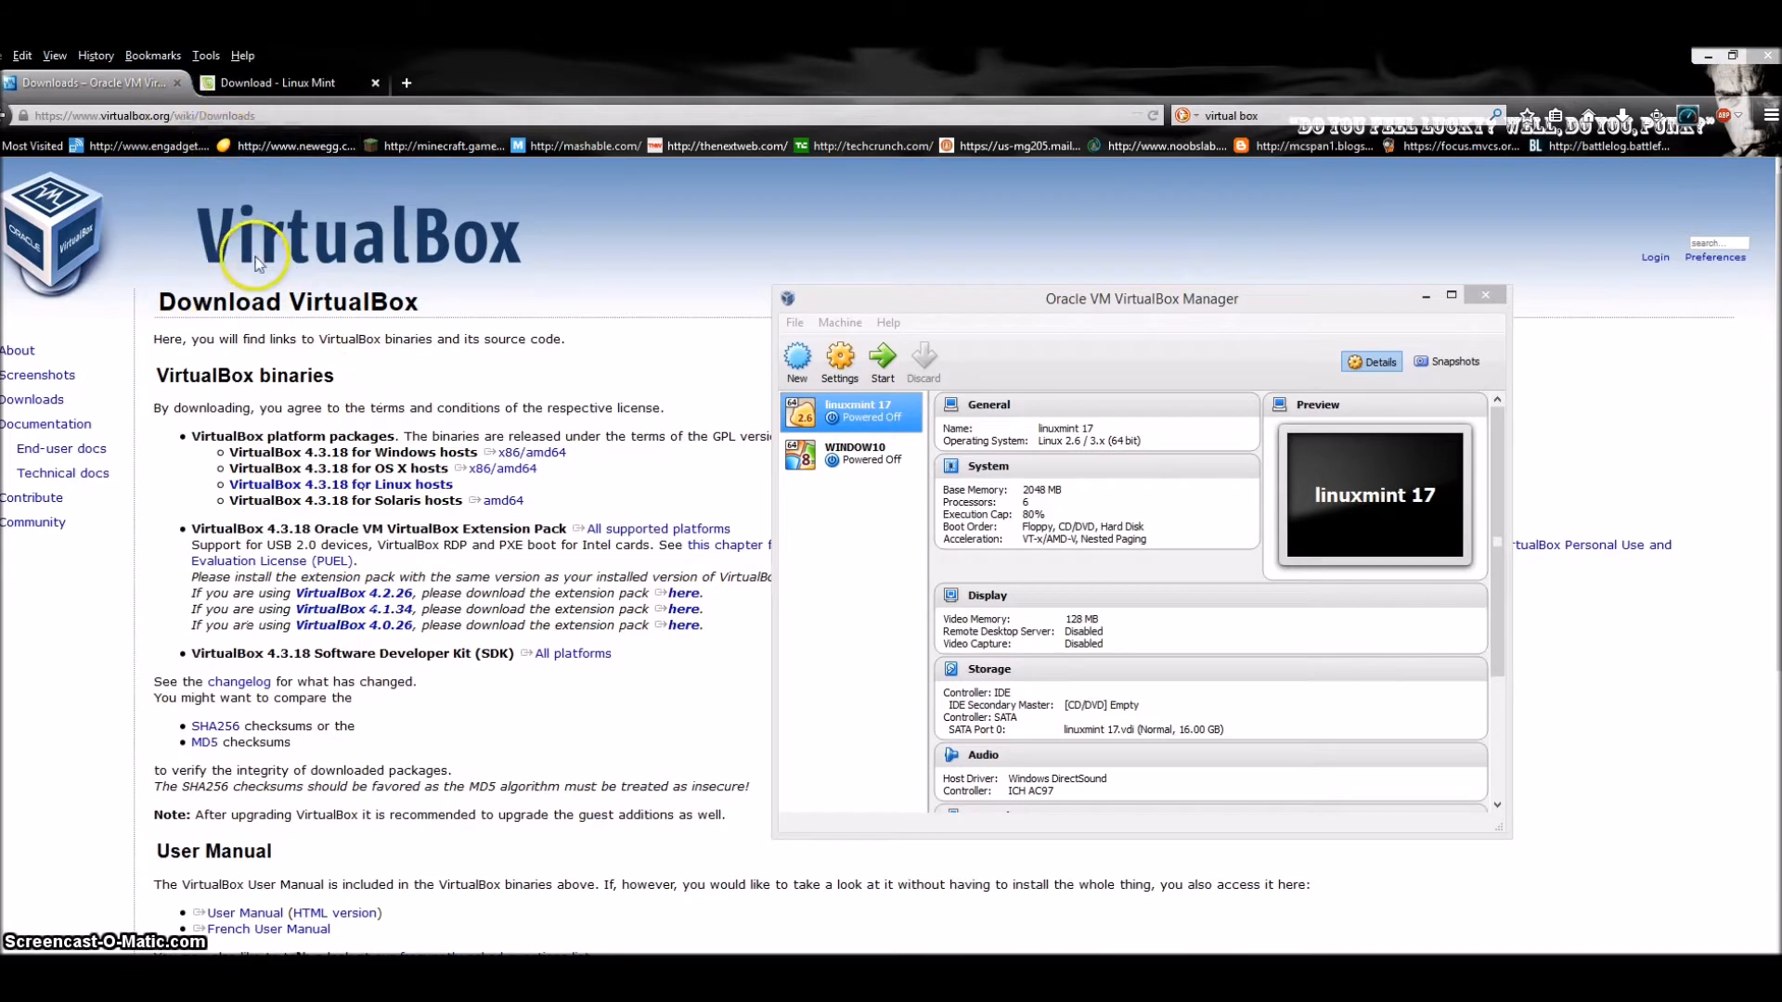
# Show the Linux Mint 17 download page and move the VirtualBox Manager window higher.
pyautogui.click(273, 81)
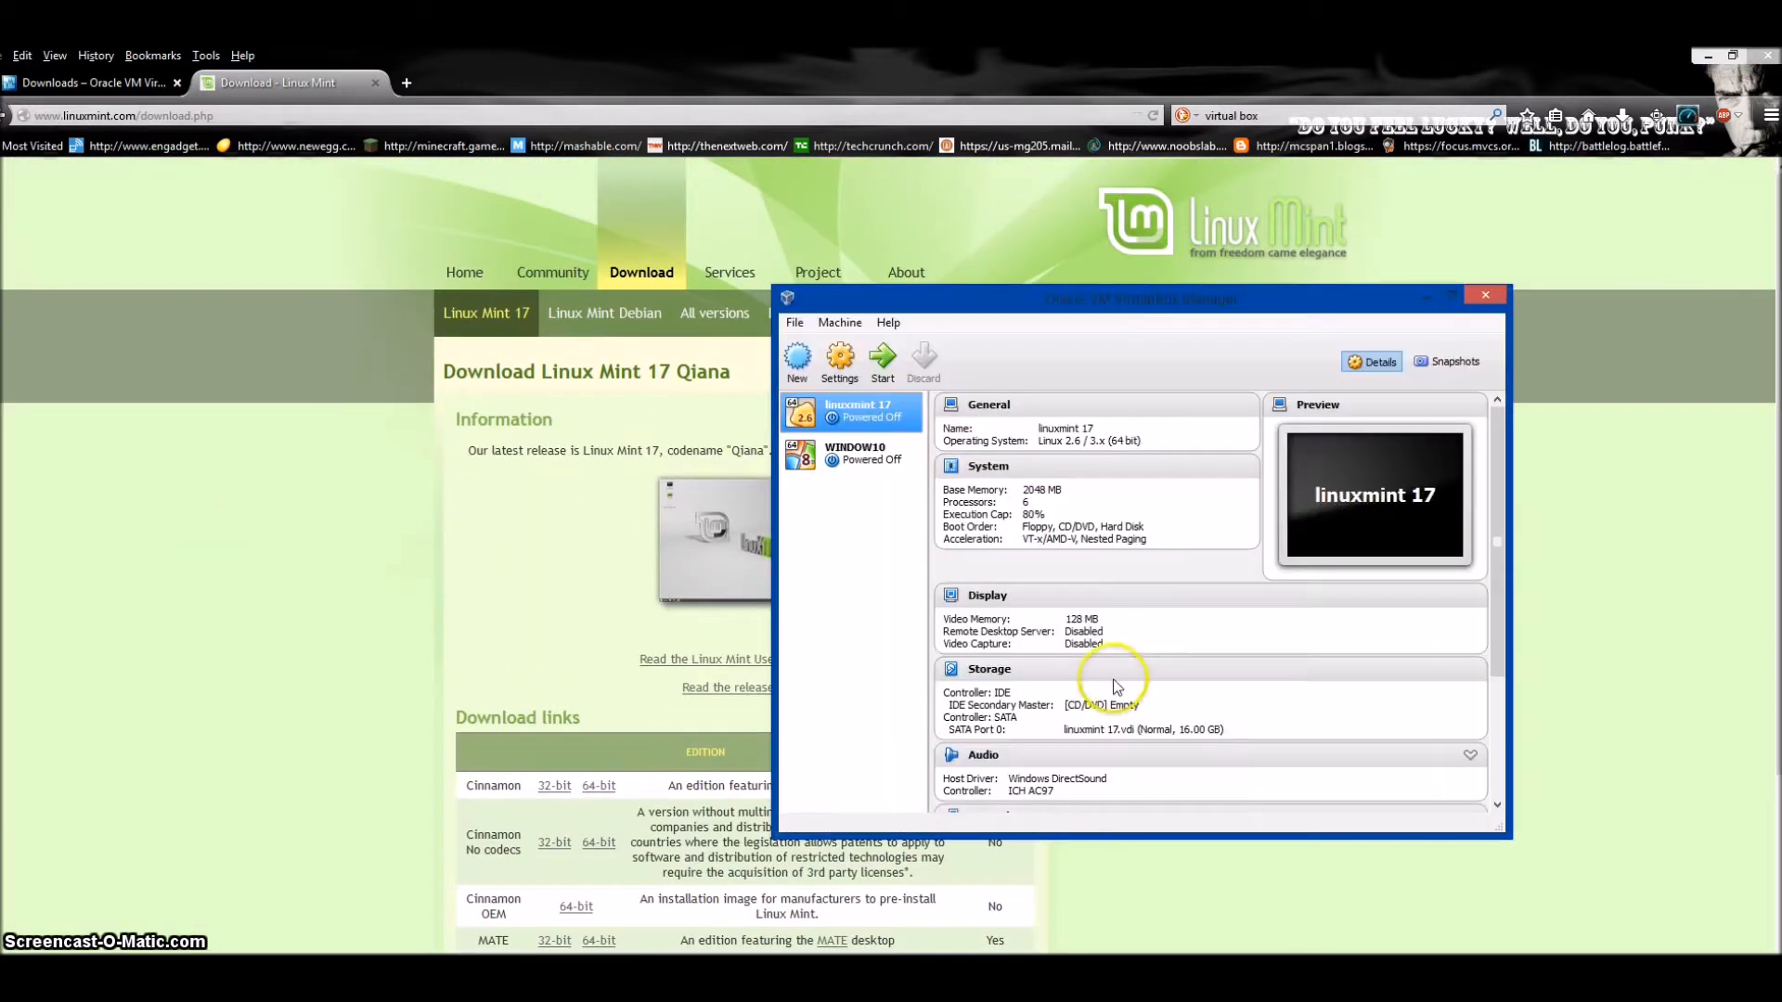
pyautogui.moveTo(1140, 297); pyautogui.dragTo(1108, 144)
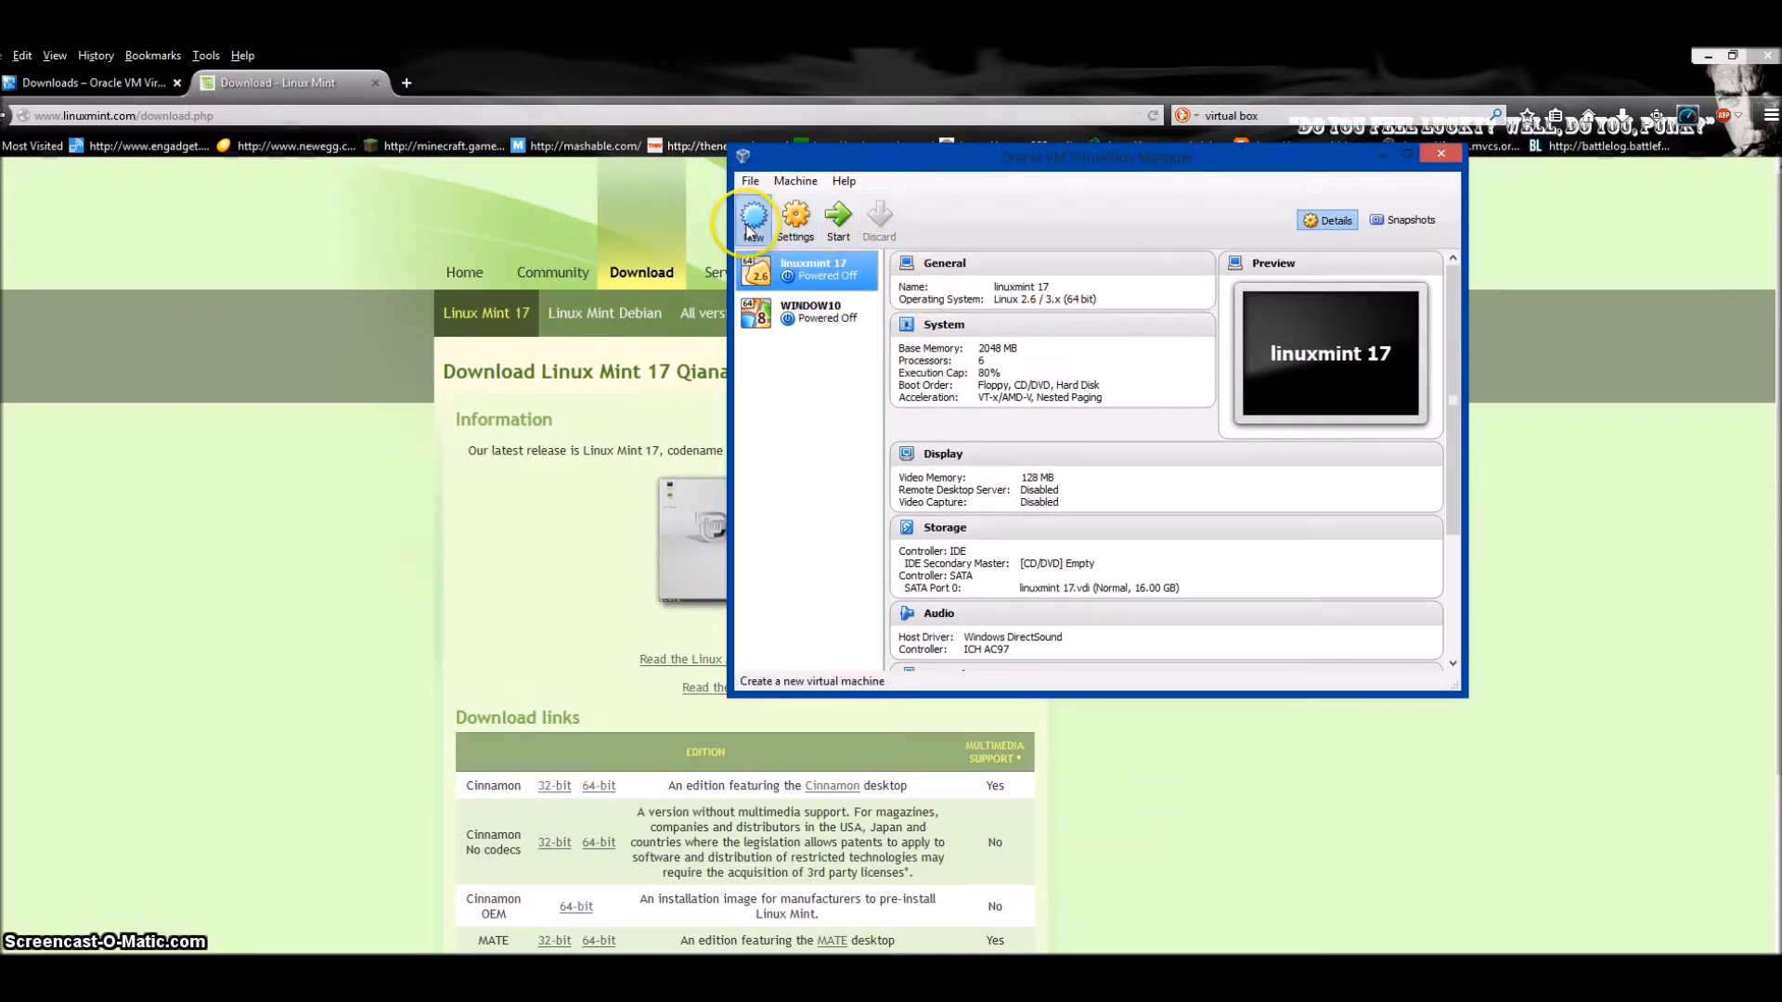
# Create a new machine named 'youtube' of type Linux, version Linux 2.6 / 3.x (64 bit).
pyautogui.click(752, 219)
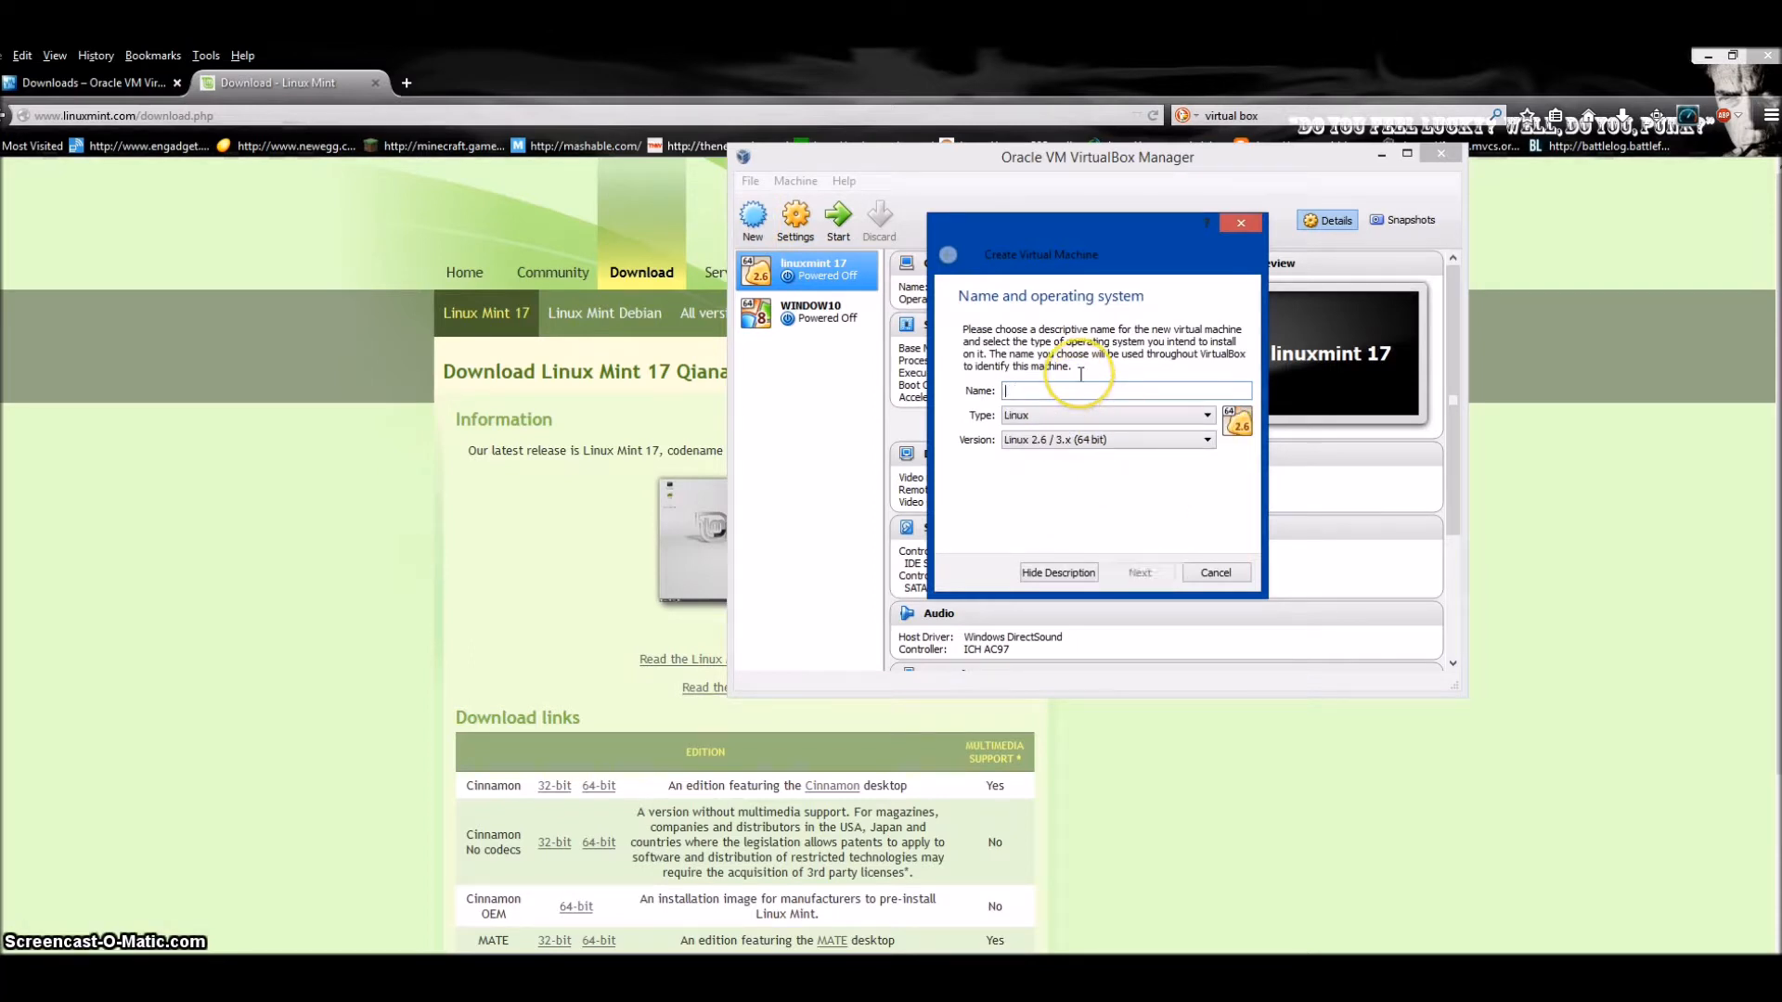
pyautogui.write('youtube')
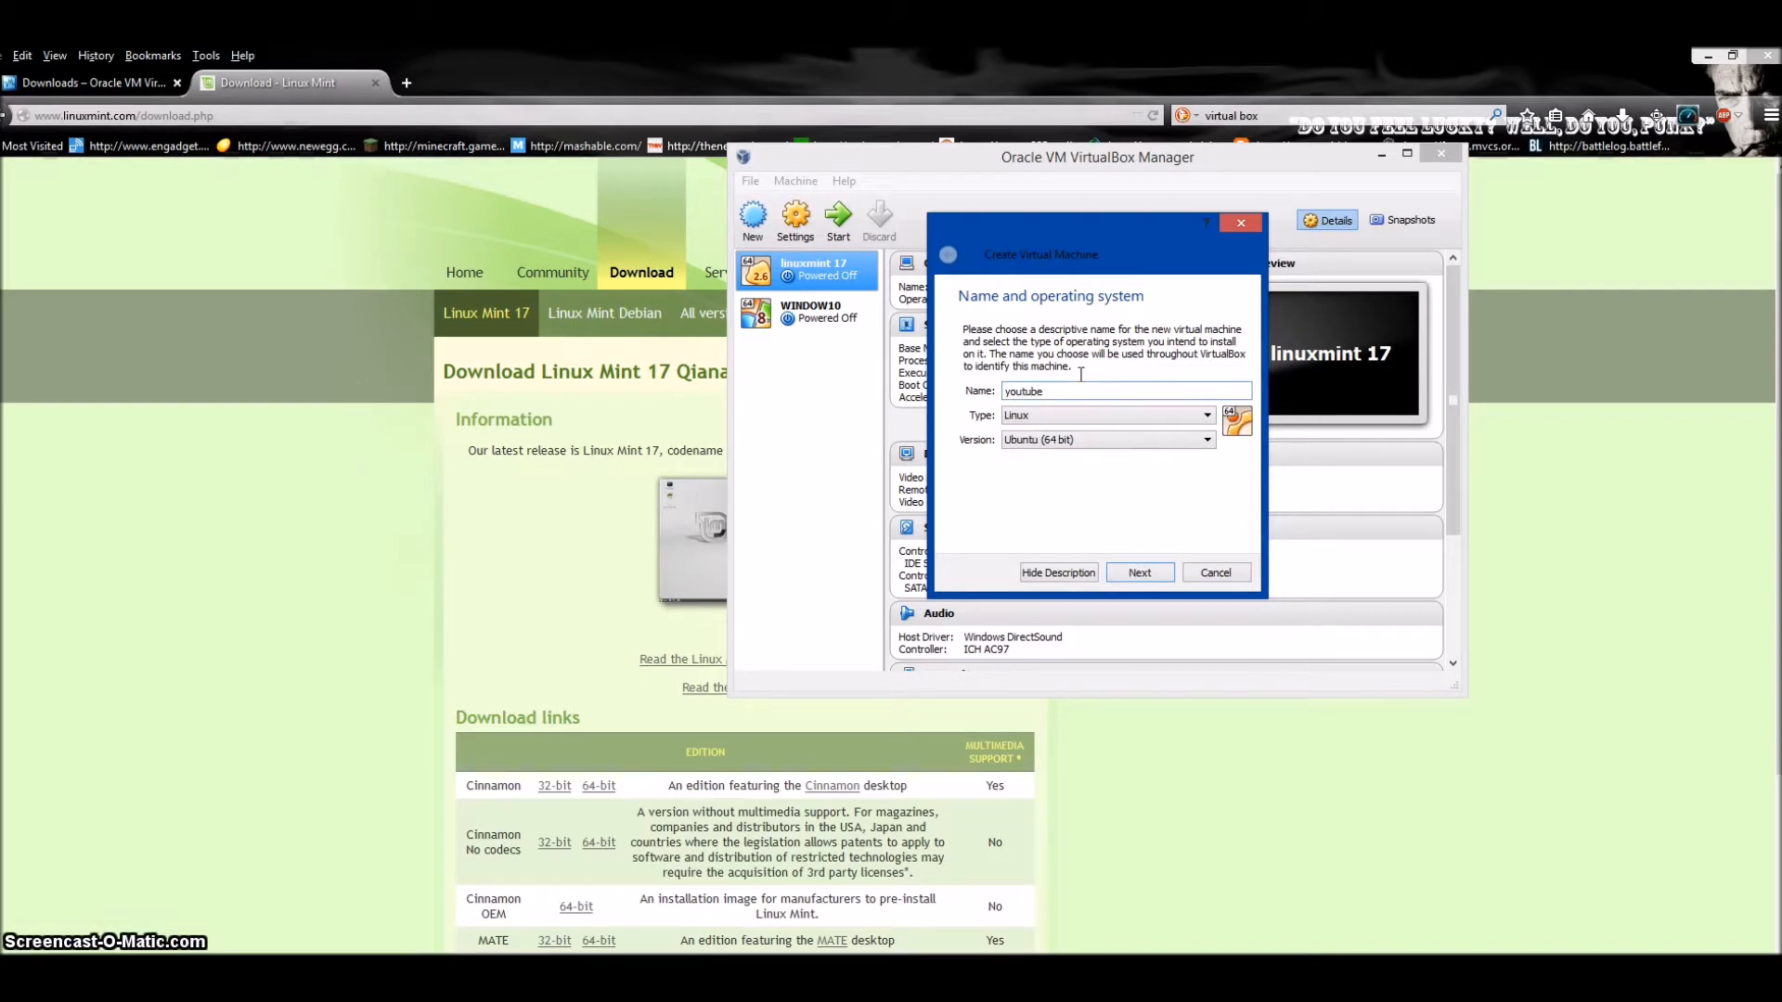
pyautogui.click(1209, 440)
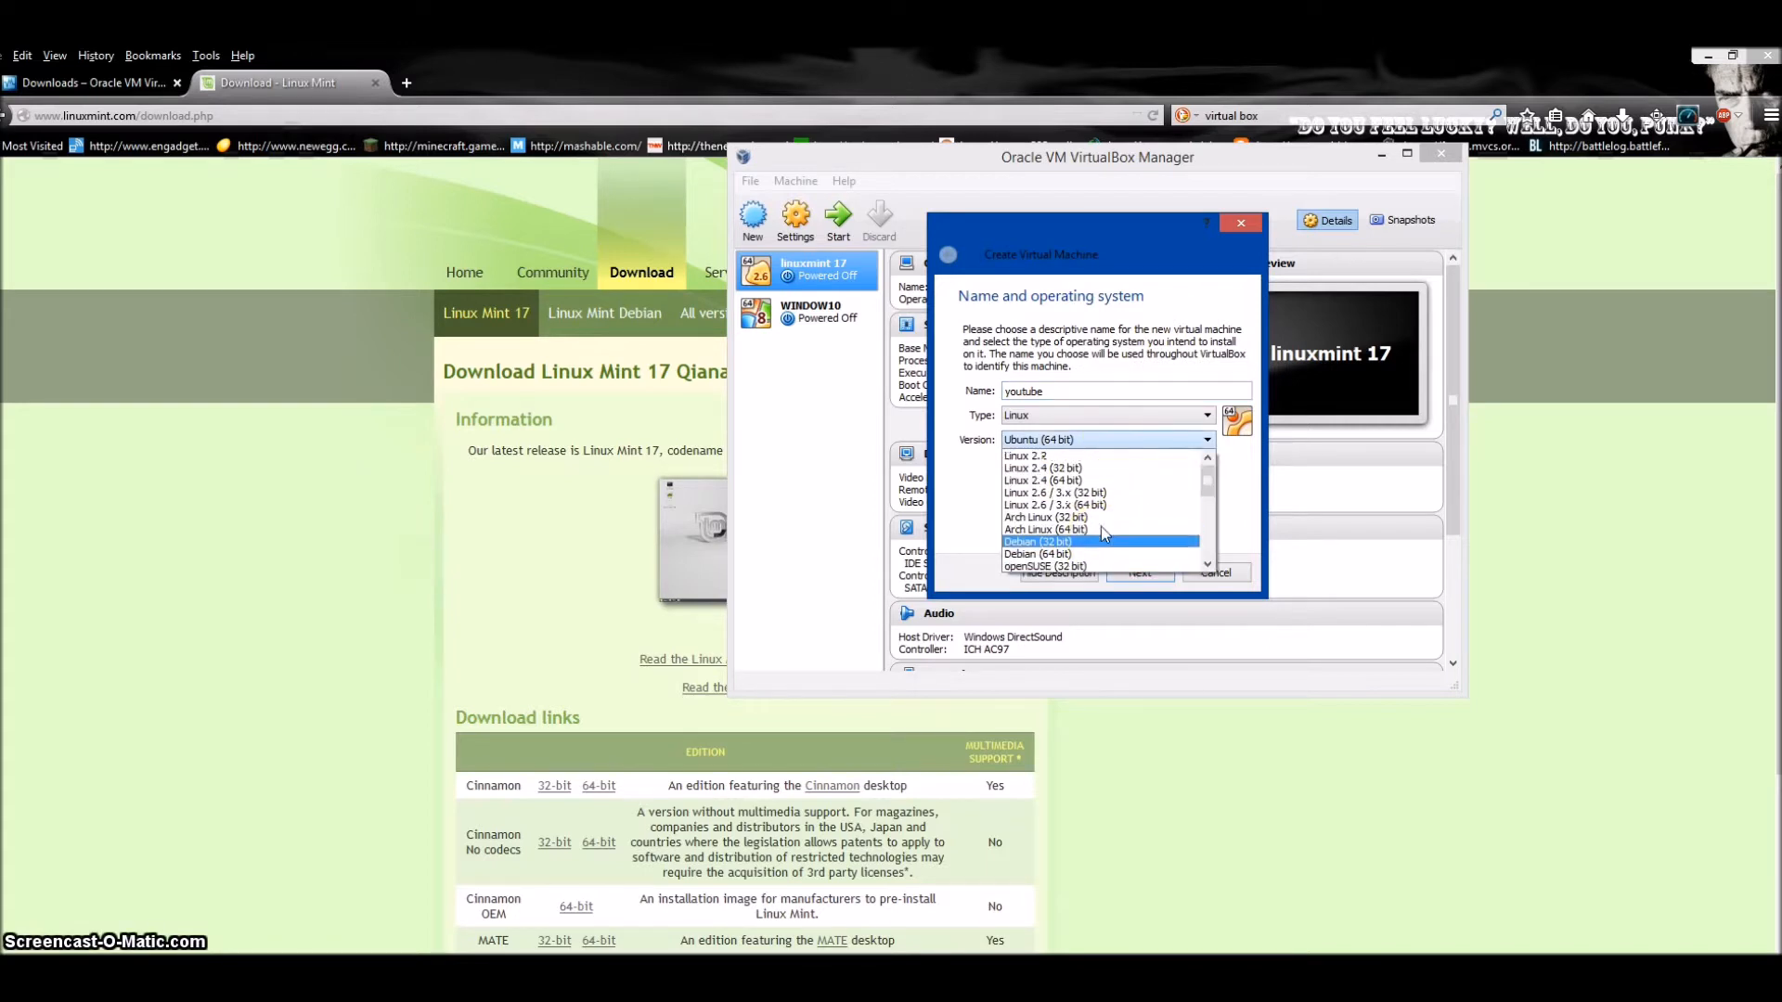
pyautogui.scroll(-3)
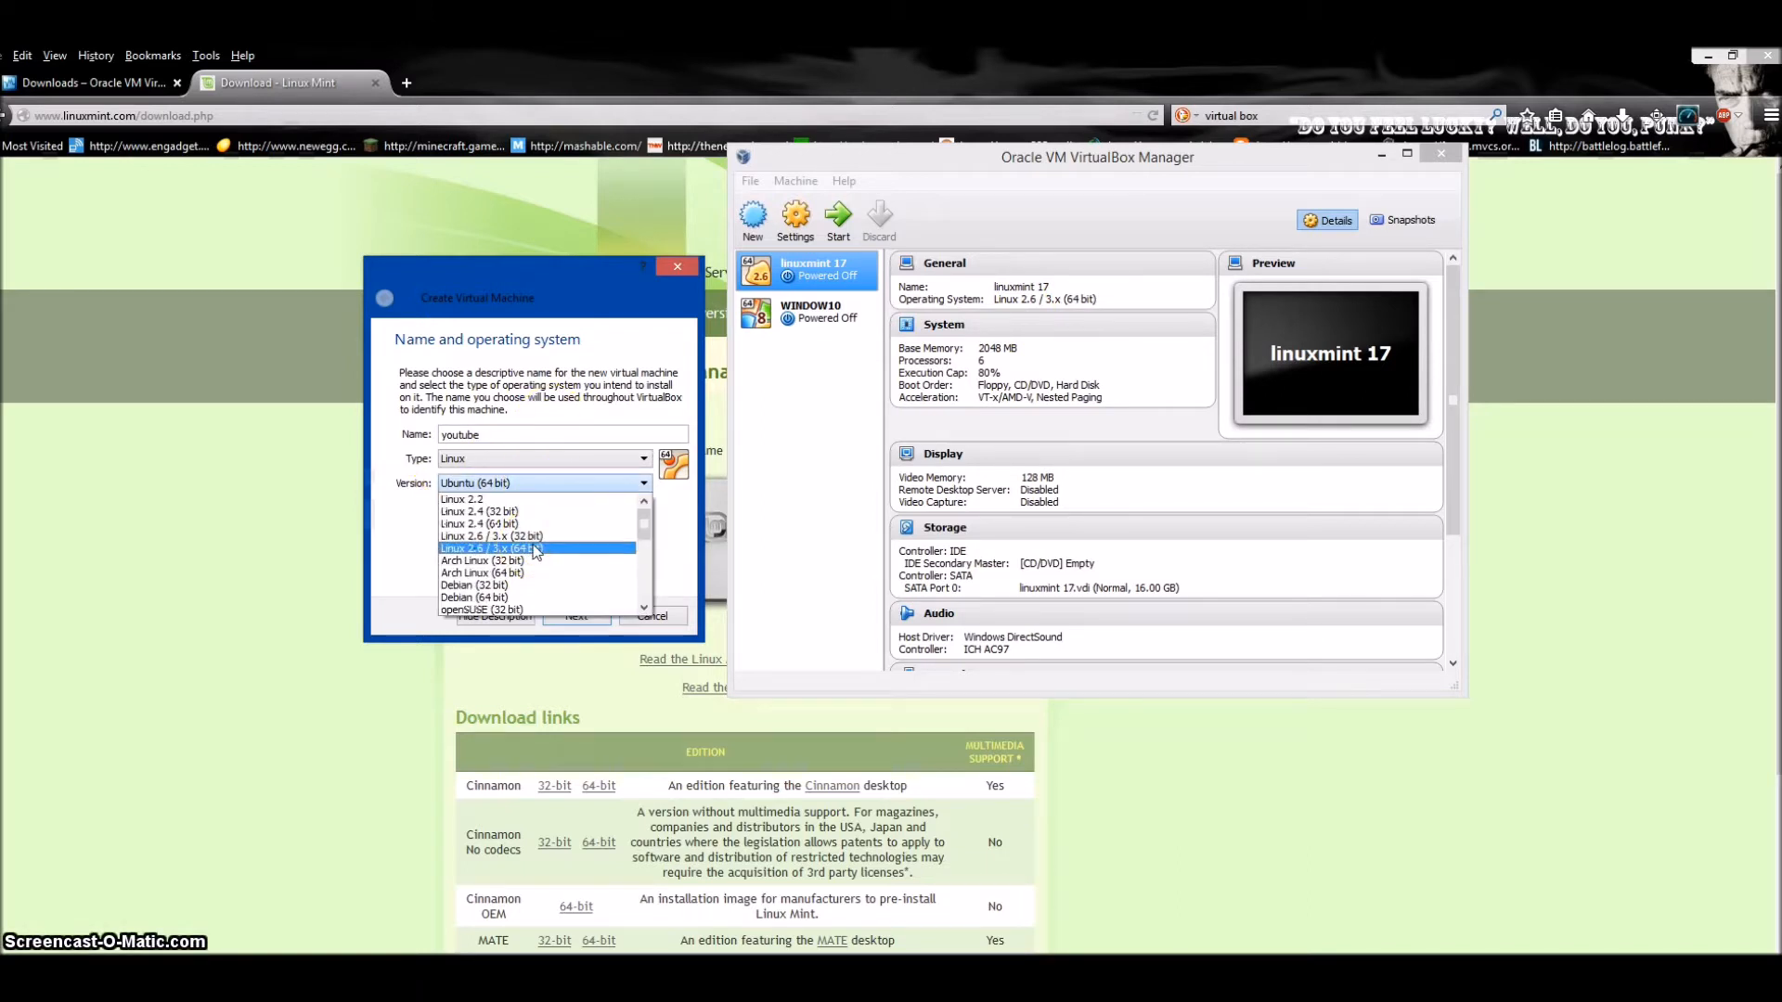
pyautogui.click(490, 549)
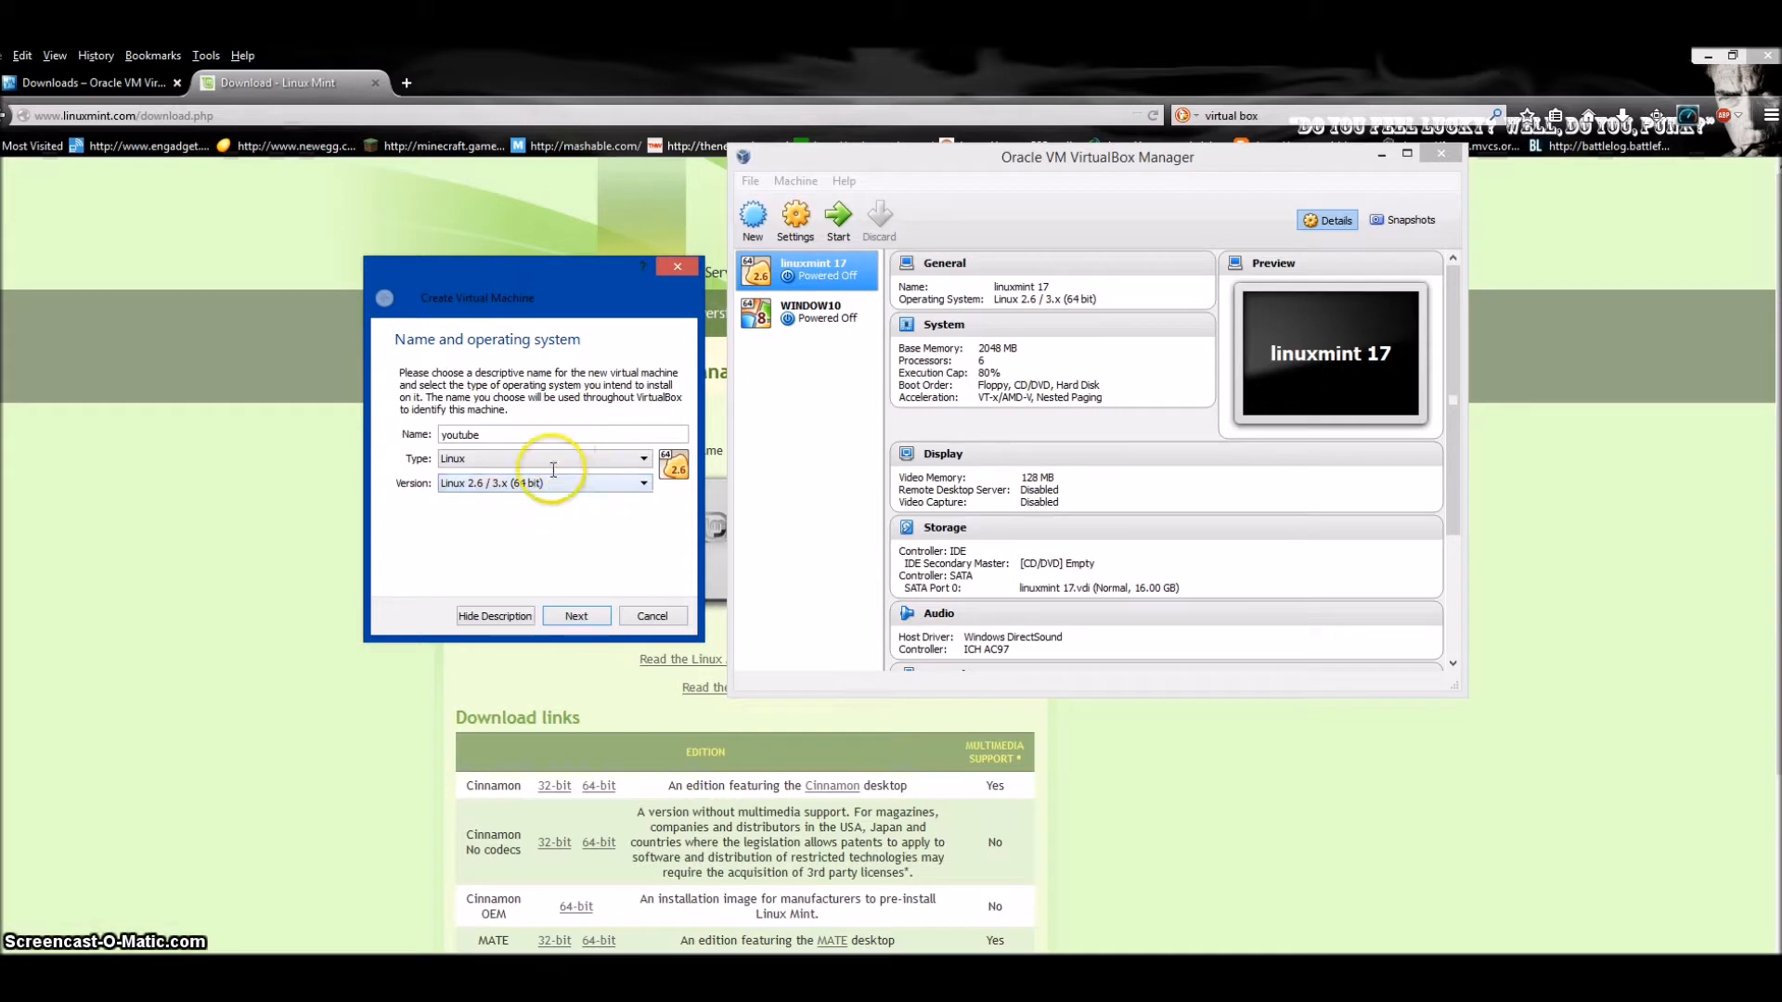
# Allocate 2048 MB of memory to the youtube machine and continue to the hard drive step.
pyautogui.click(575, 614)
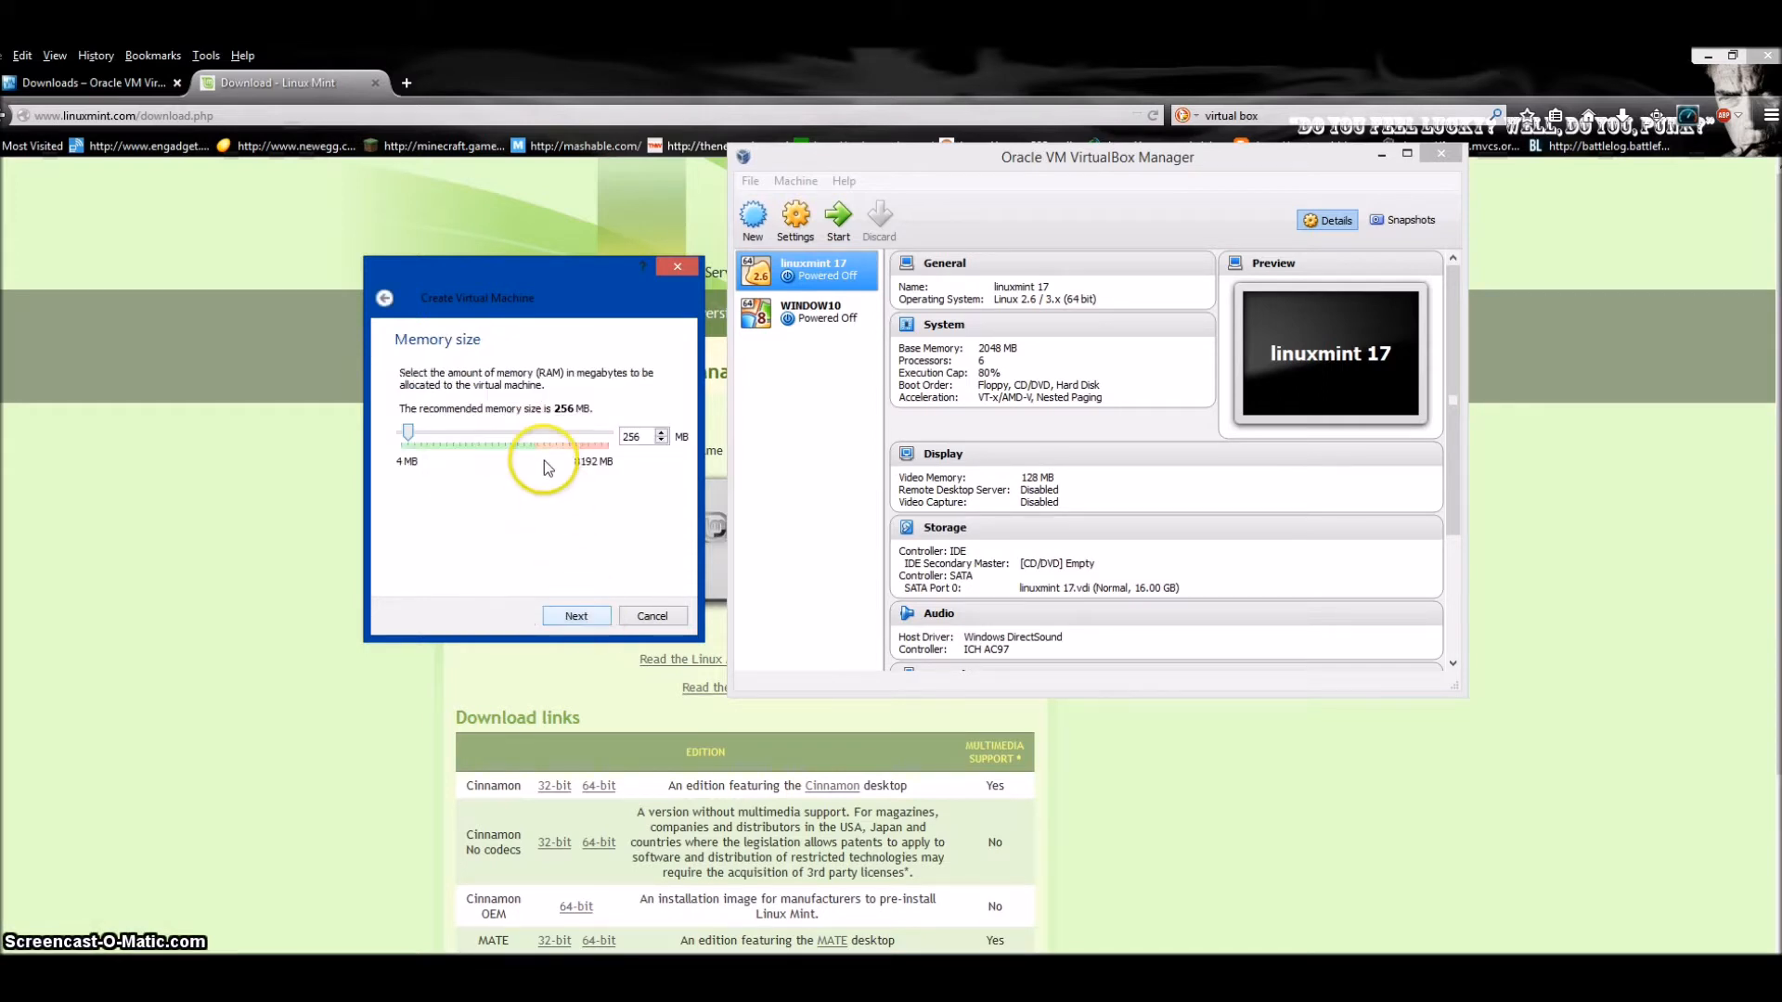
pyautogui.moveTo(546, 443); pyautogui.dragTo(421, 435)
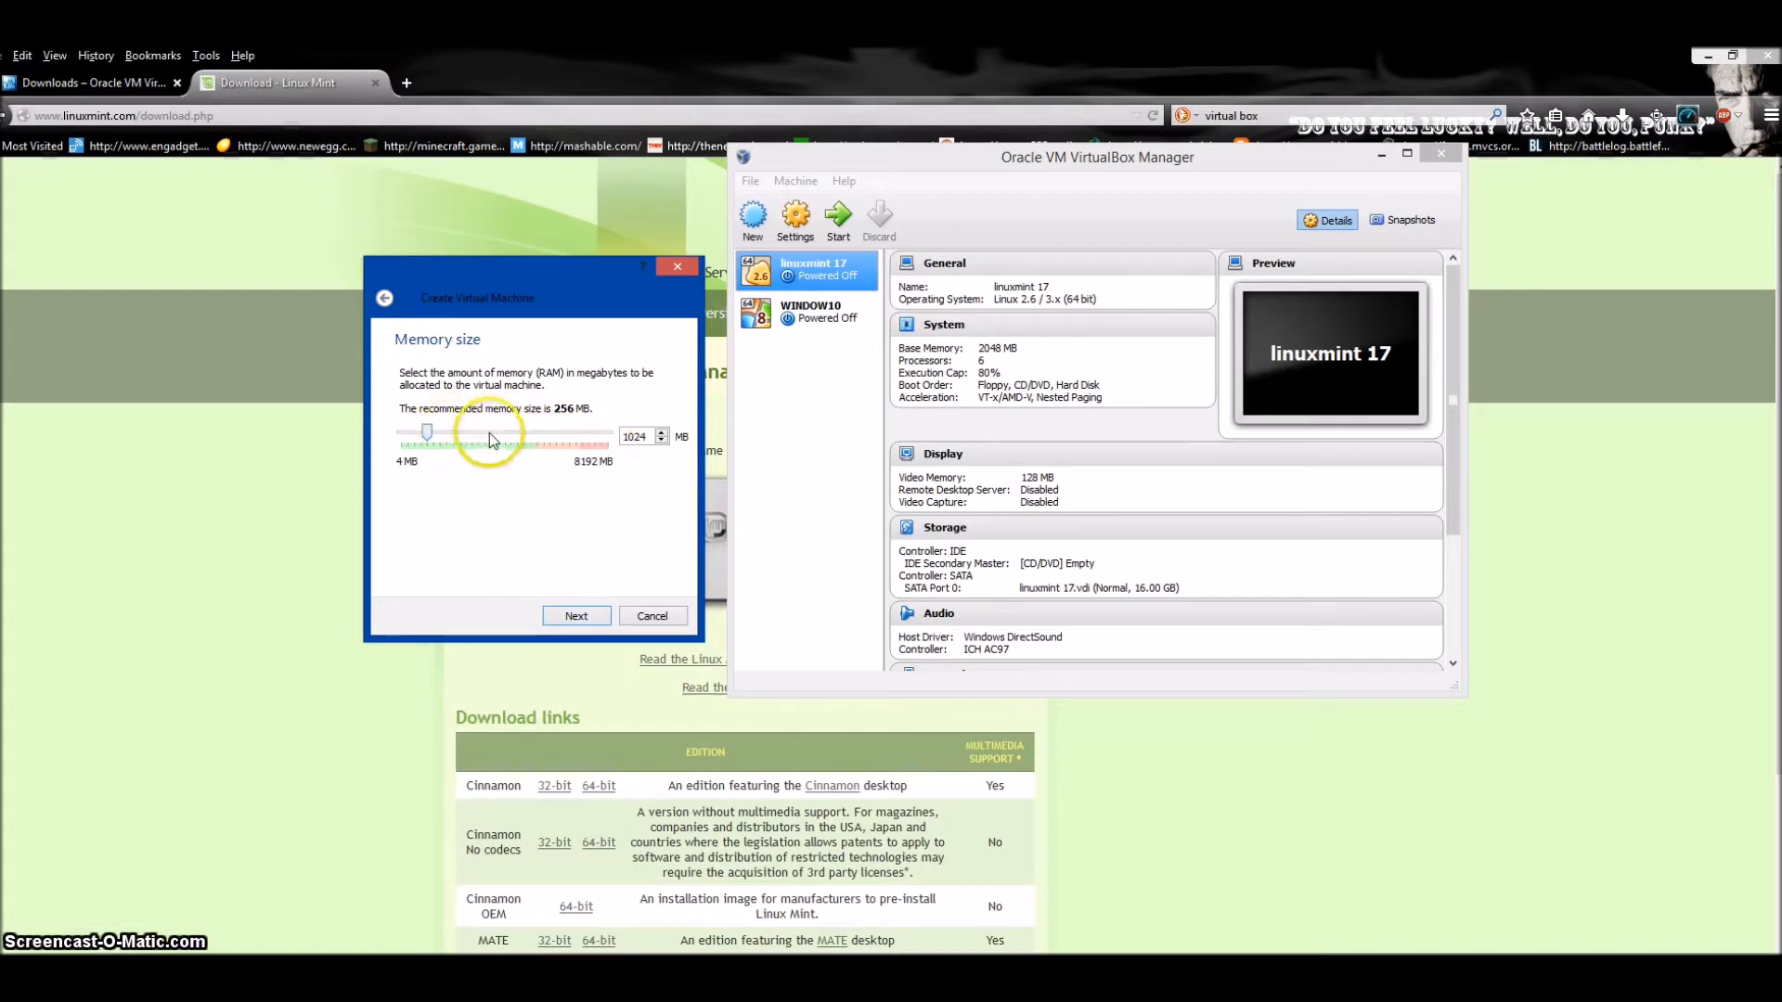
pyautogui.moveTo(427, 432); pyautogui.dragTo(459, 432)
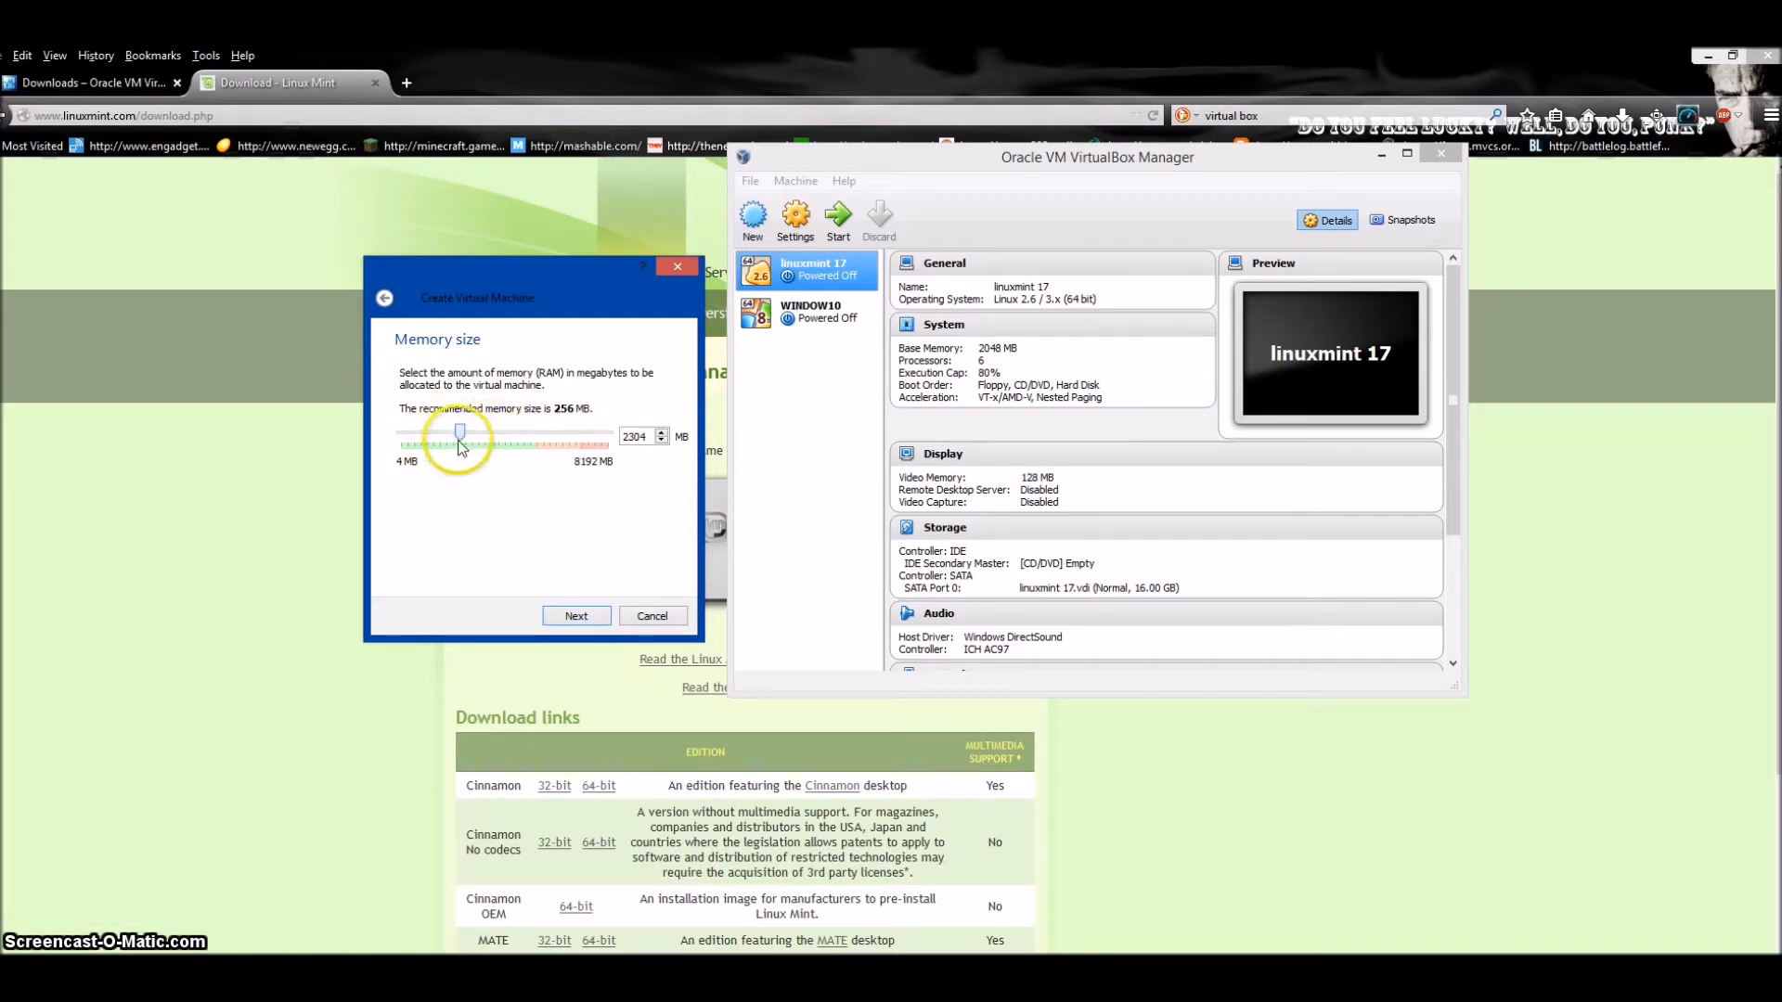
pyautogui.moveTo(458, 435); pyautogui.dragTo(453, 434)
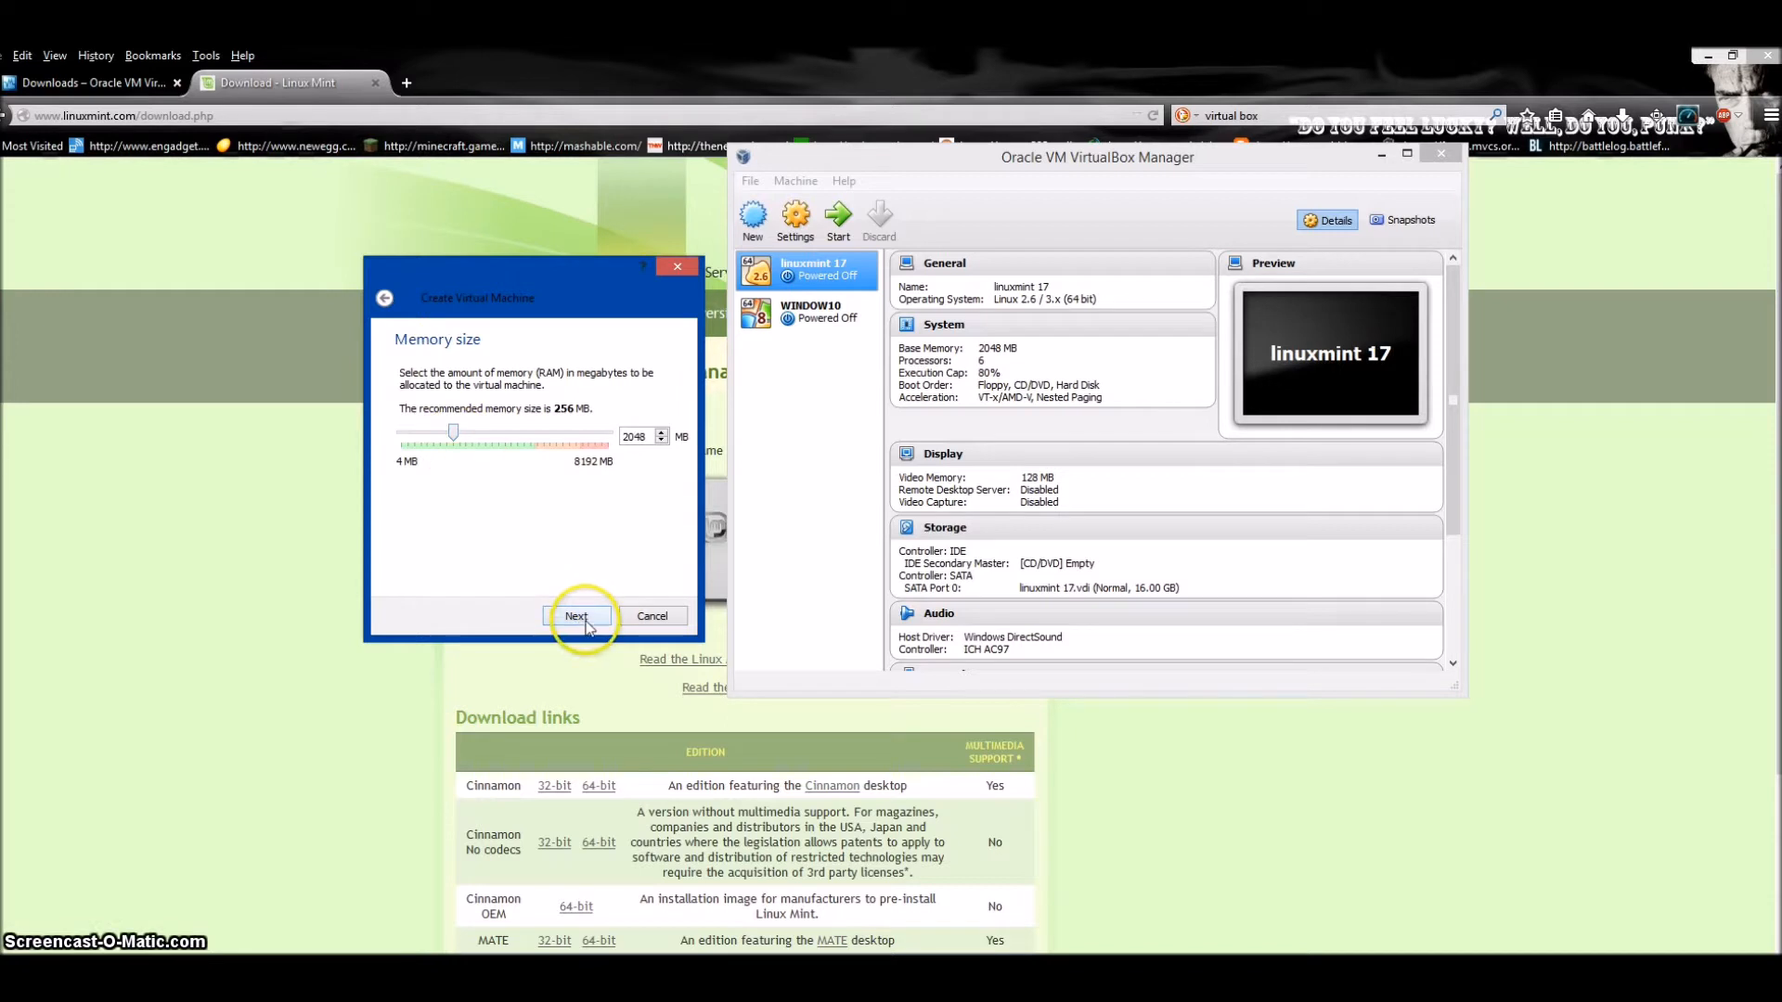
pyautogui.click(576, 616)
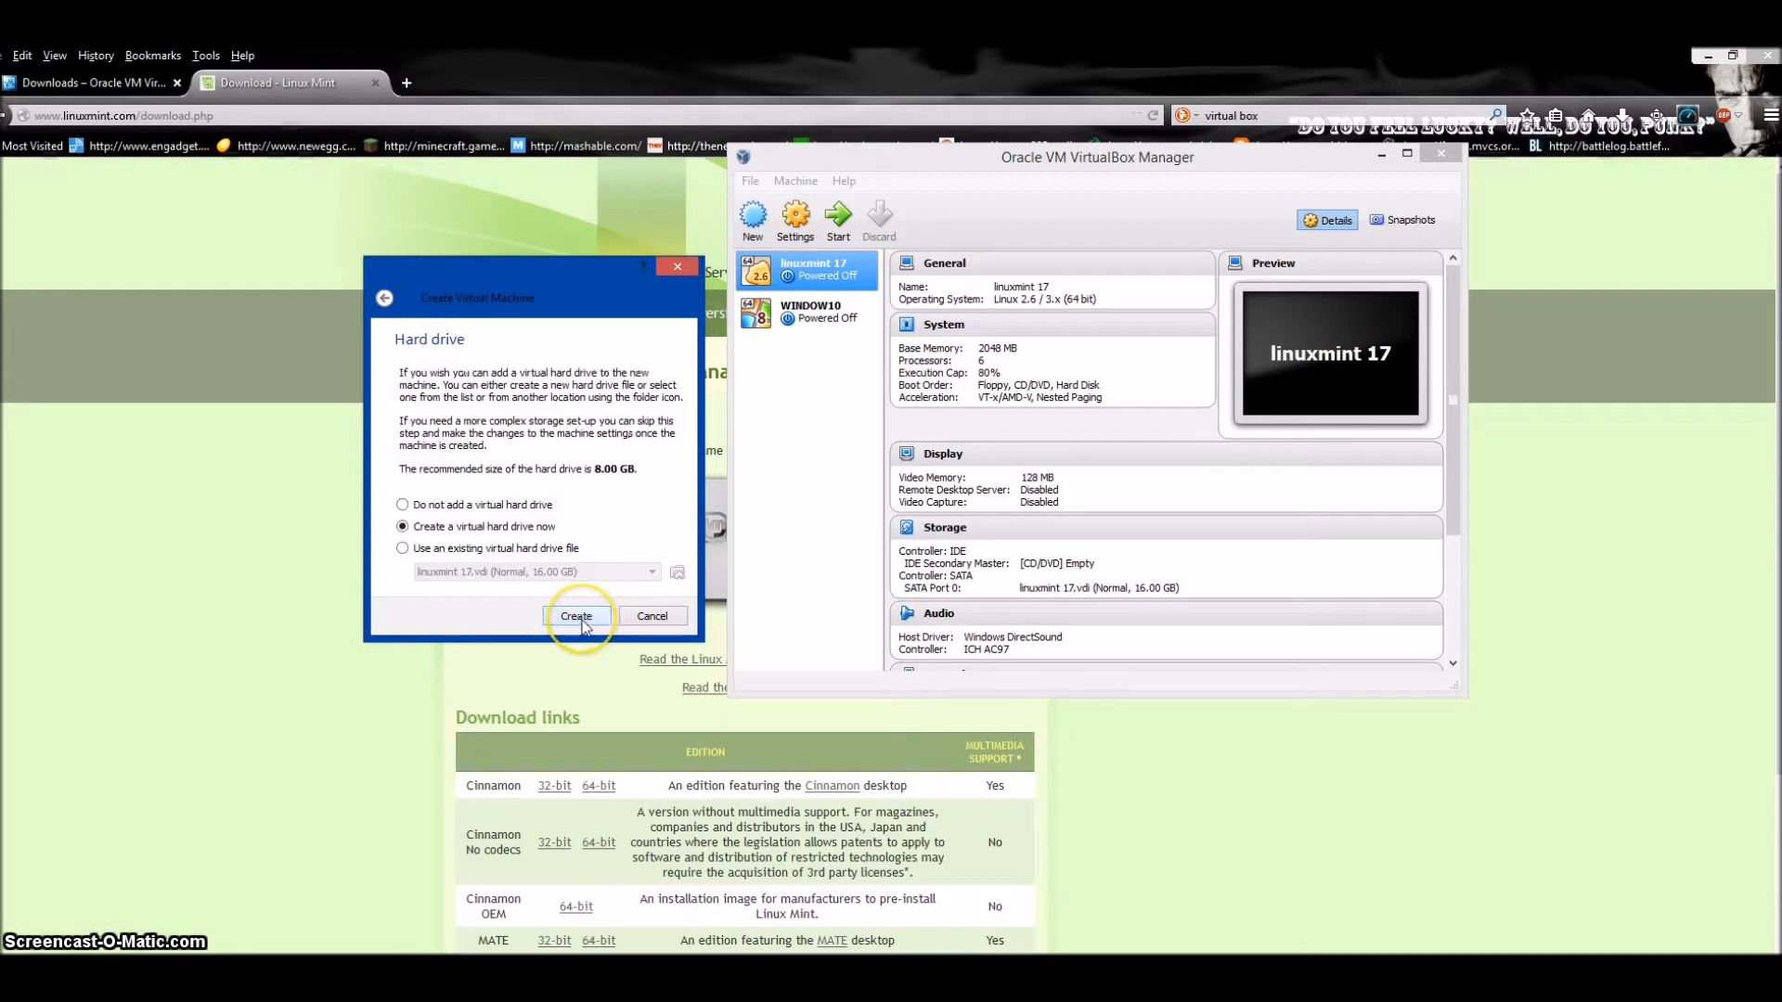
pyautogui.moveTo(619, 482)
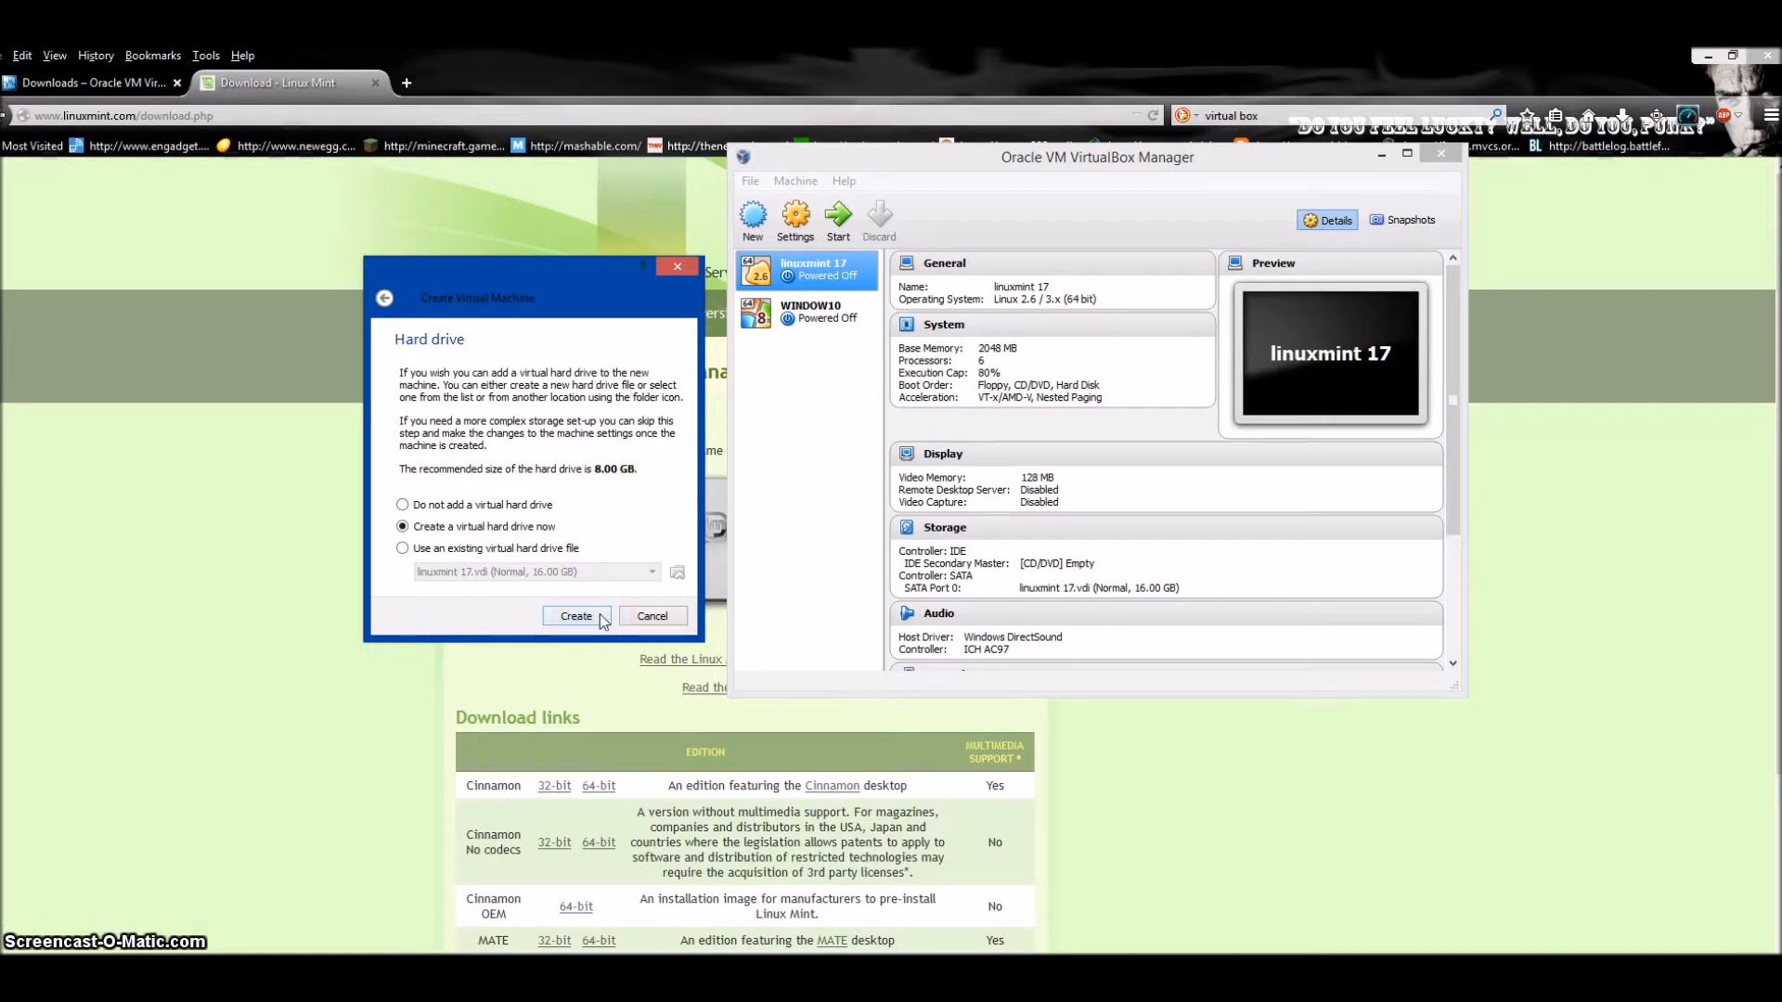
# Create the youtube machine with a dynamically allocated 8.00 GB VDI disk.
pyautogui.click(575, 617)
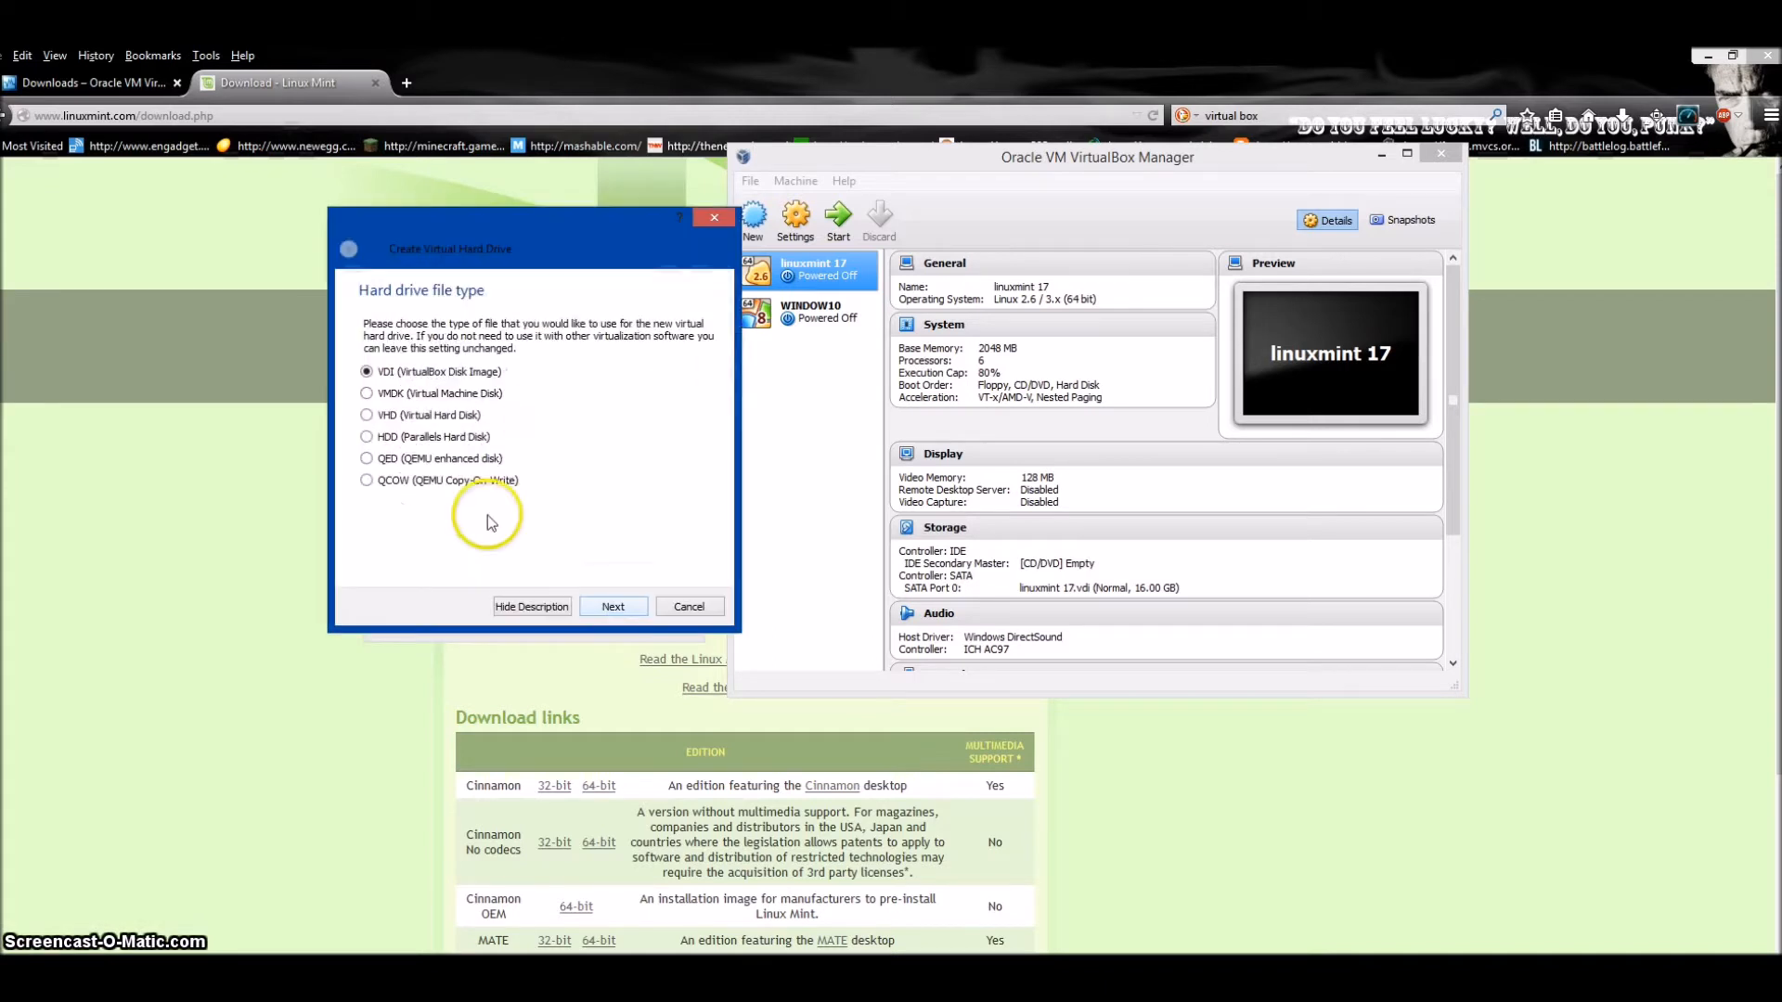
pyautogui.click(613, 605)
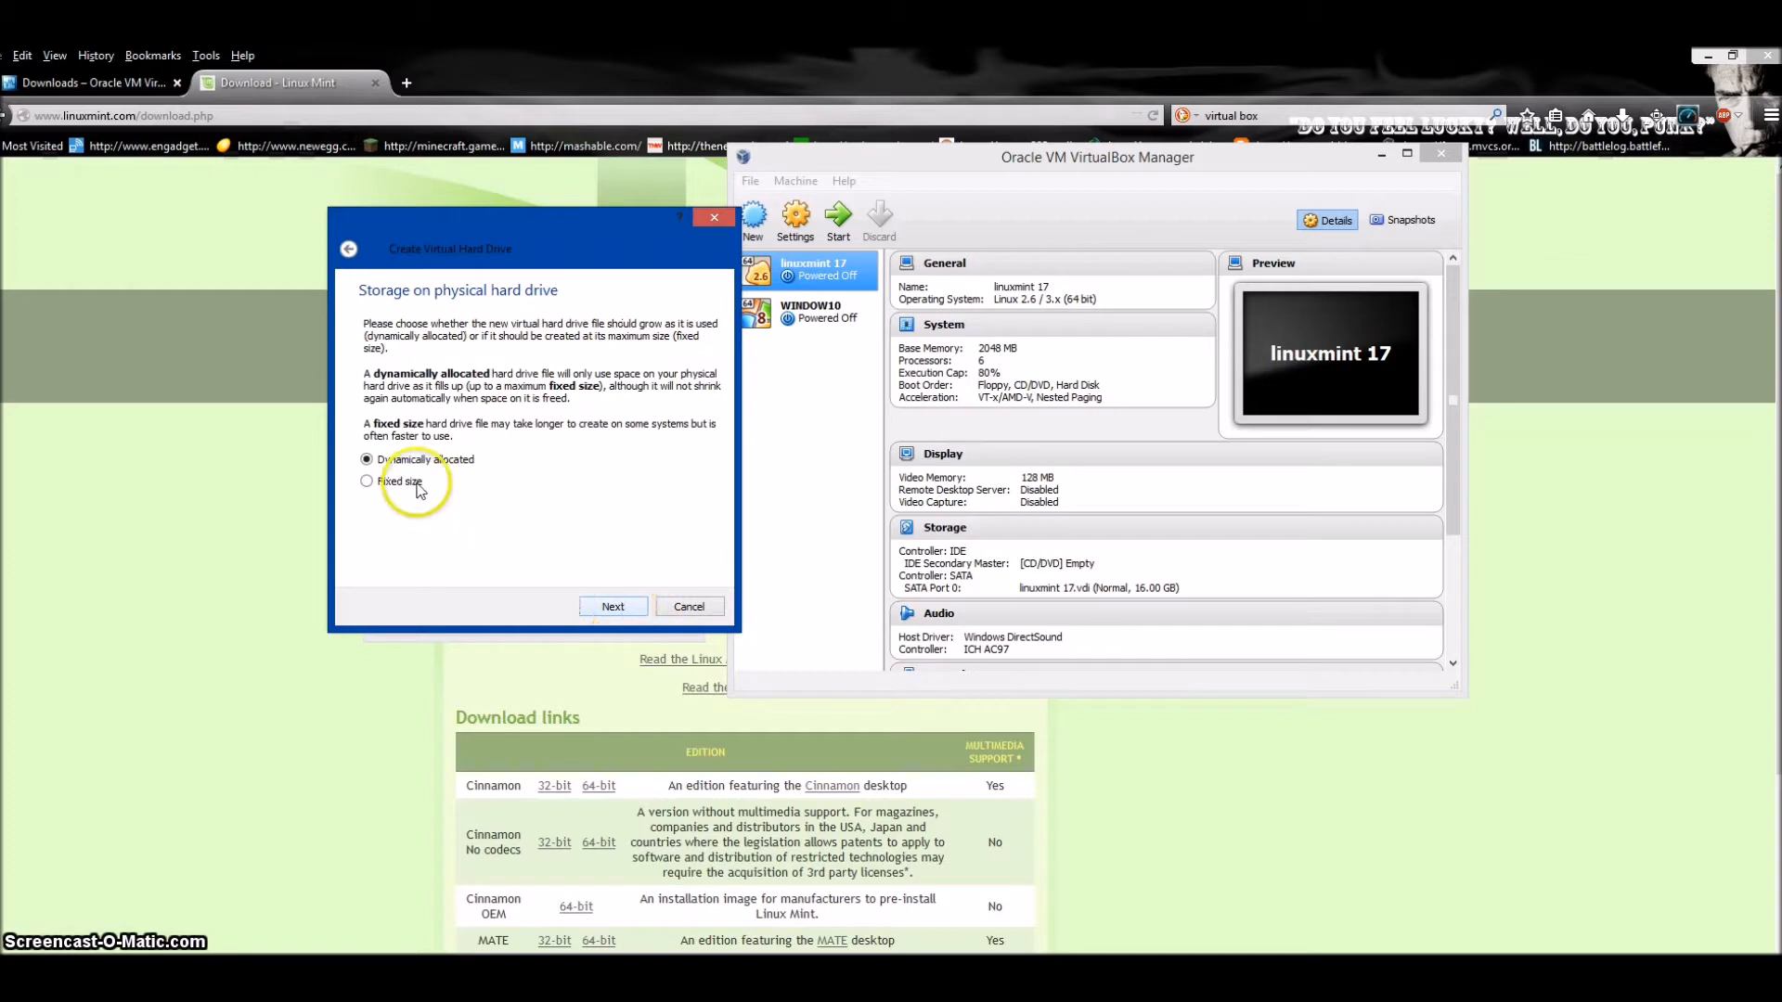
pyautogui.click(613, 606)
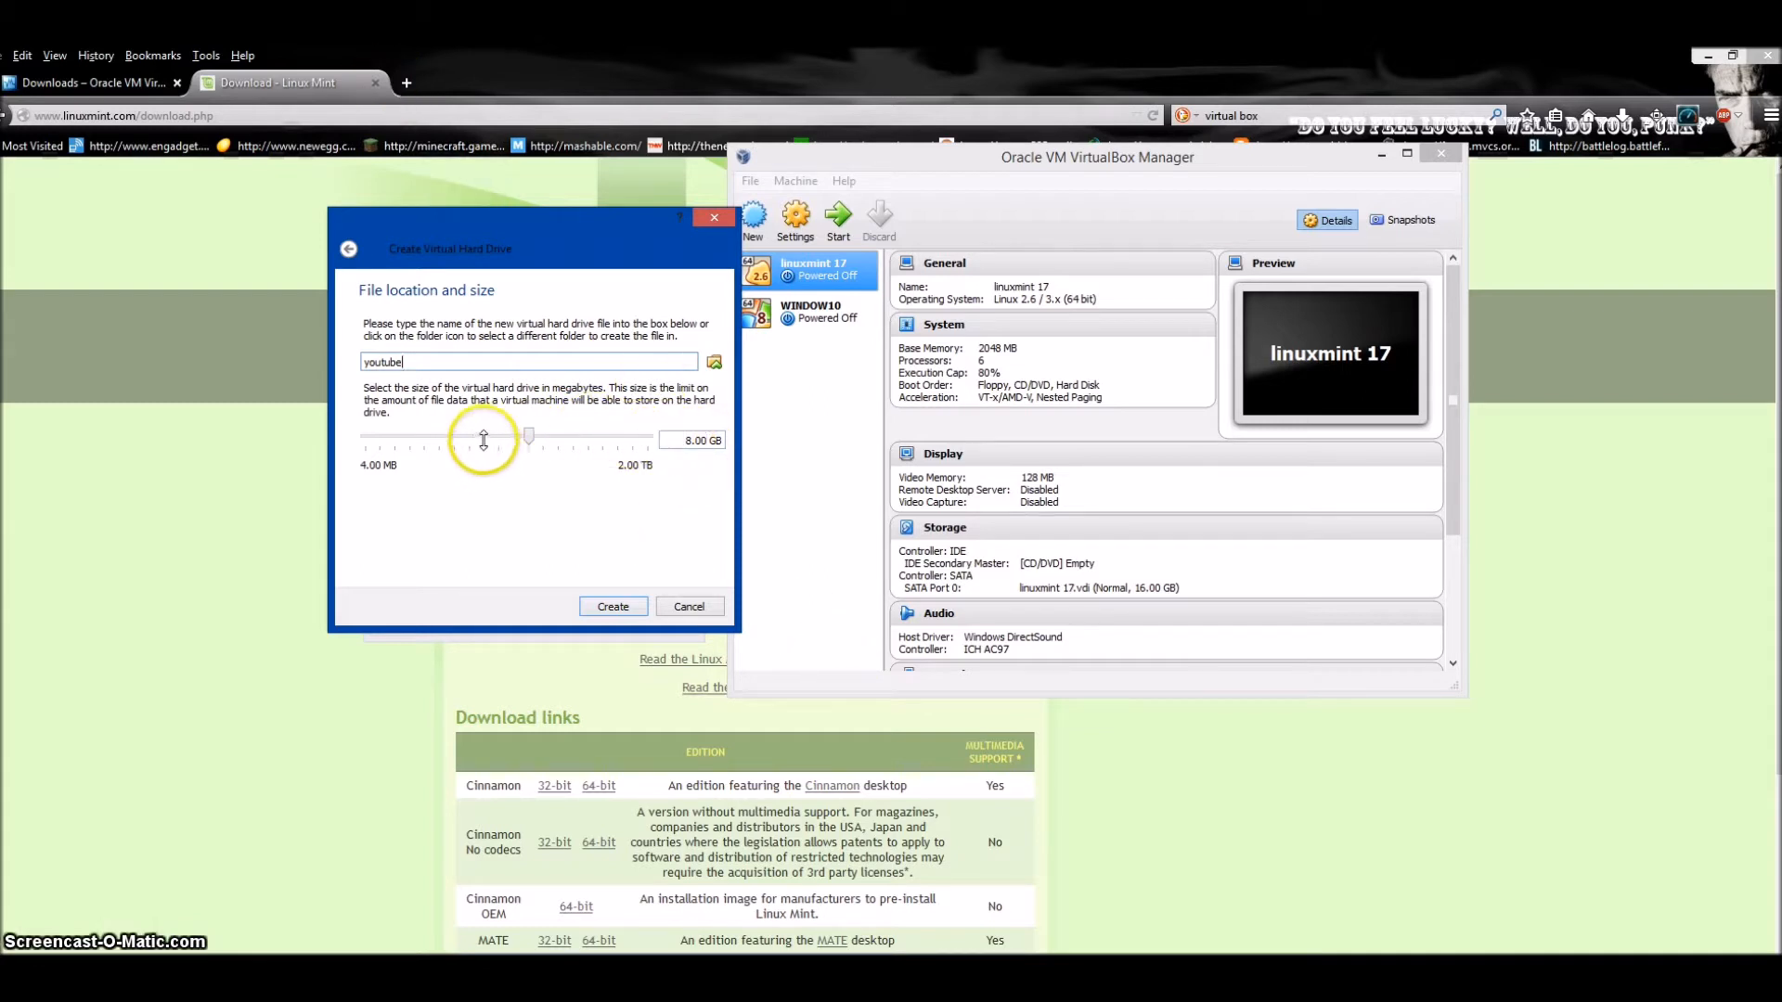
pyautogui.moveTo(483, 440); pyautogui.dragTo(514, 440)
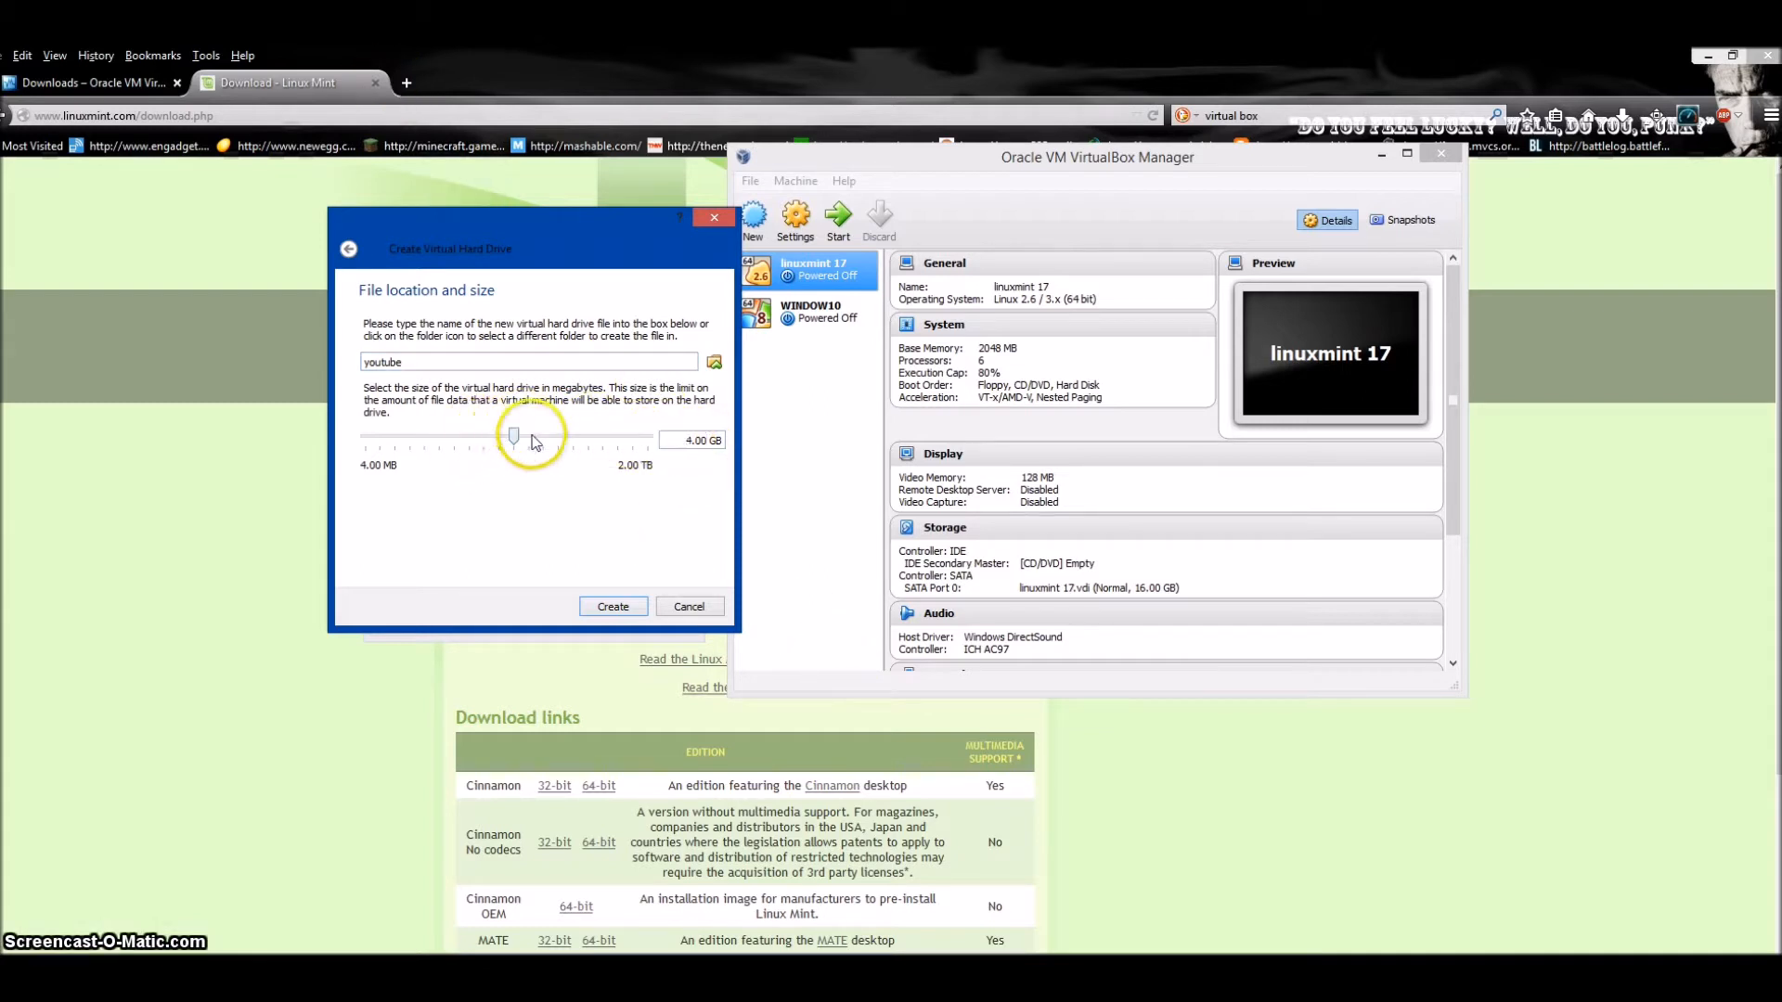
pyautogui.moveTo(512, 440); pyautogui.dragTo(544, 440)
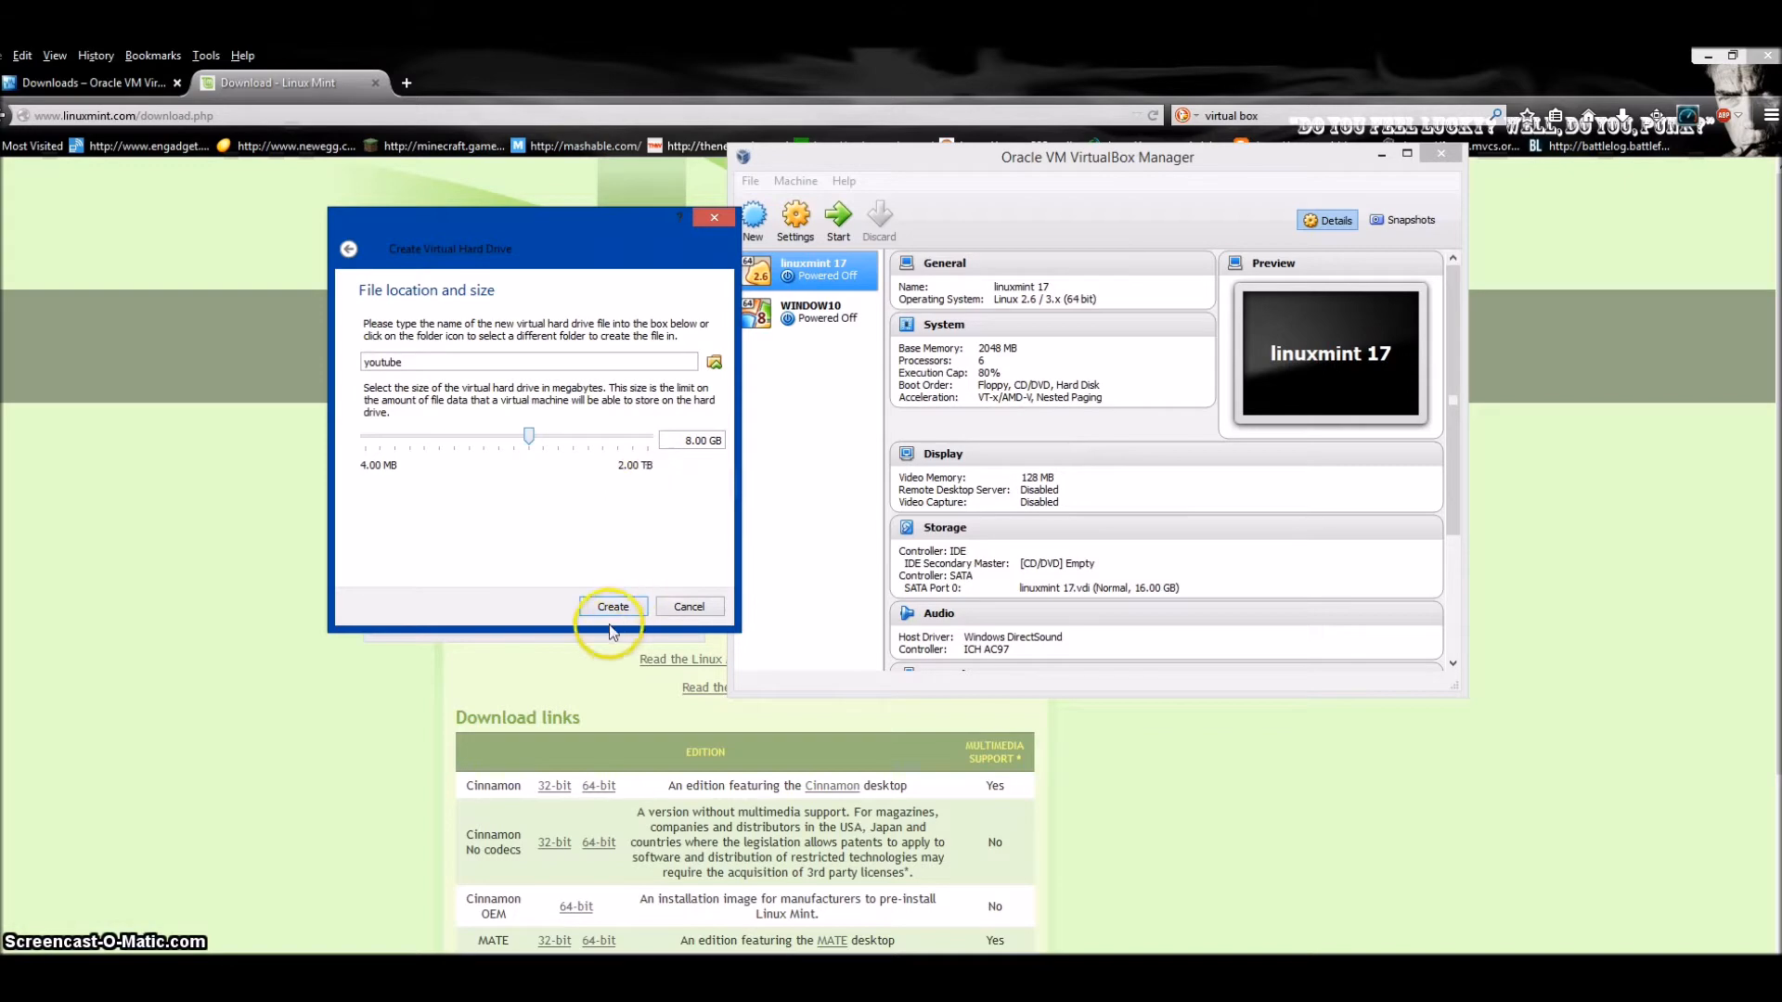
pyautogui.click(610, 606)
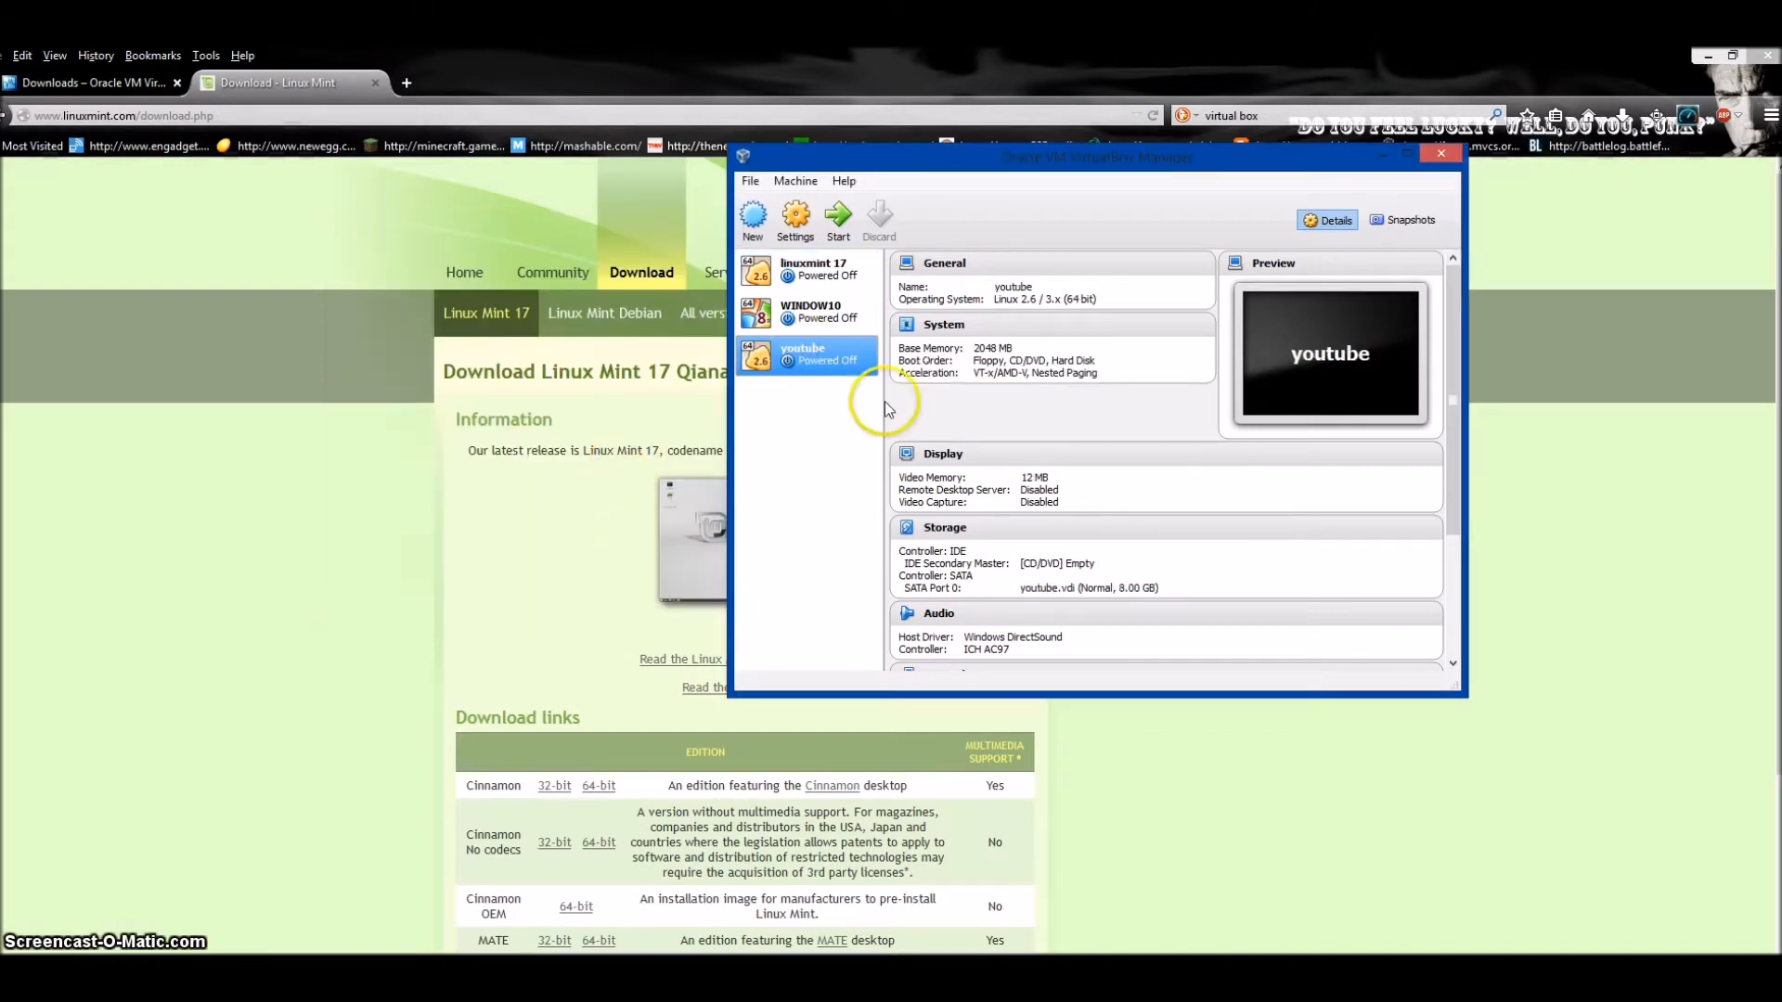
# Move the manager window left and open Settings for the youtube machine from its context menu.
pyautogui.moveTo(1097, 156); pyautogui.dragTo(713, 256)
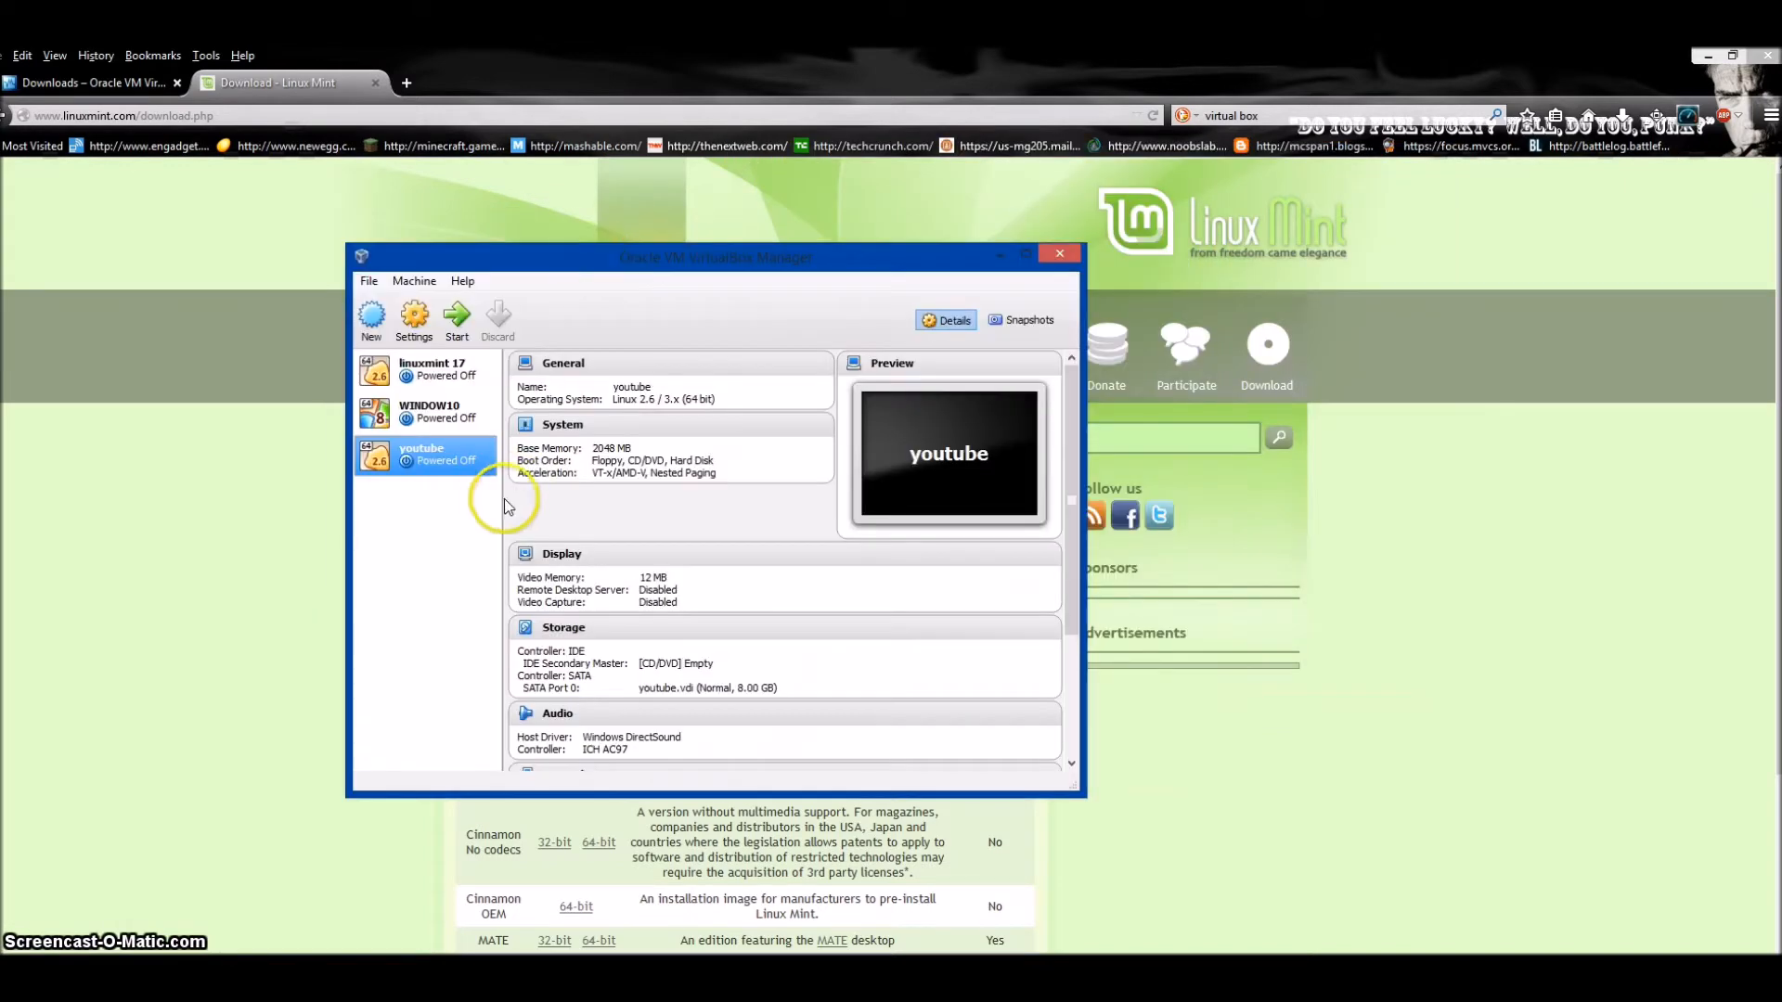
pyautogui.moveTo(434, 463)
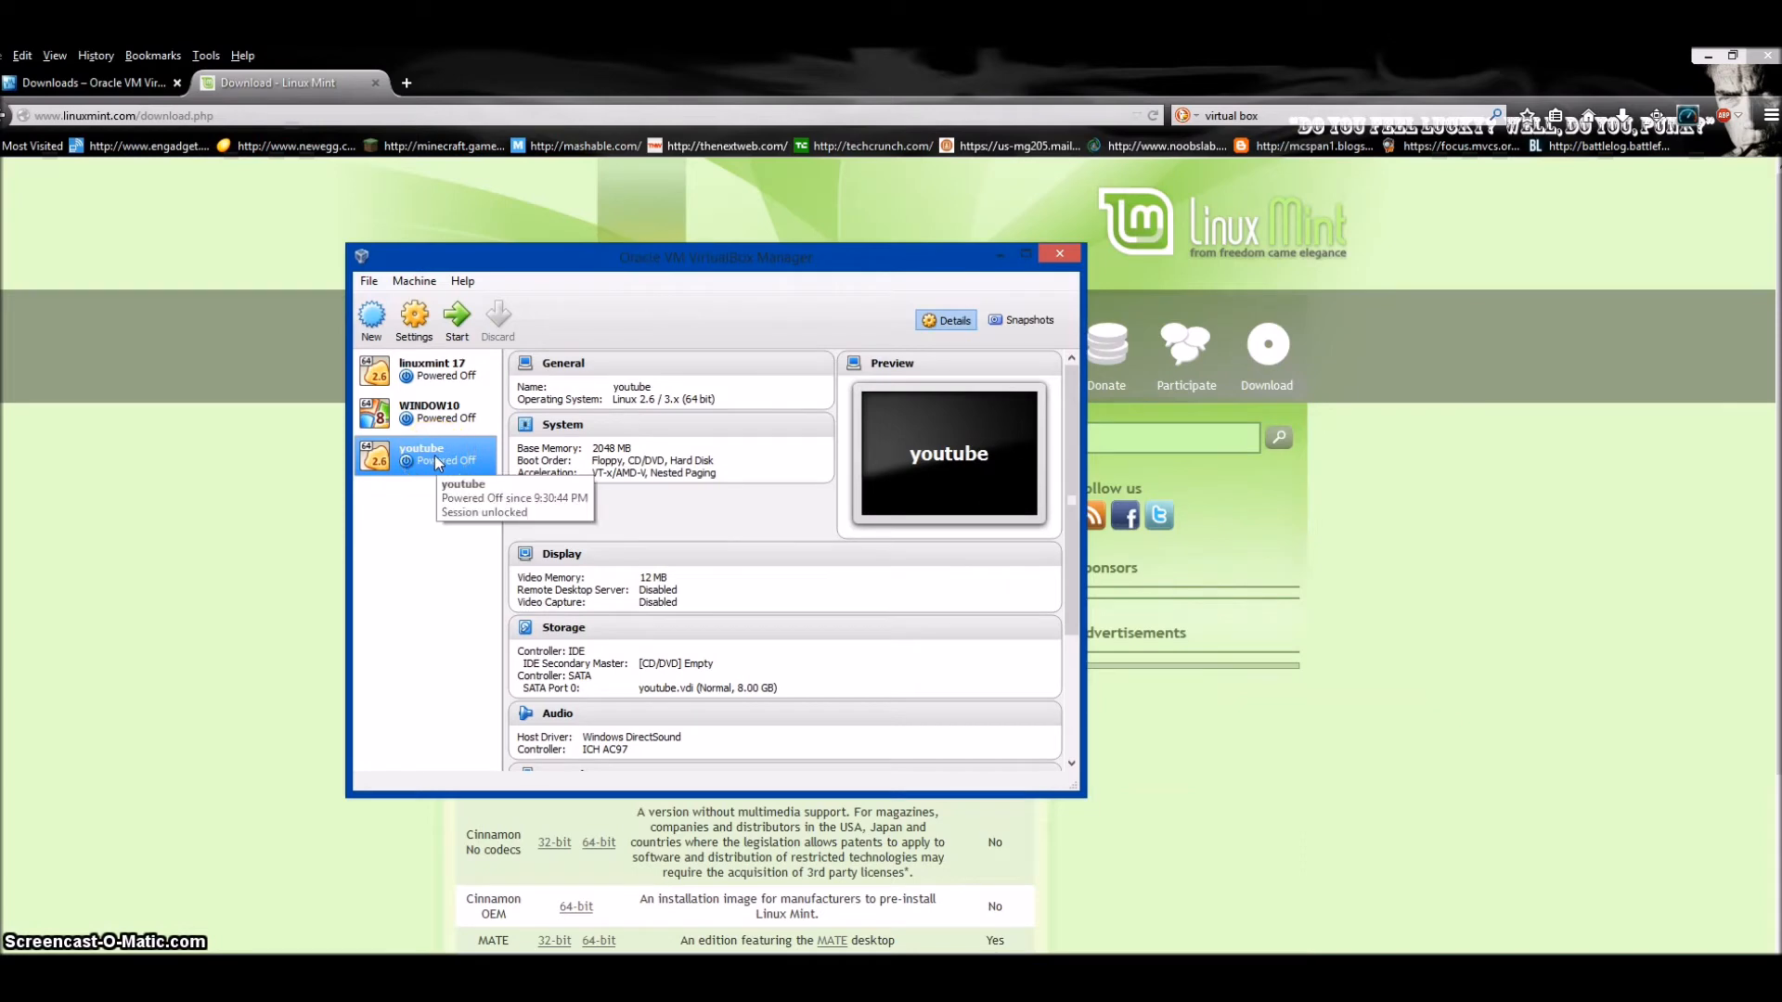
pyautogui.rightClick(427, 455)
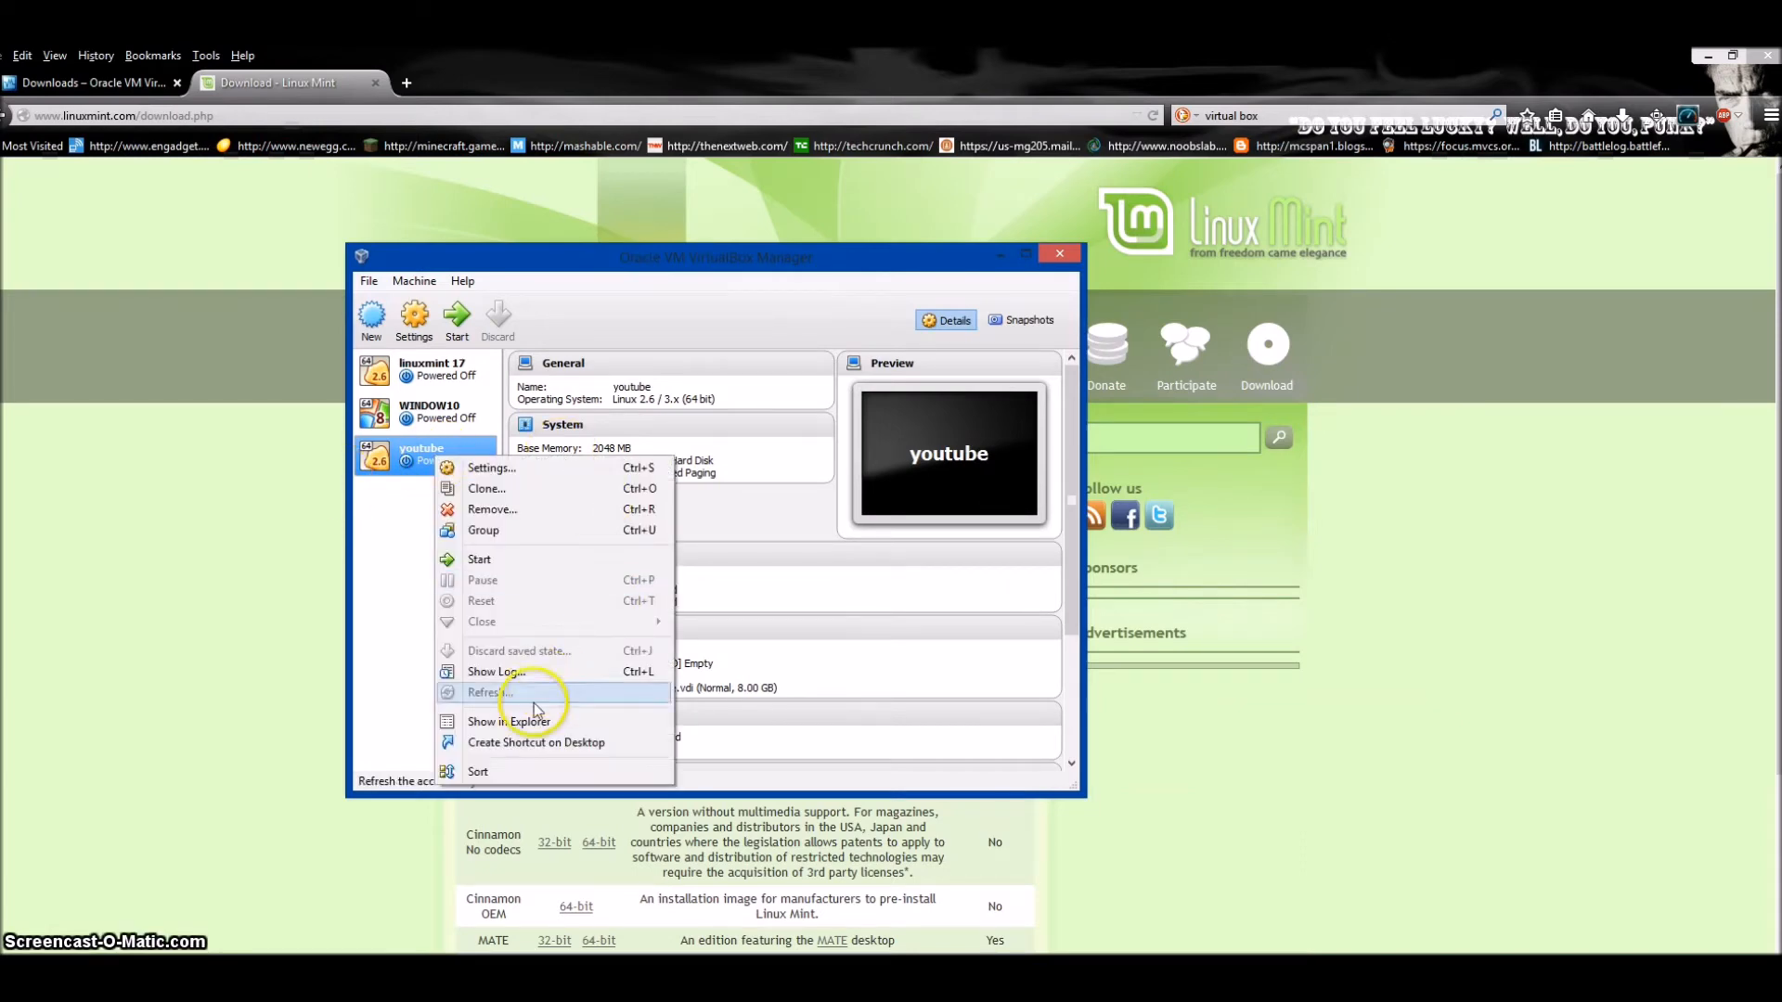
pyautogui.moveTo(508, 467)
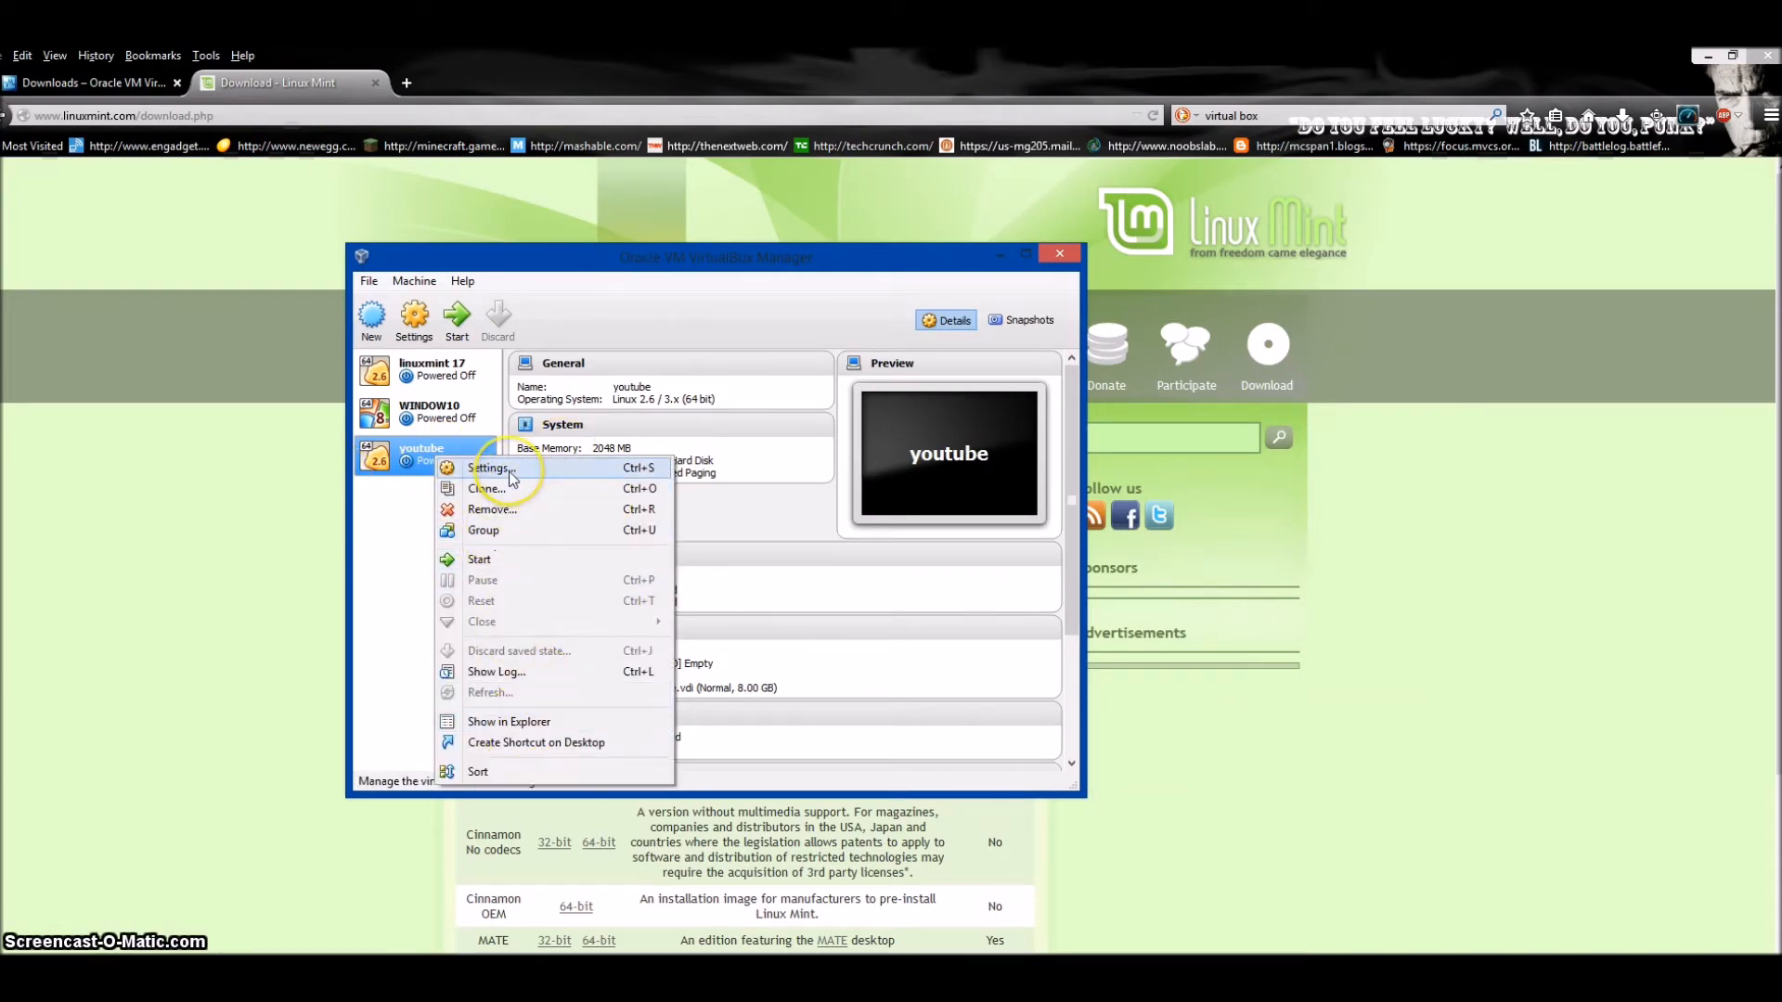
pyautogui.click(488, 468)
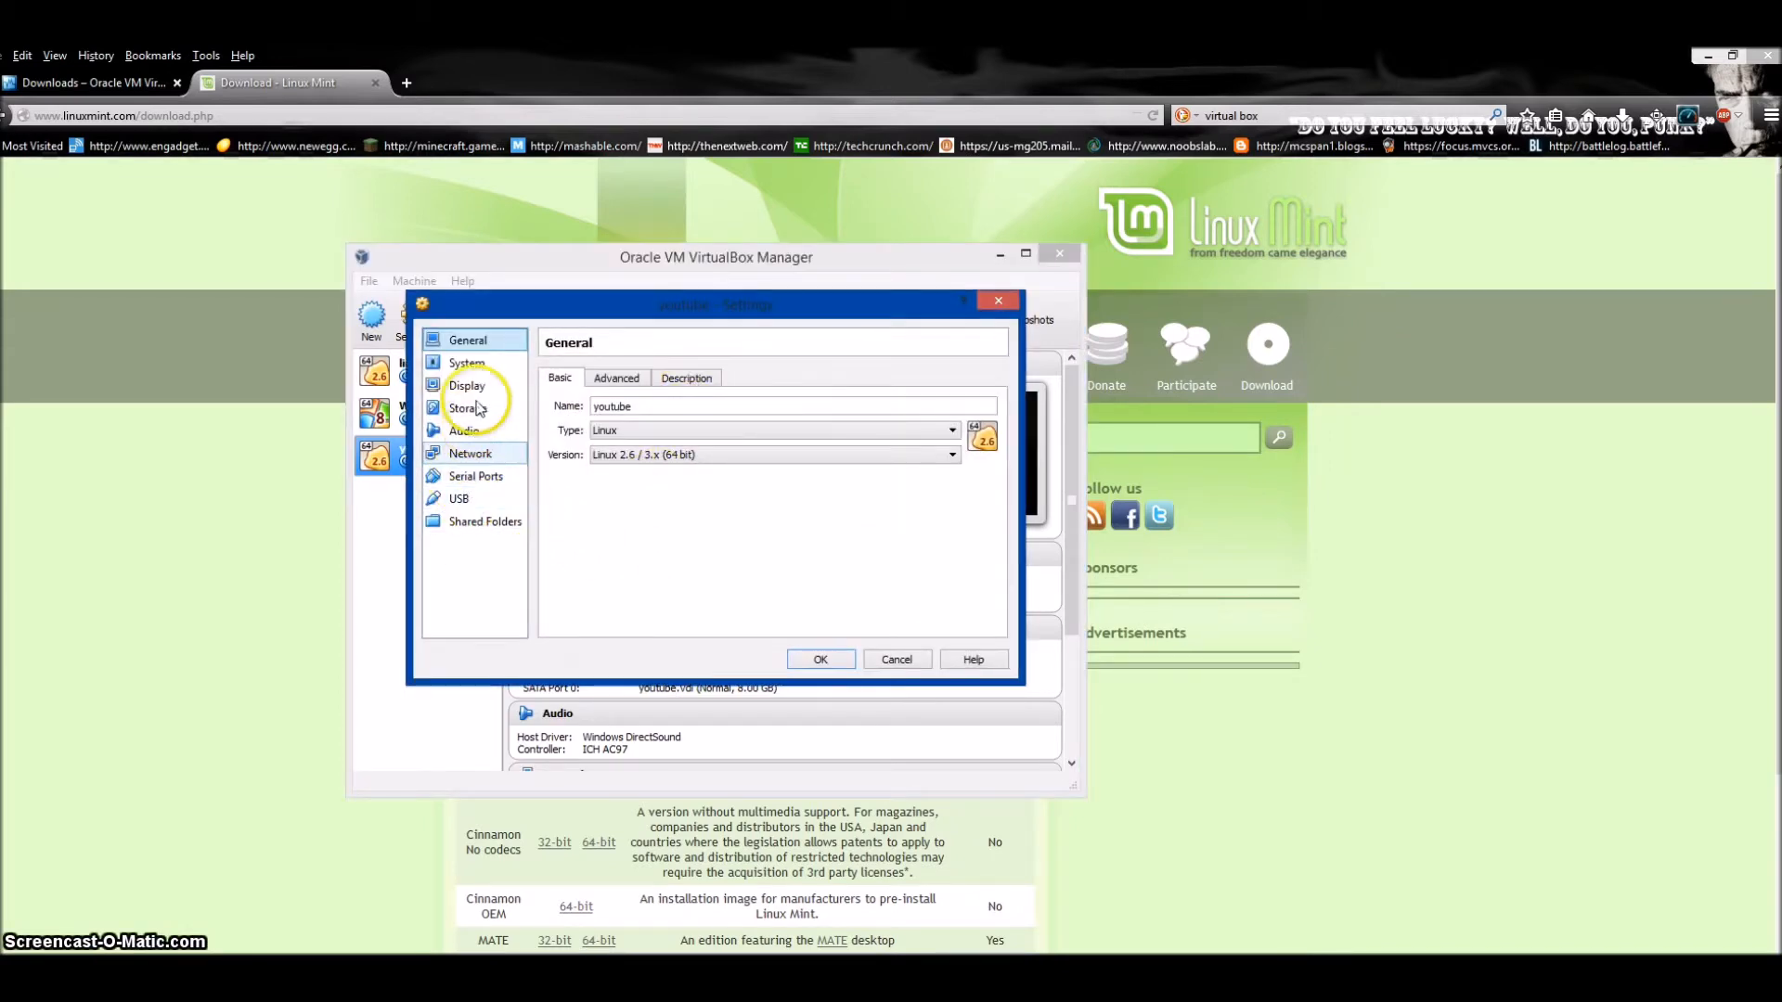
# In Storage, enable Live CD/DVD on the empty IDE drive and view the Add Controller list.
pyautogui.click(466, 409)
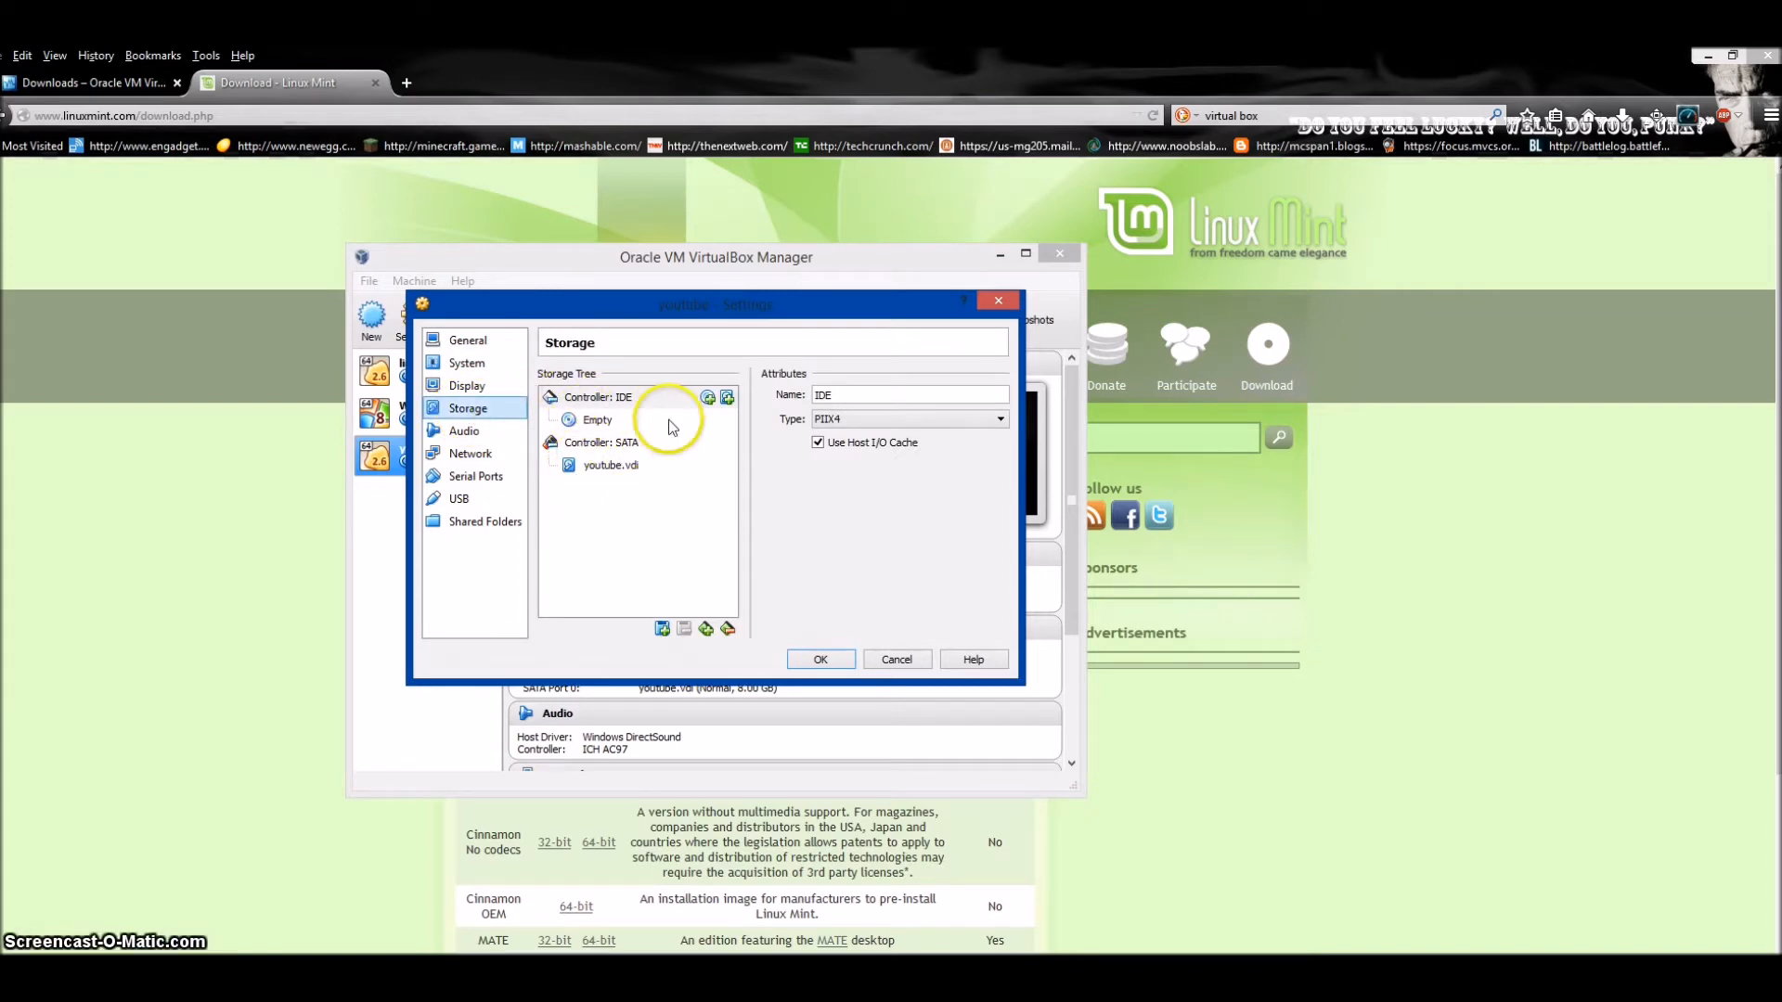
pyautogui.click(596, 420)
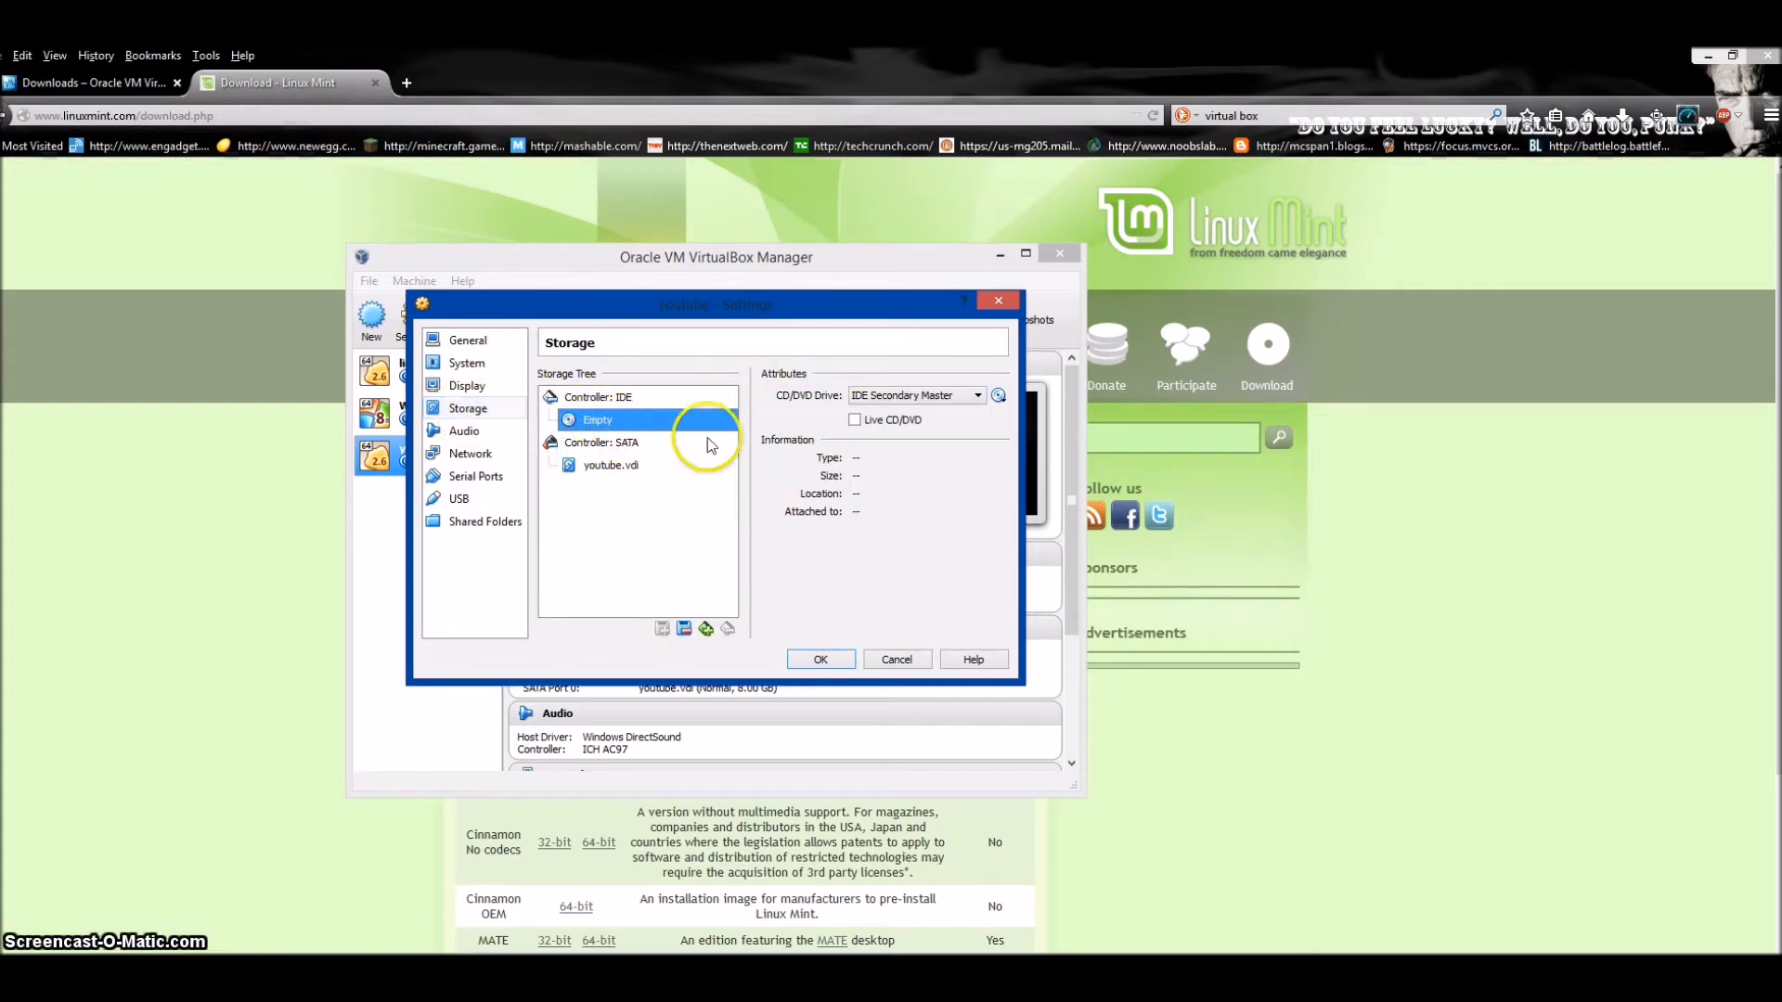
pyautogui.click(856, 420)
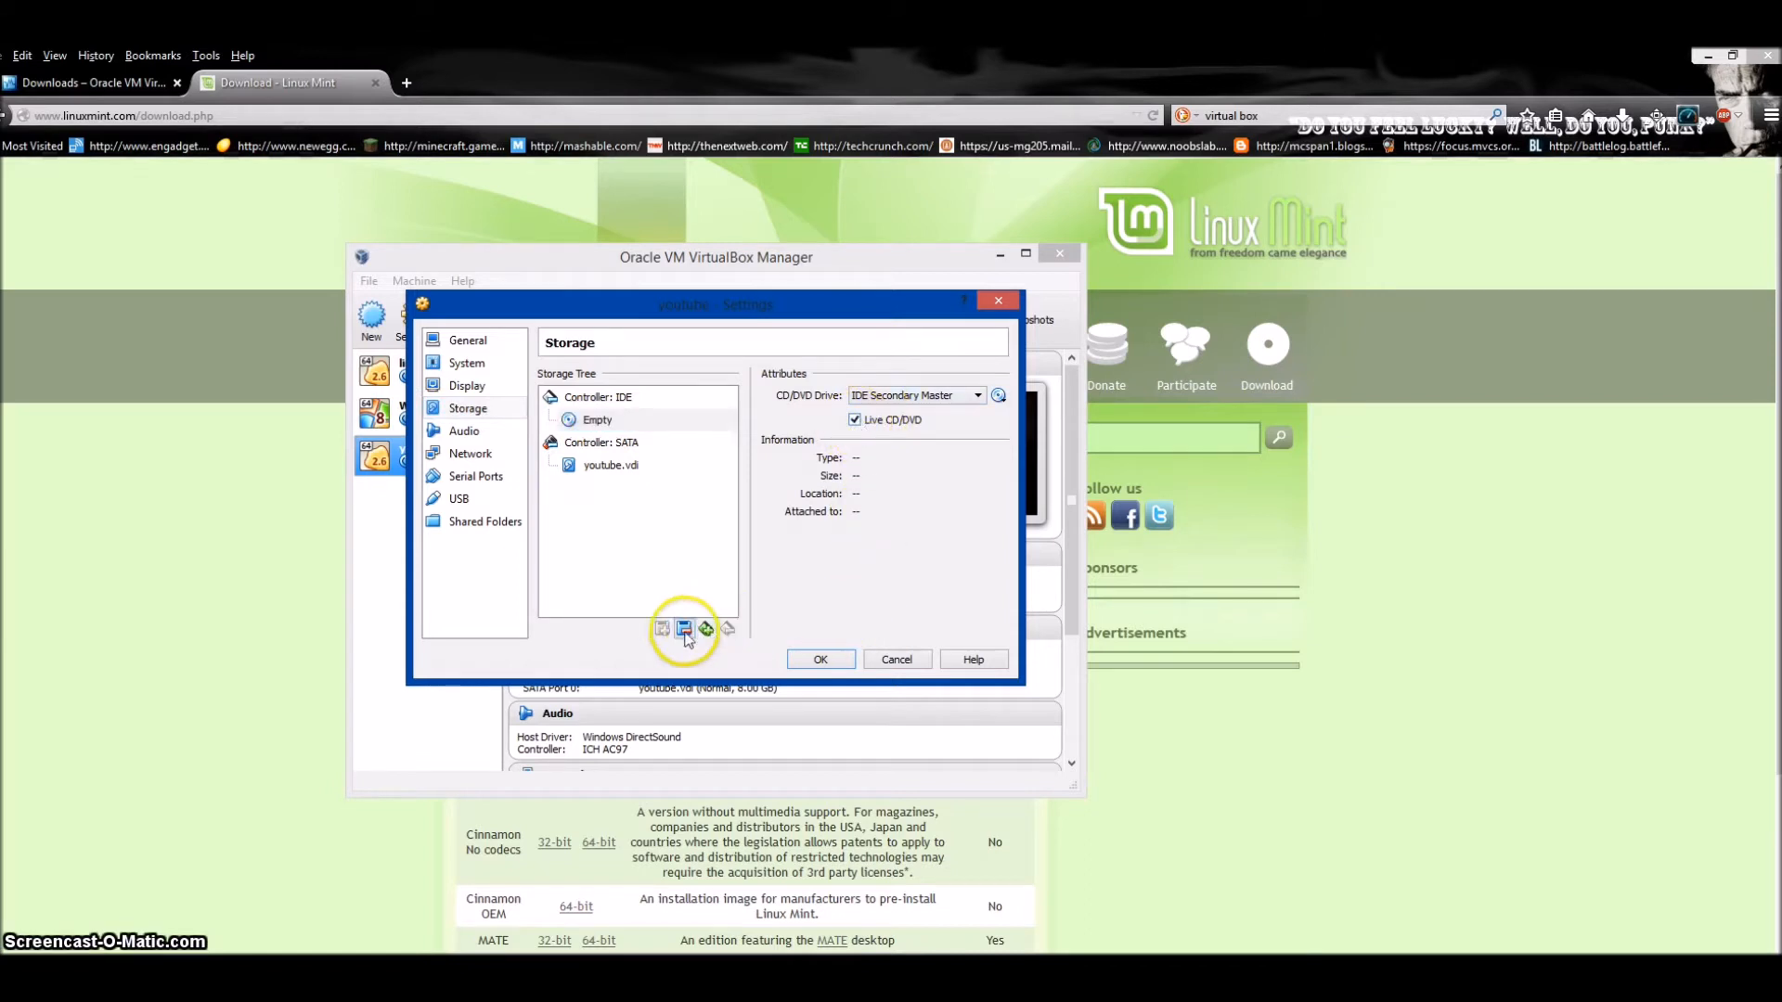
pyautogui.click(683, 629)
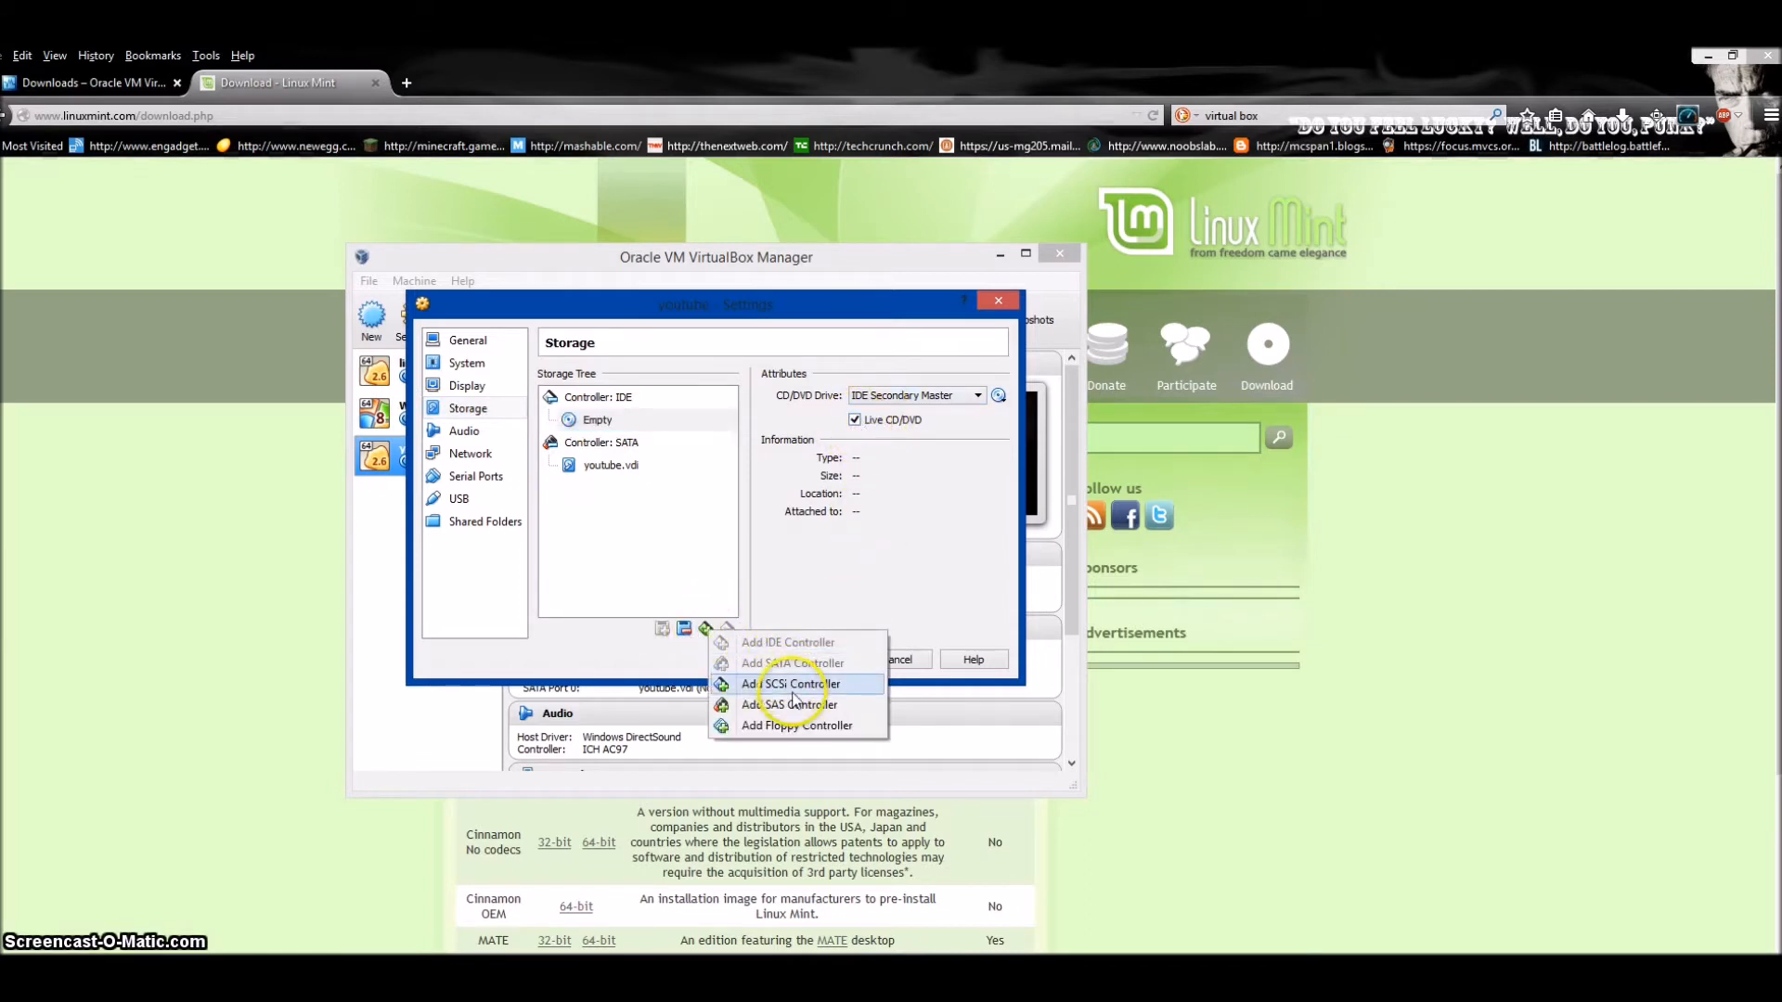
# Inspect youtube.vdi and the IDE controller attributes, then close the settings.
pyautogui.click(610, 464)
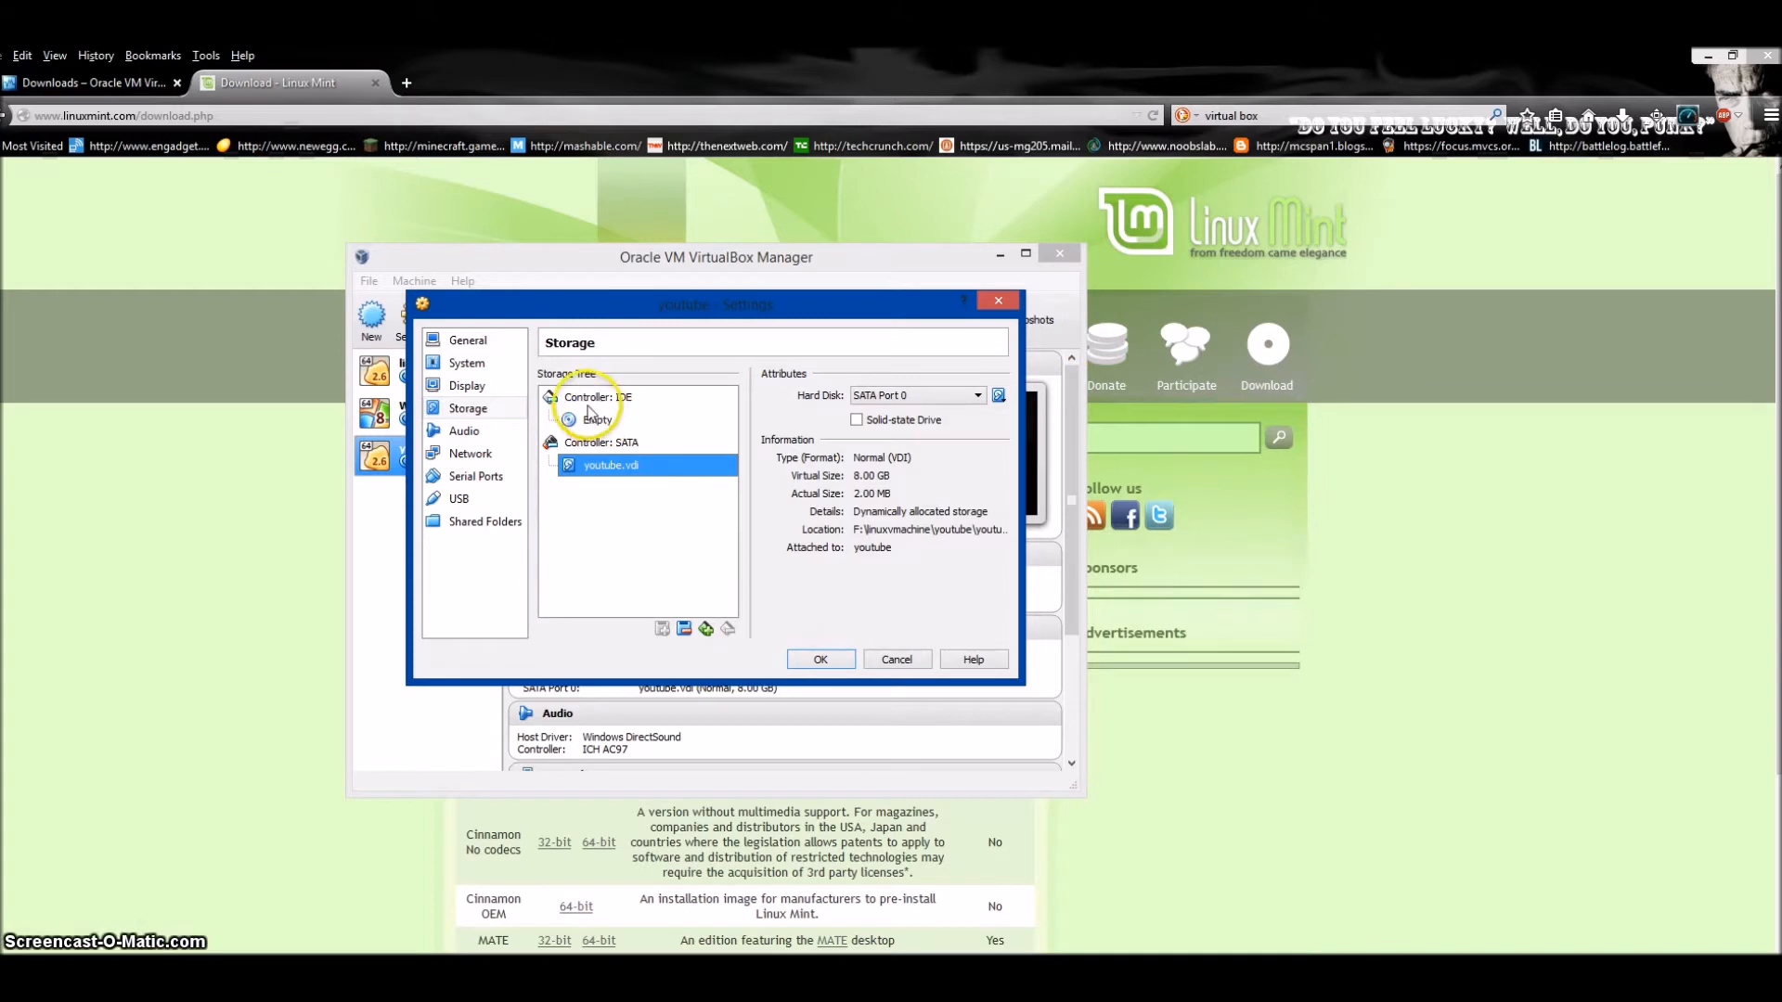
pyautogui.click(599, 398)
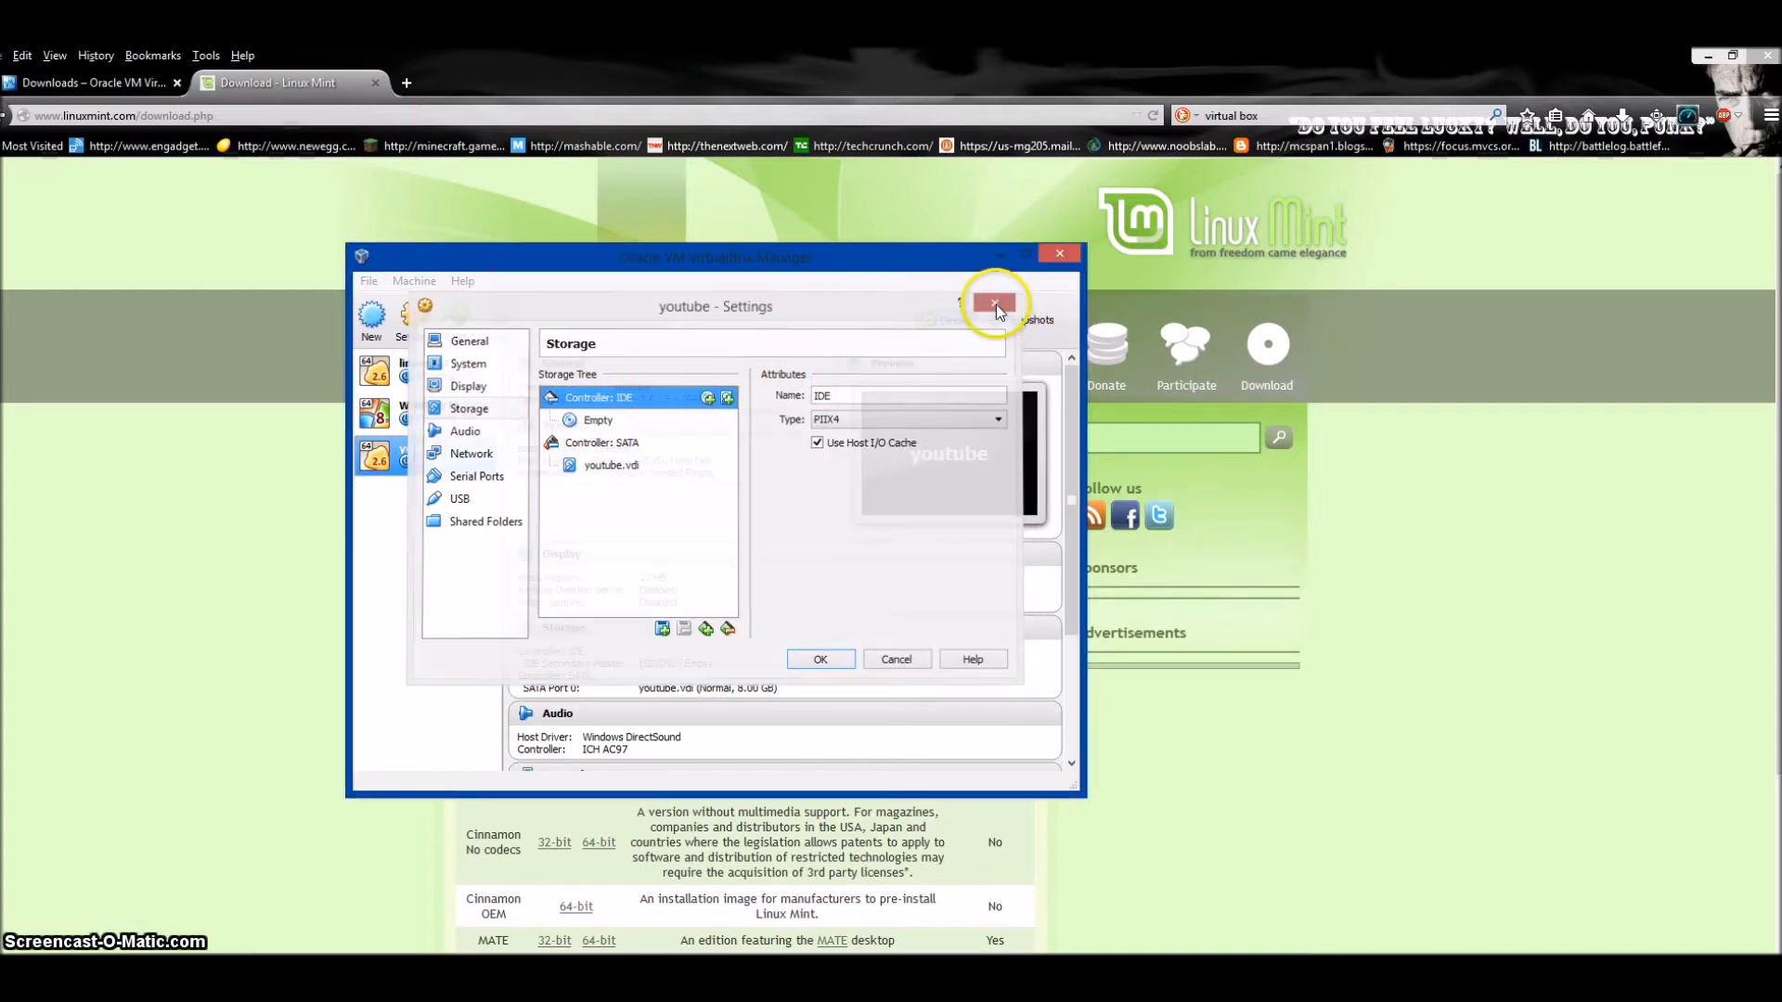
pyautogui.click(995, 301)
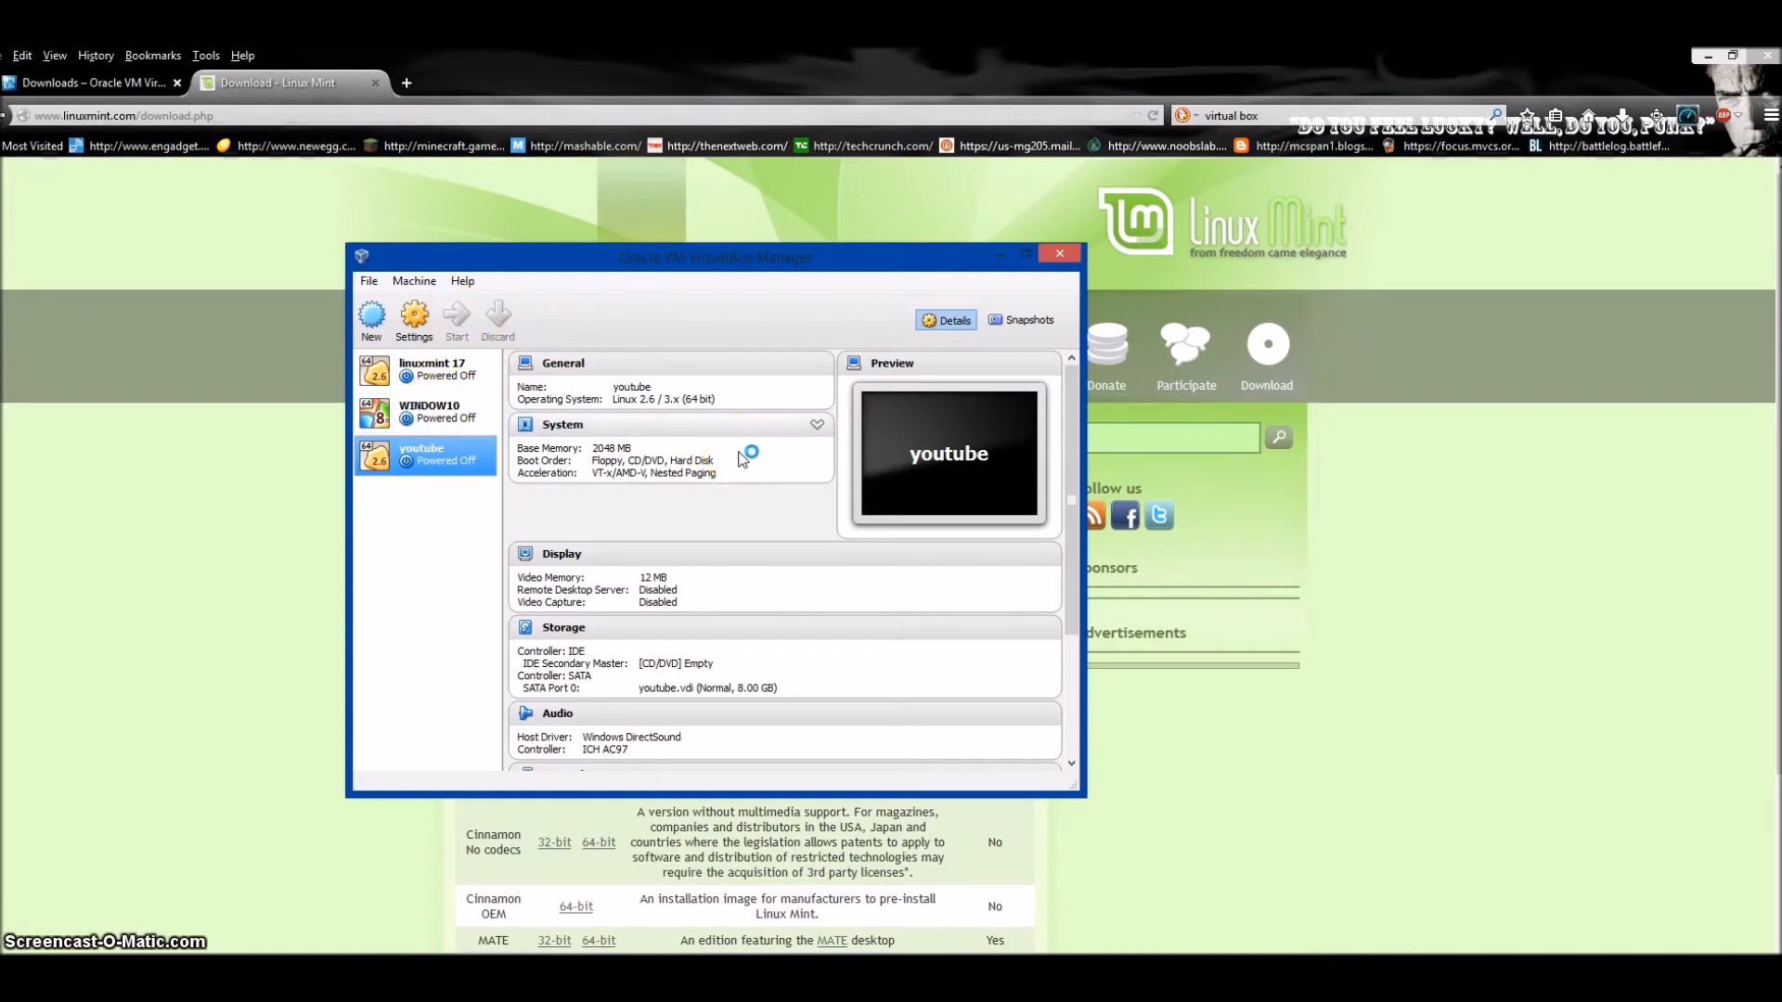
# Start youtube booting from linuxmint-17-cinnamon-64bit-v2.iso as the start-up disk.
pyautogui.click(457, 320)
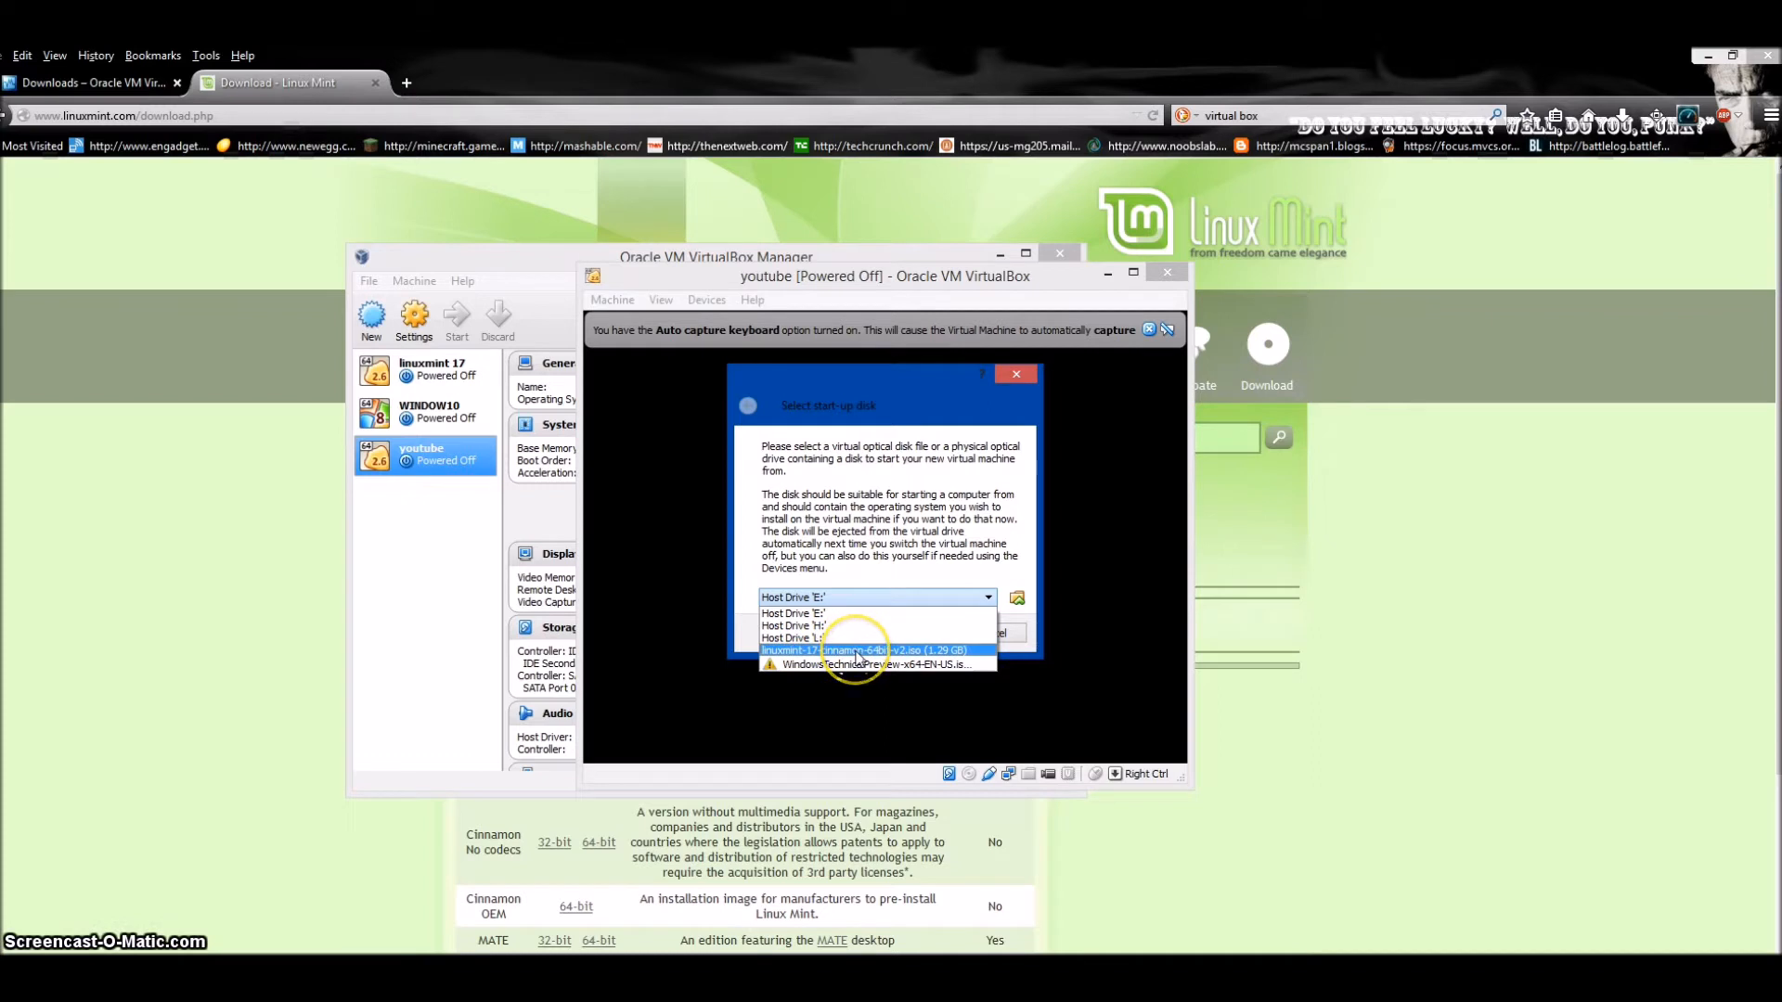
pyautogui.click(864, 650)
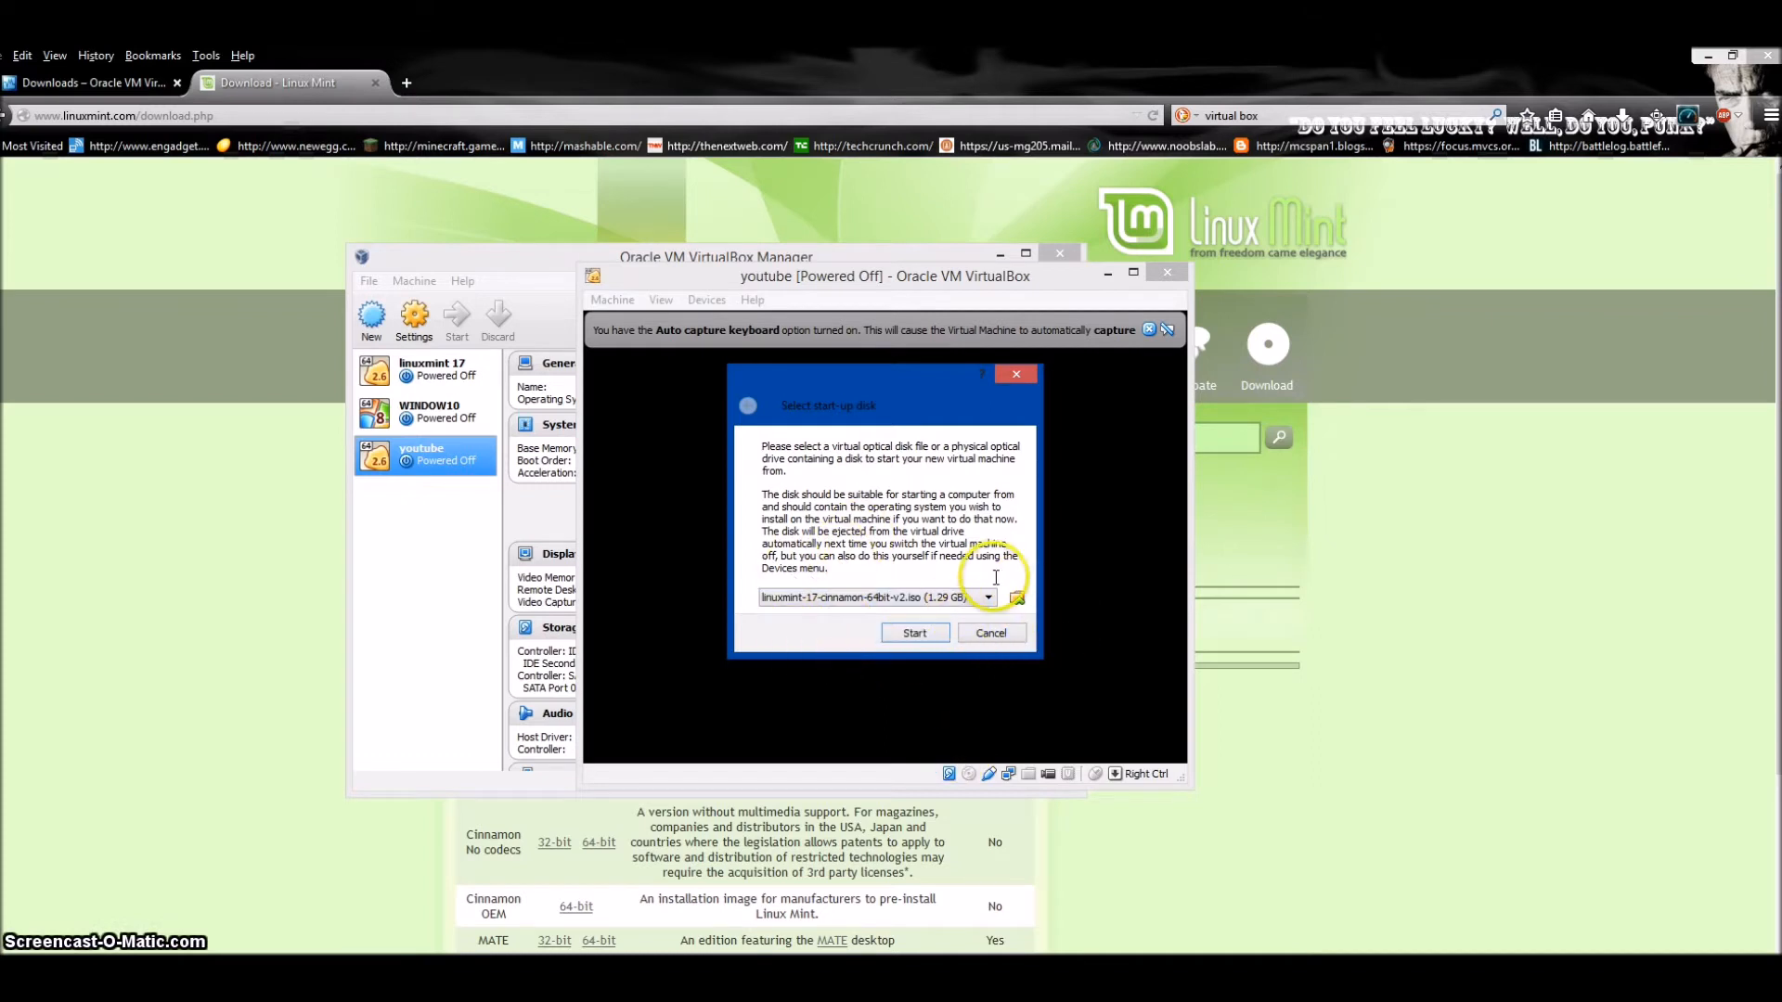
pyautogui.moveTo(1043, 557)
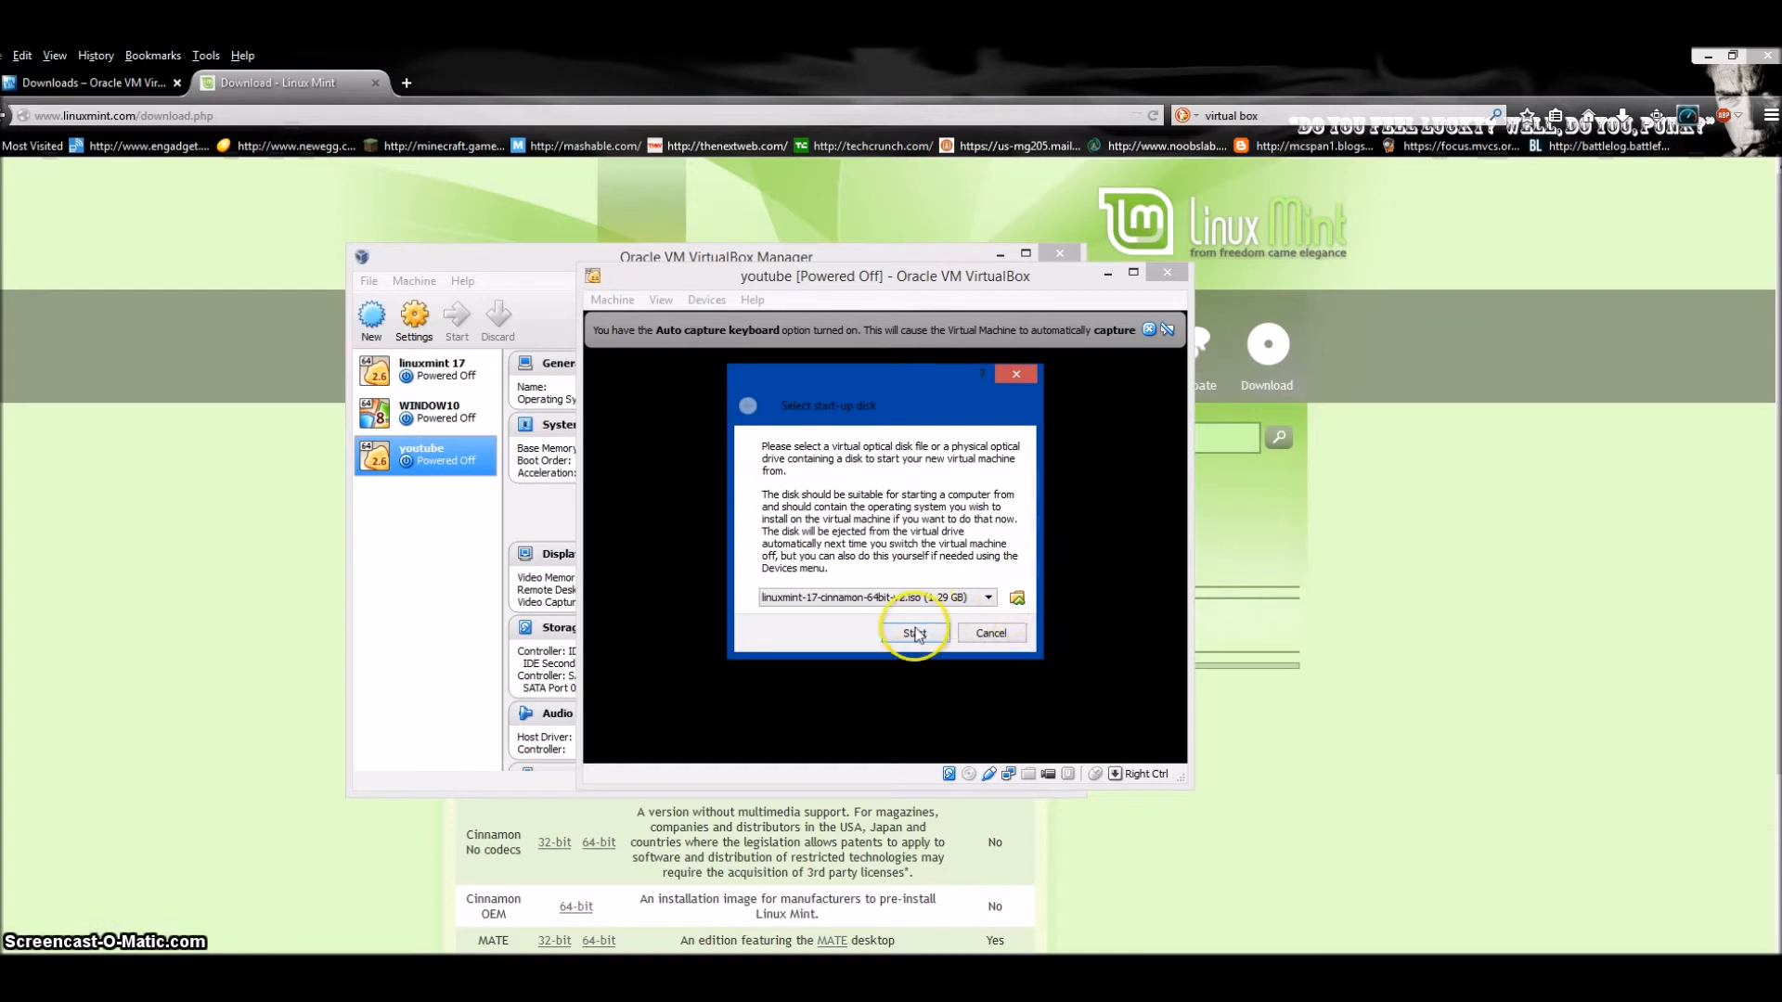
pyautogui.click(917, 633)
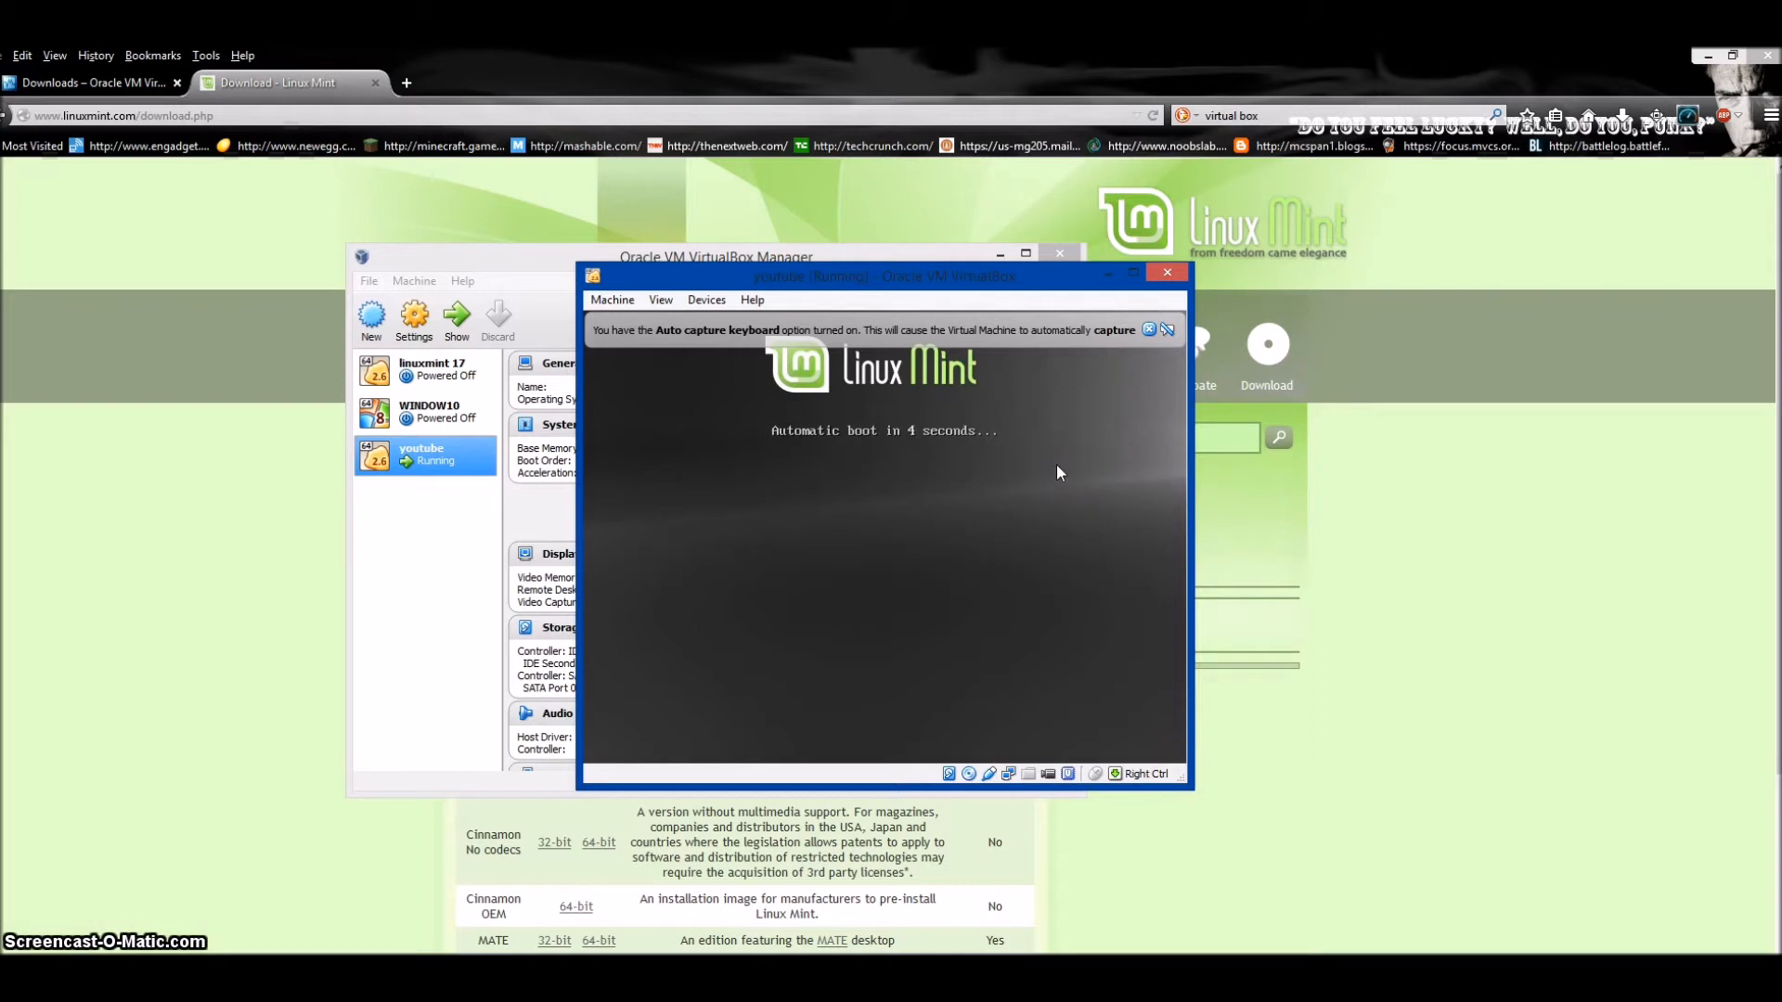
pyautogui.moveTo(918, 538)
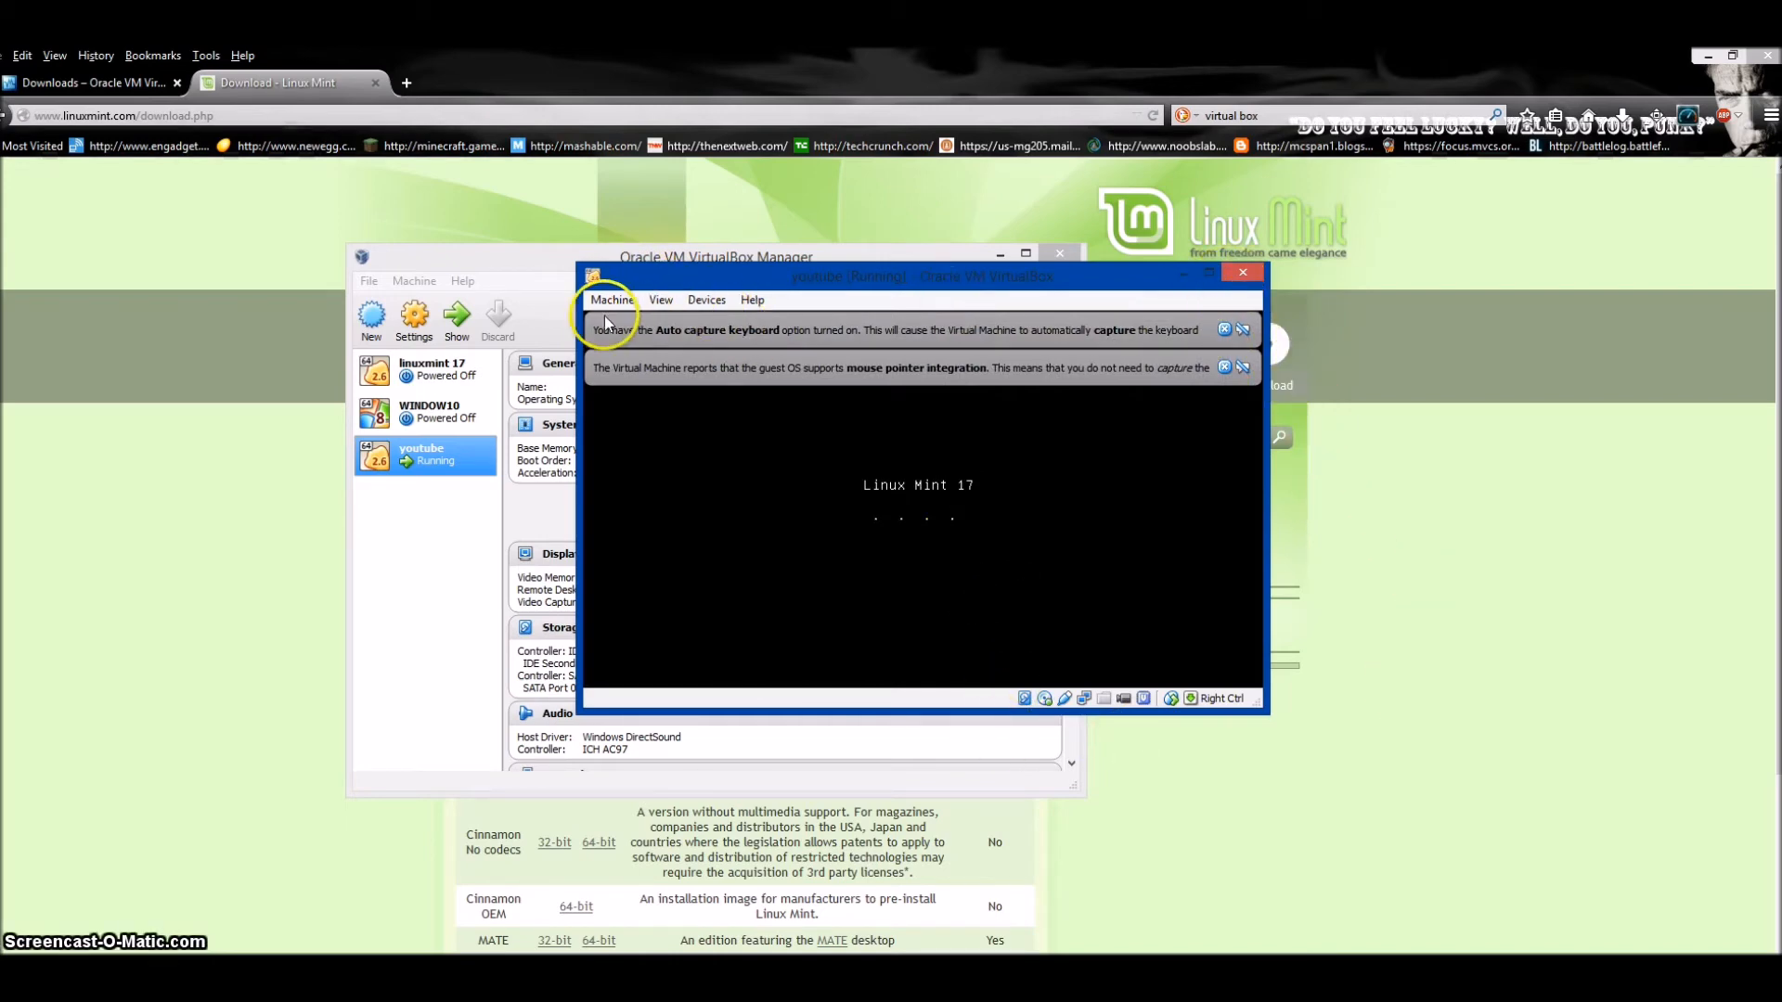
# Let Linux Mint 17 boot in the youtube window, then close the running machine window.
pyautogui.click(611, 299)
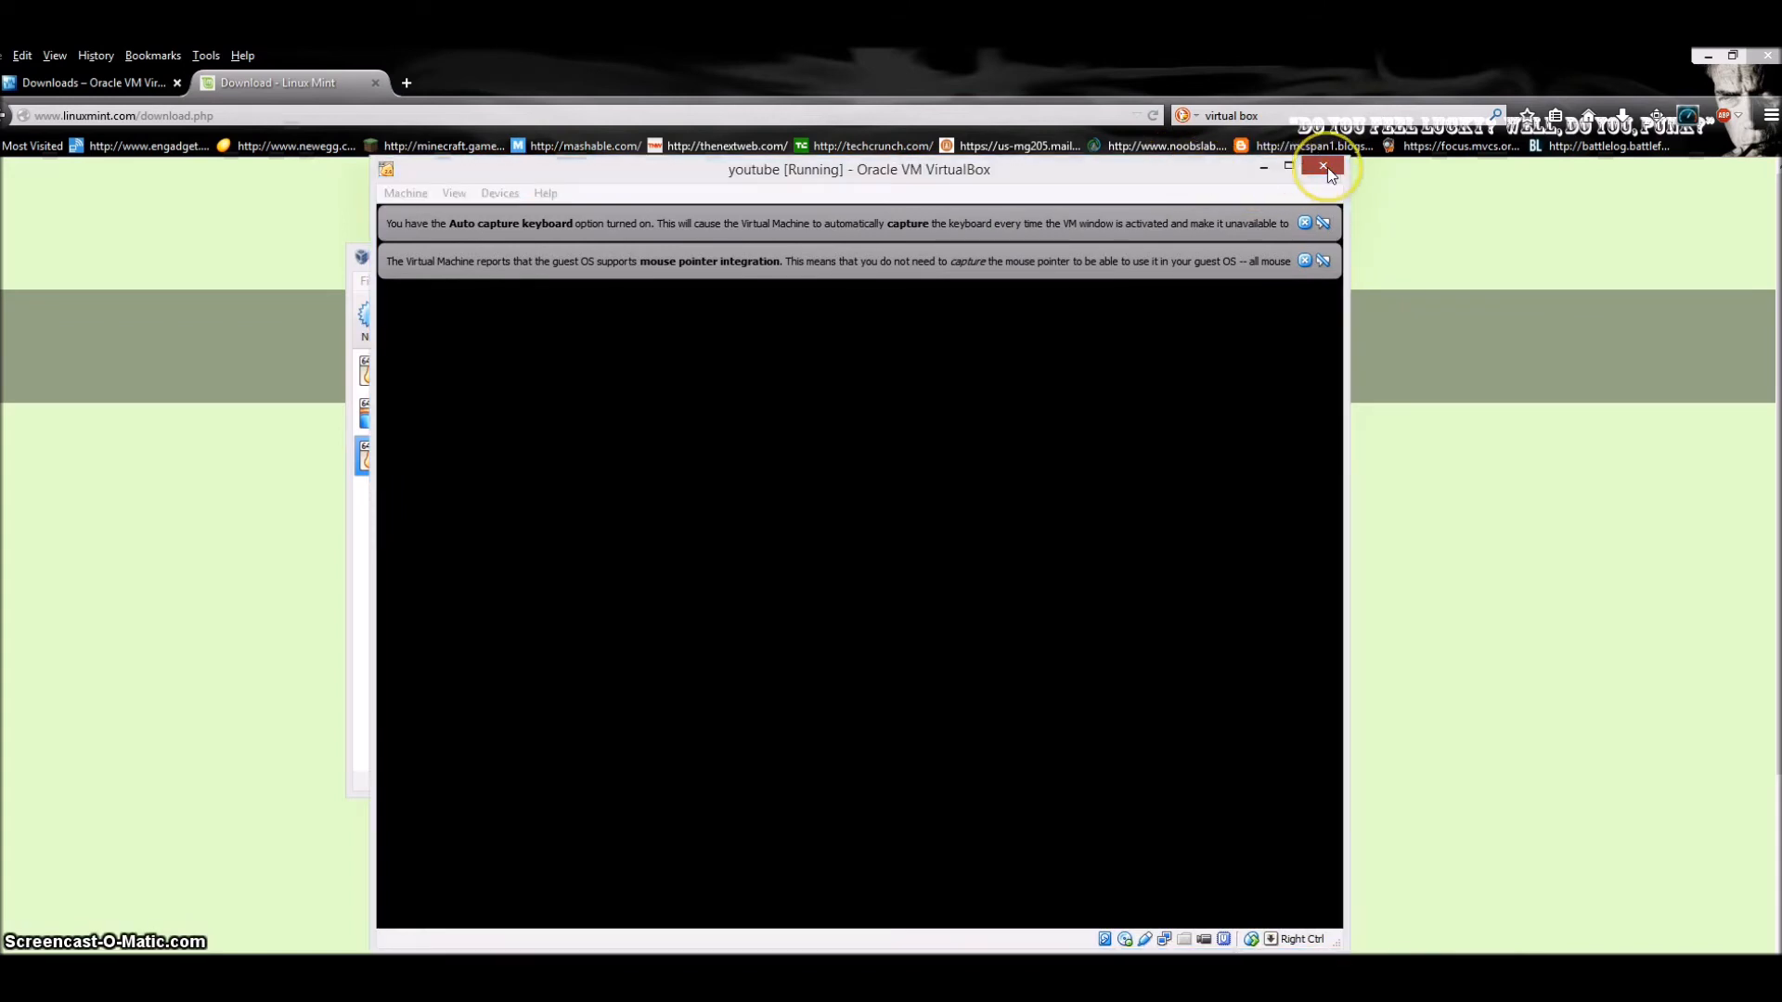
pyautogui.click(1322, 169)
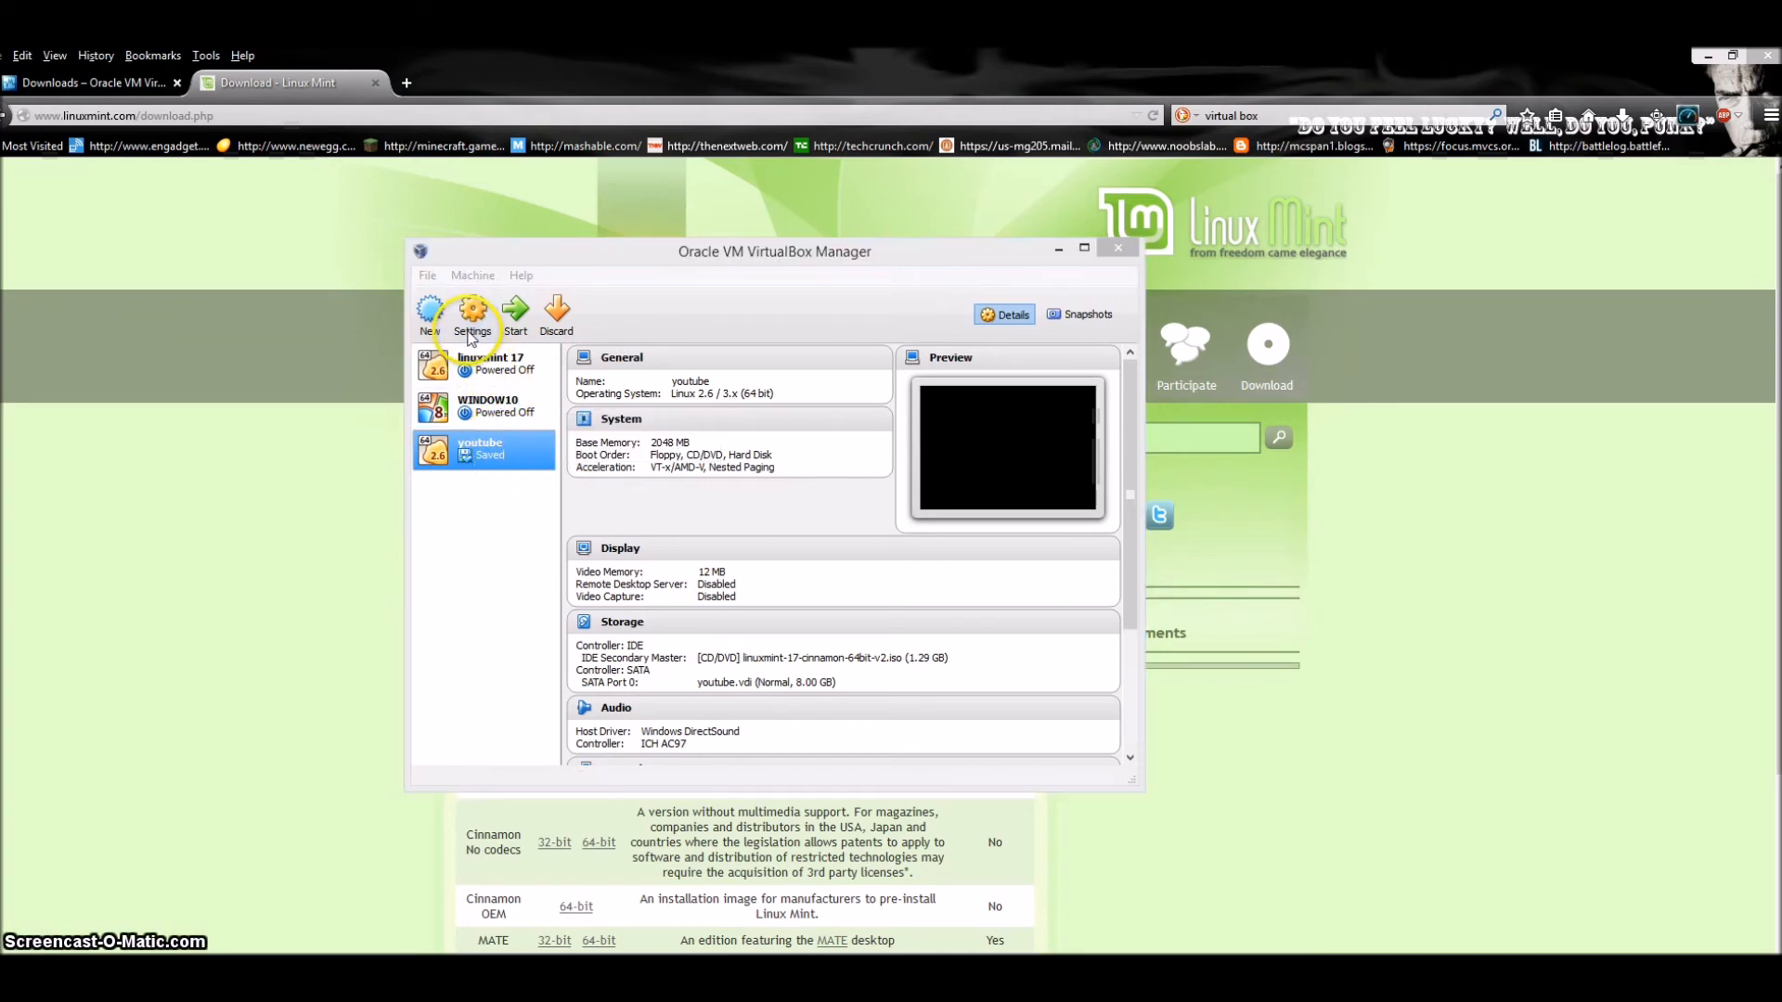
# Review the youtube machine's System Motherboard, Processor and Acceleration settings.
pyautogui.click(470, 316)
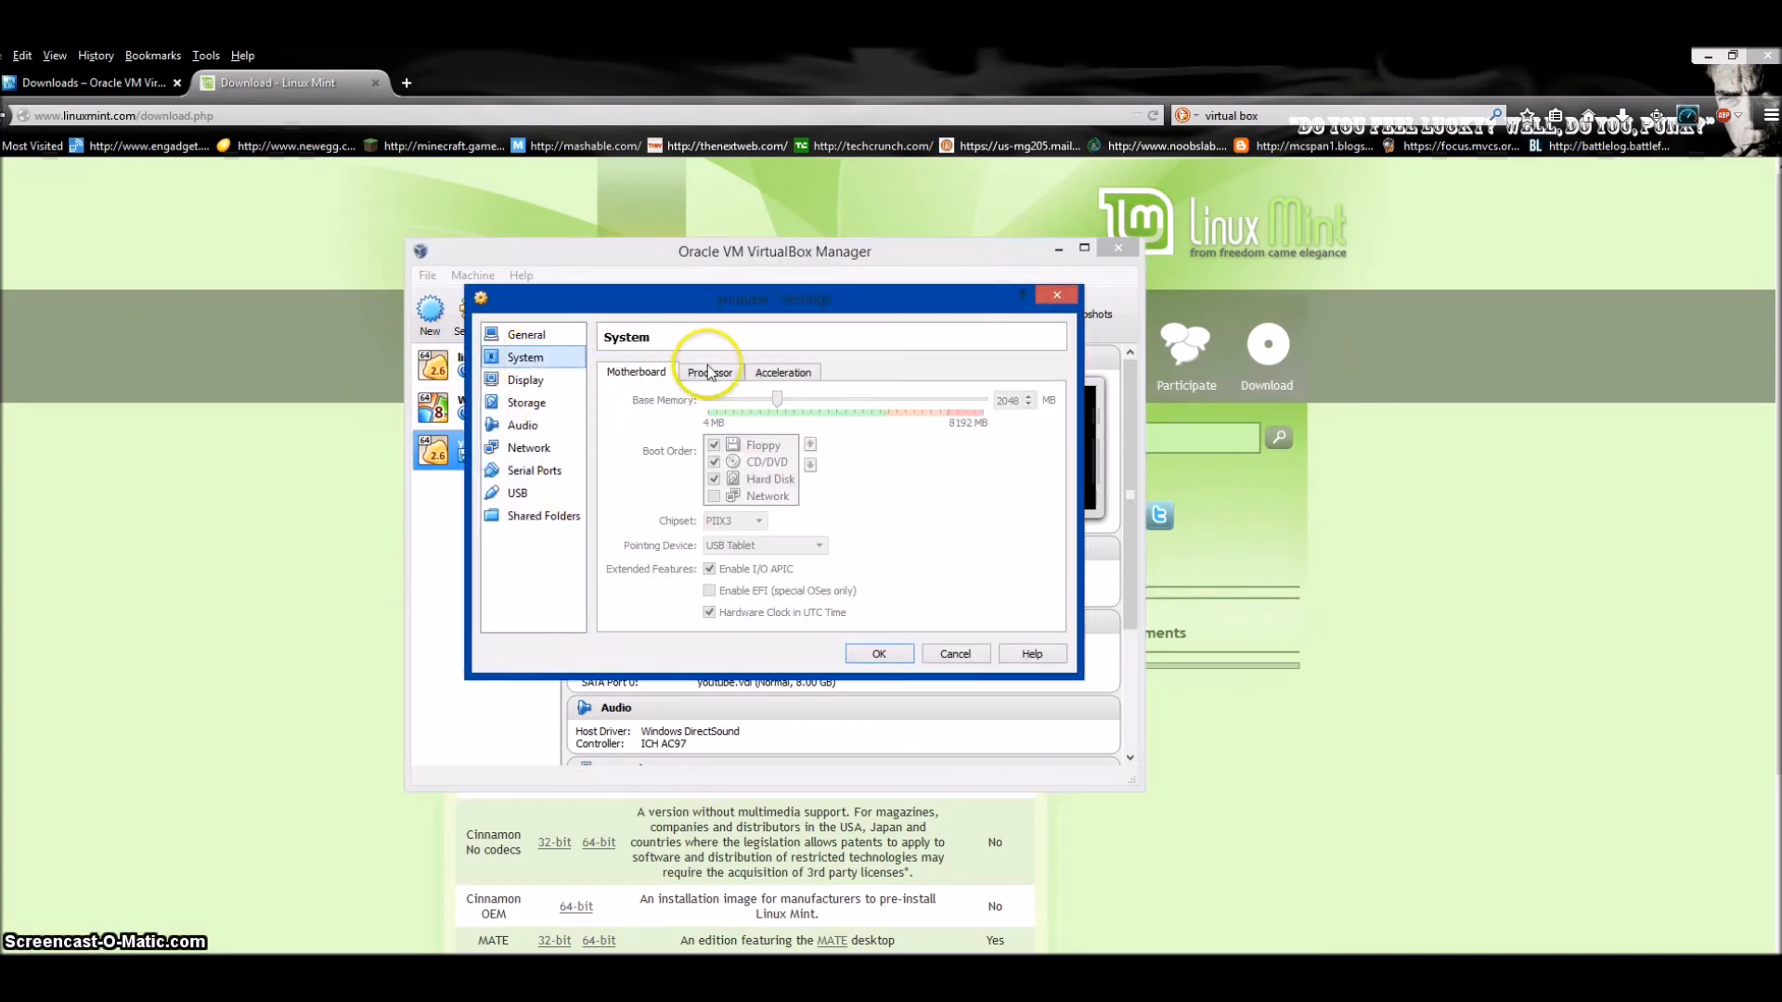
pyautogui.click(708, 372)
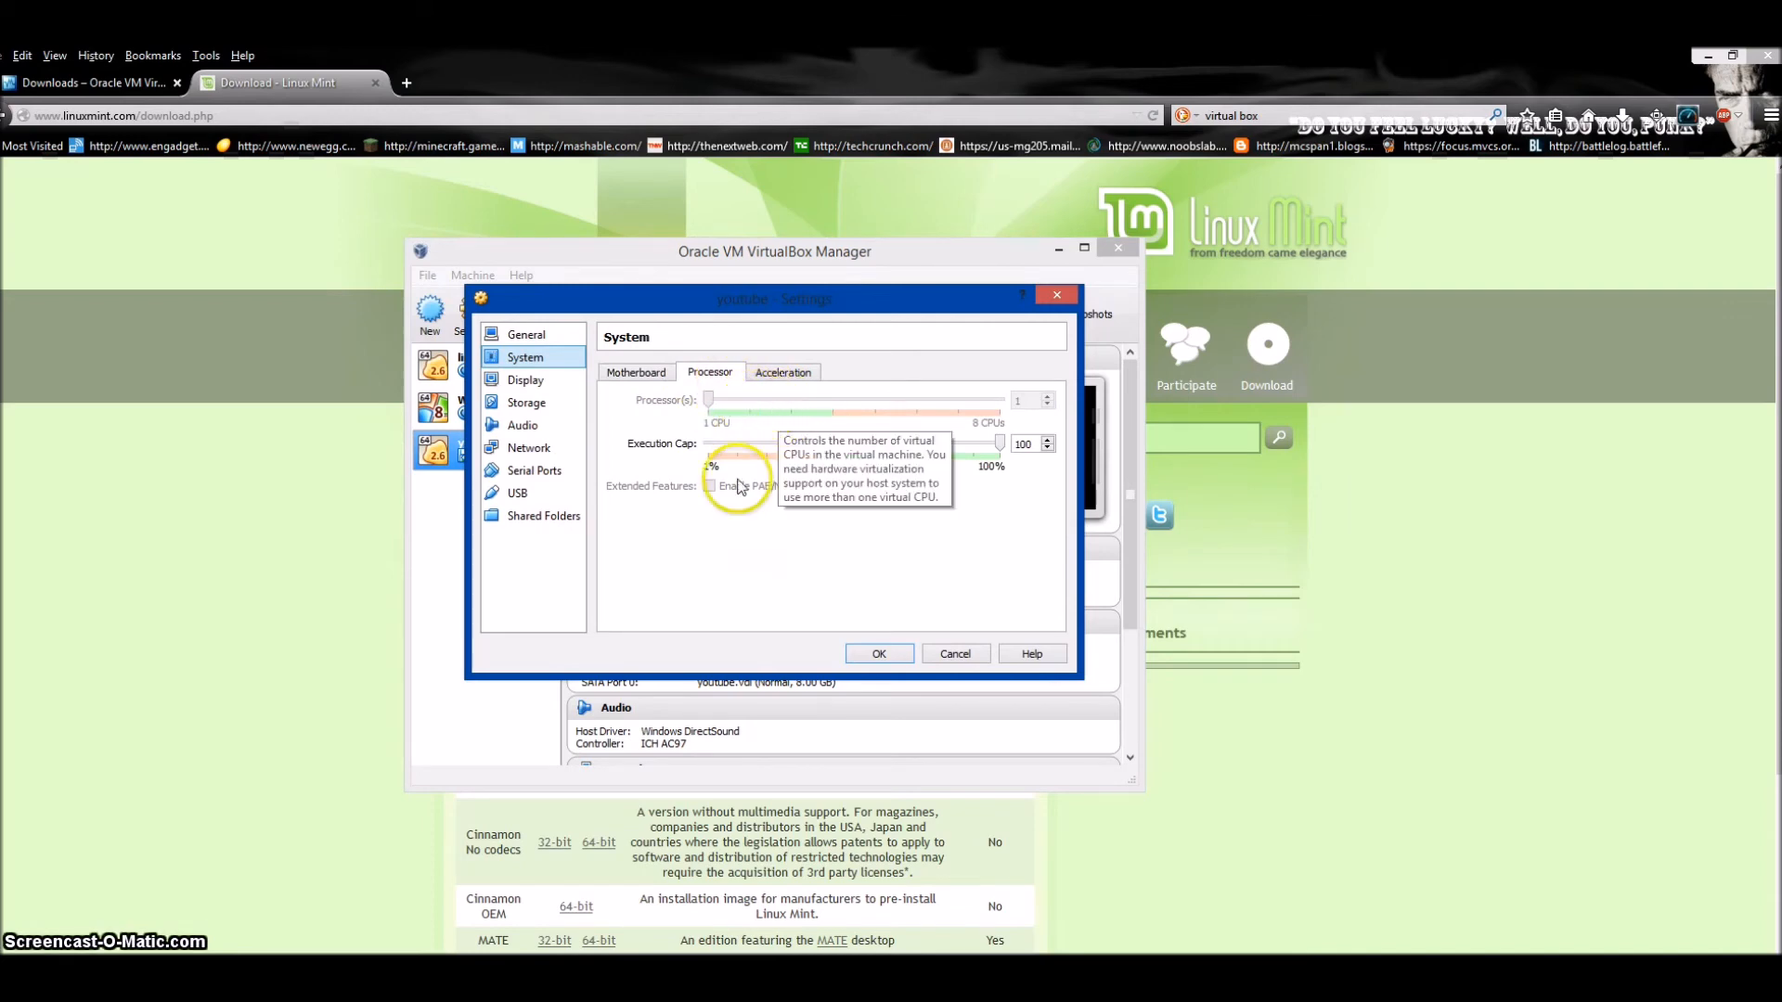
pyautogui.moveTo(739, 513)
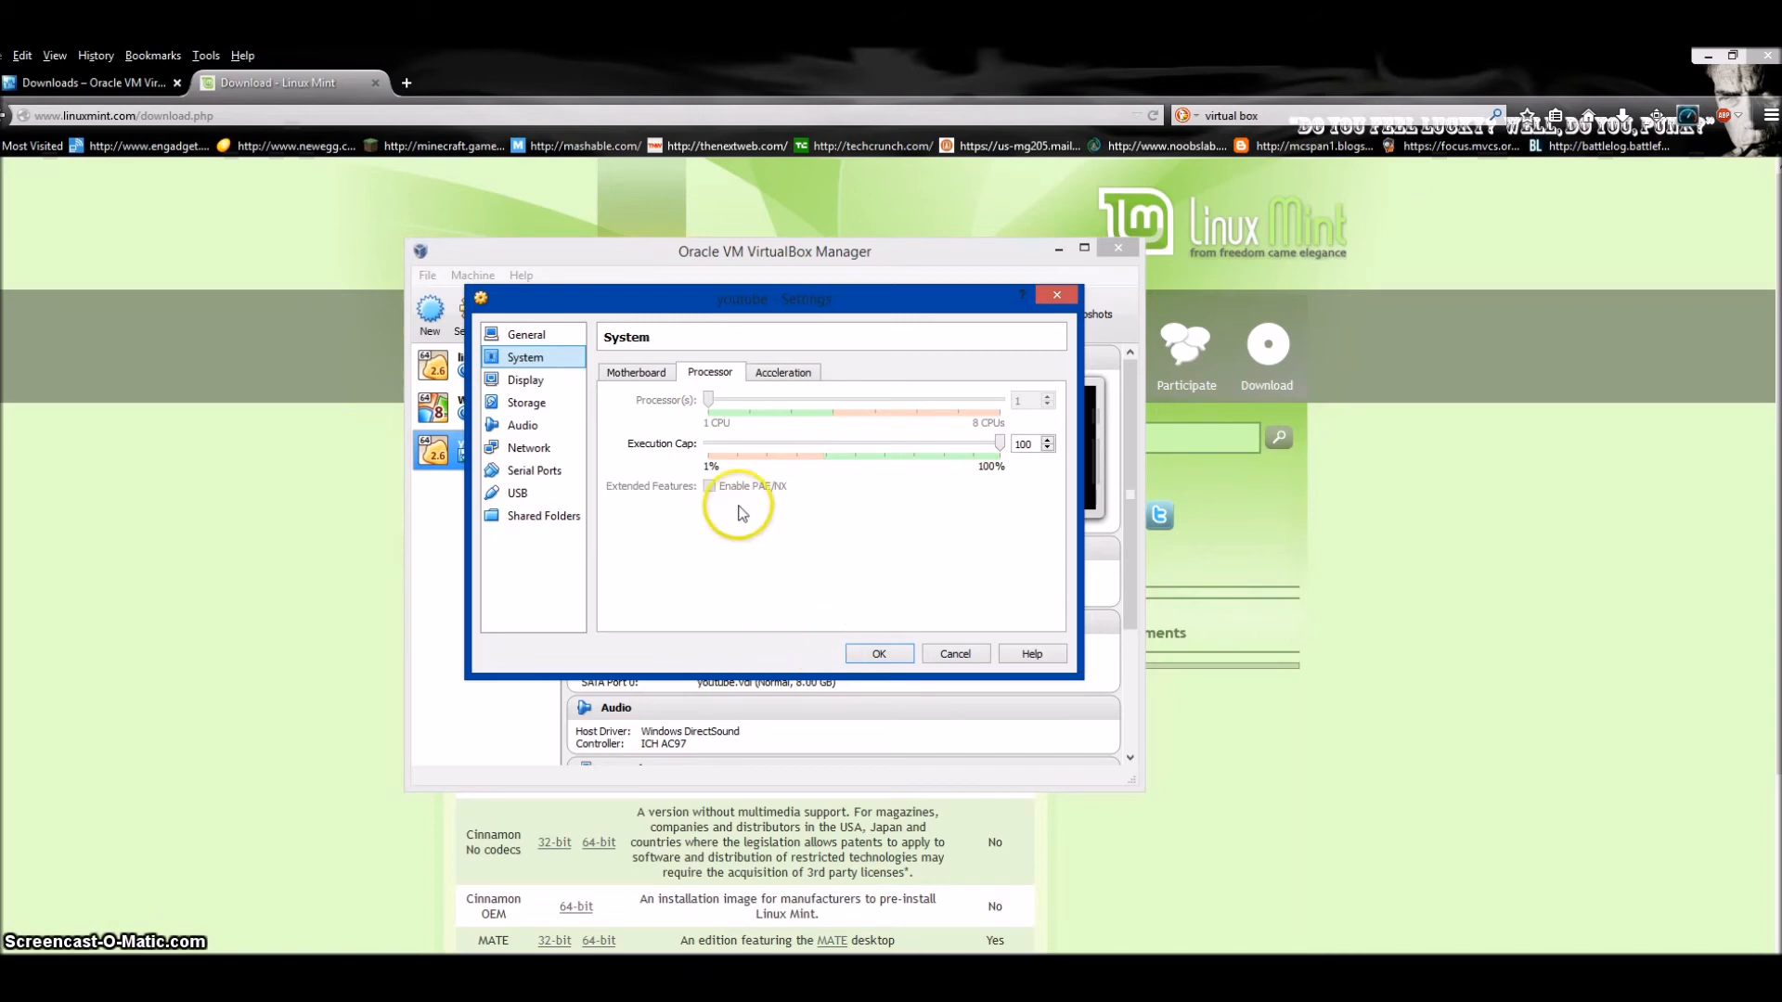
pyautogui.moveTo(738, 514)
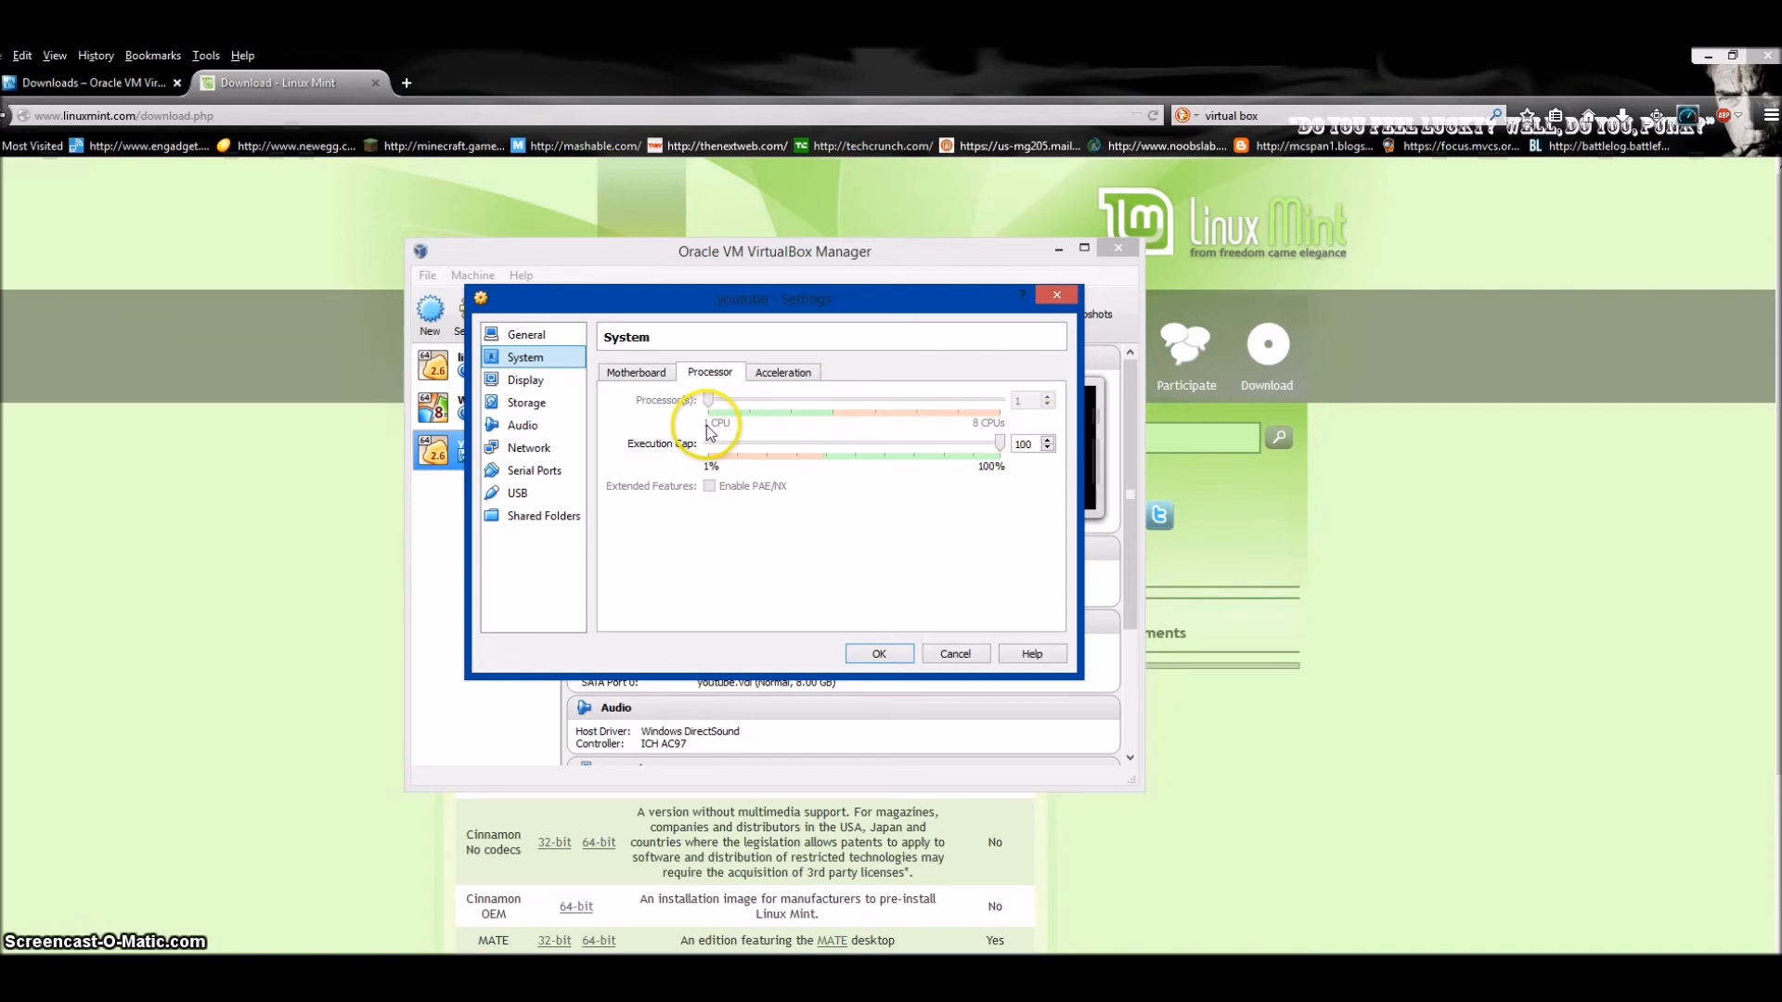
pyautogui.click(635, 372)
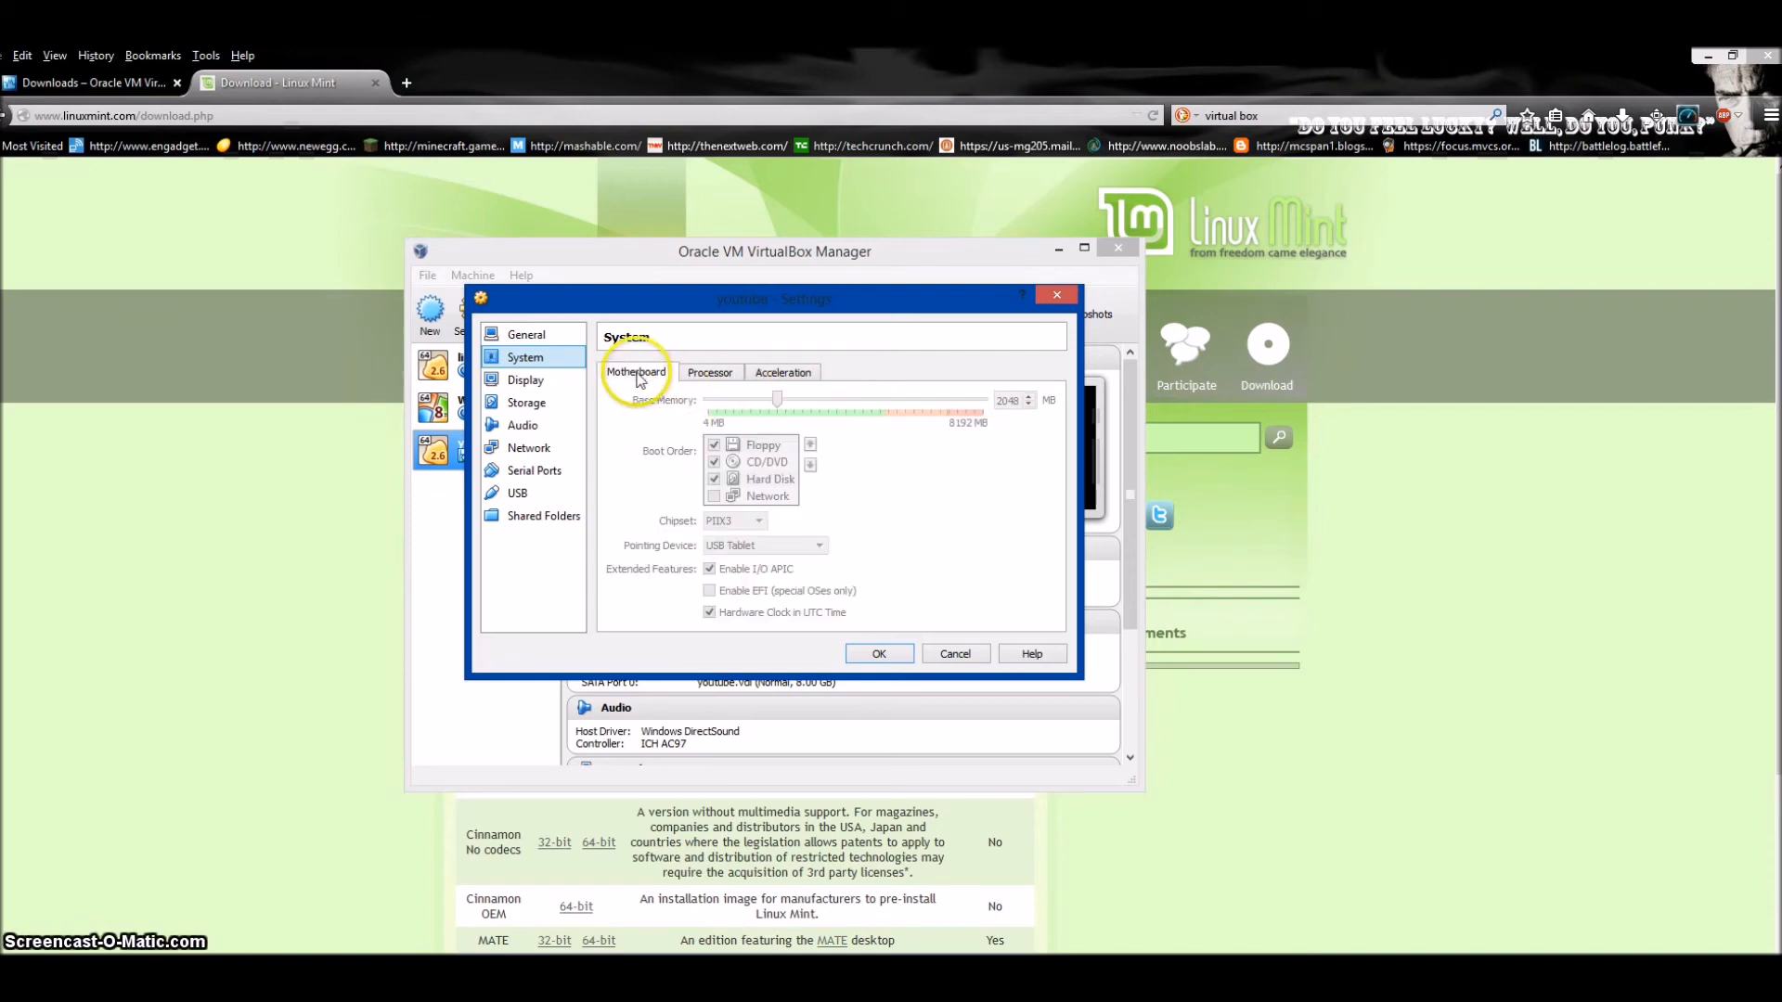
pyautogui.click(782, 371)
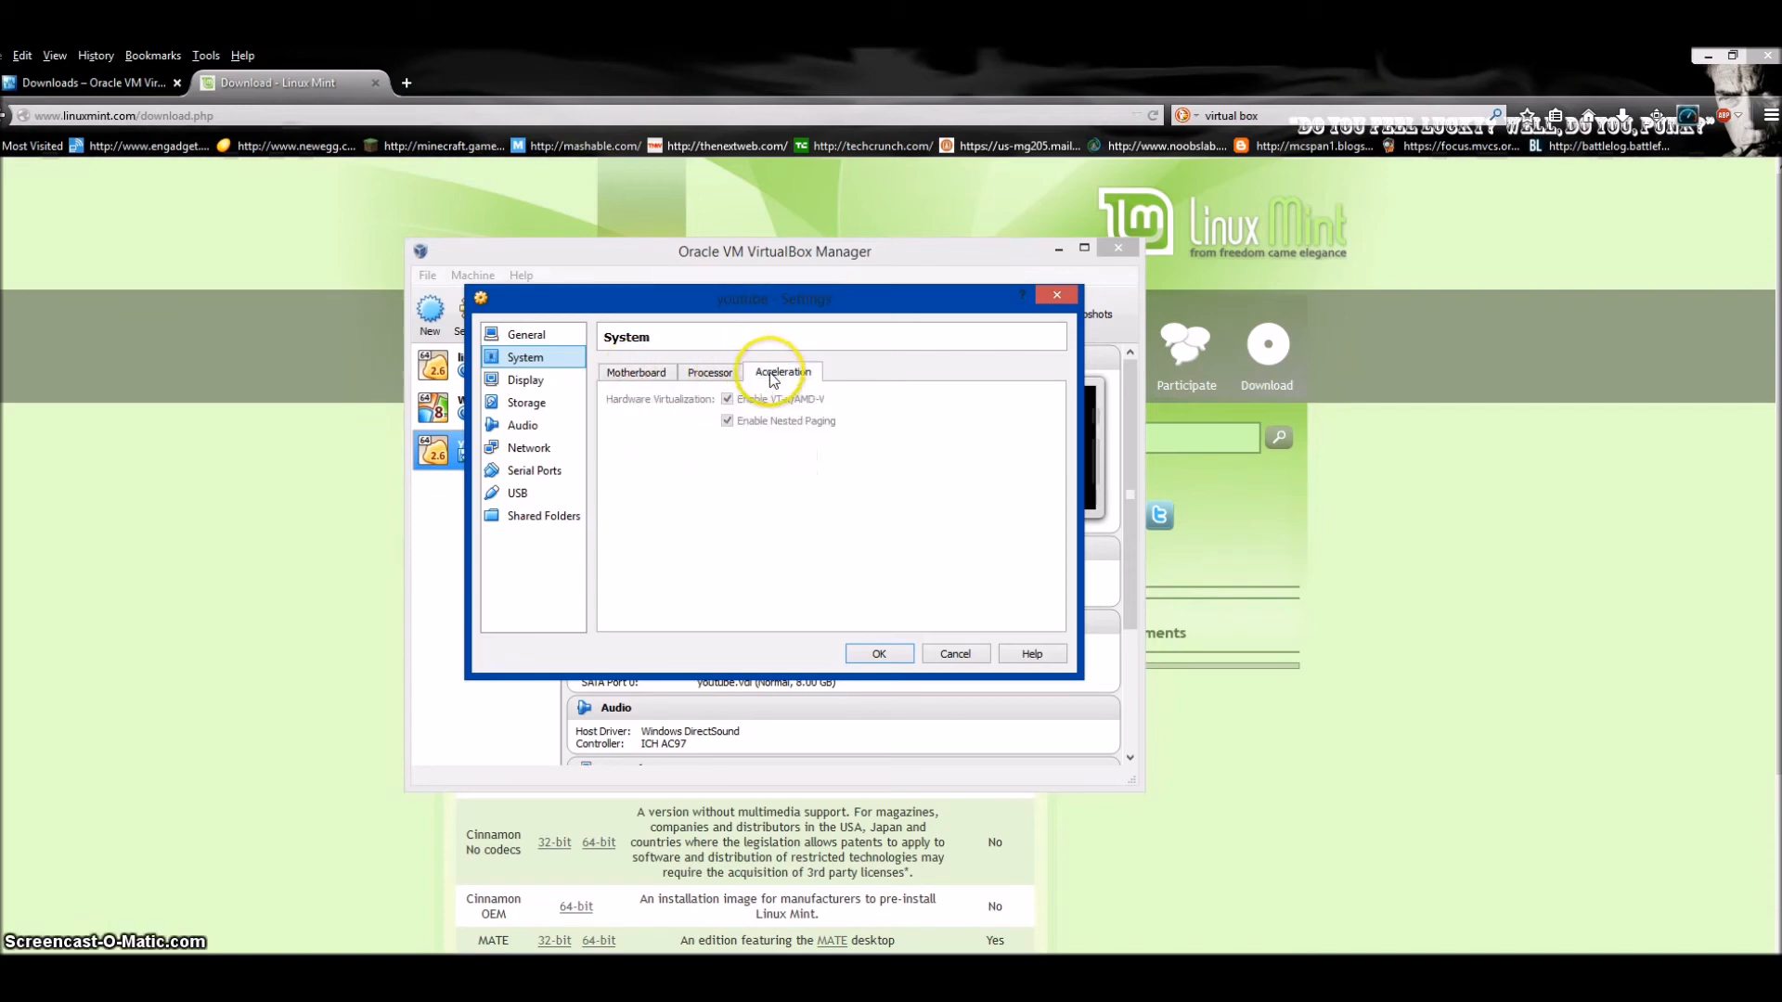
# Review the Display and Audio settings and close with OK, leaving everything unchanged.
pyautogui.click(526, 378)
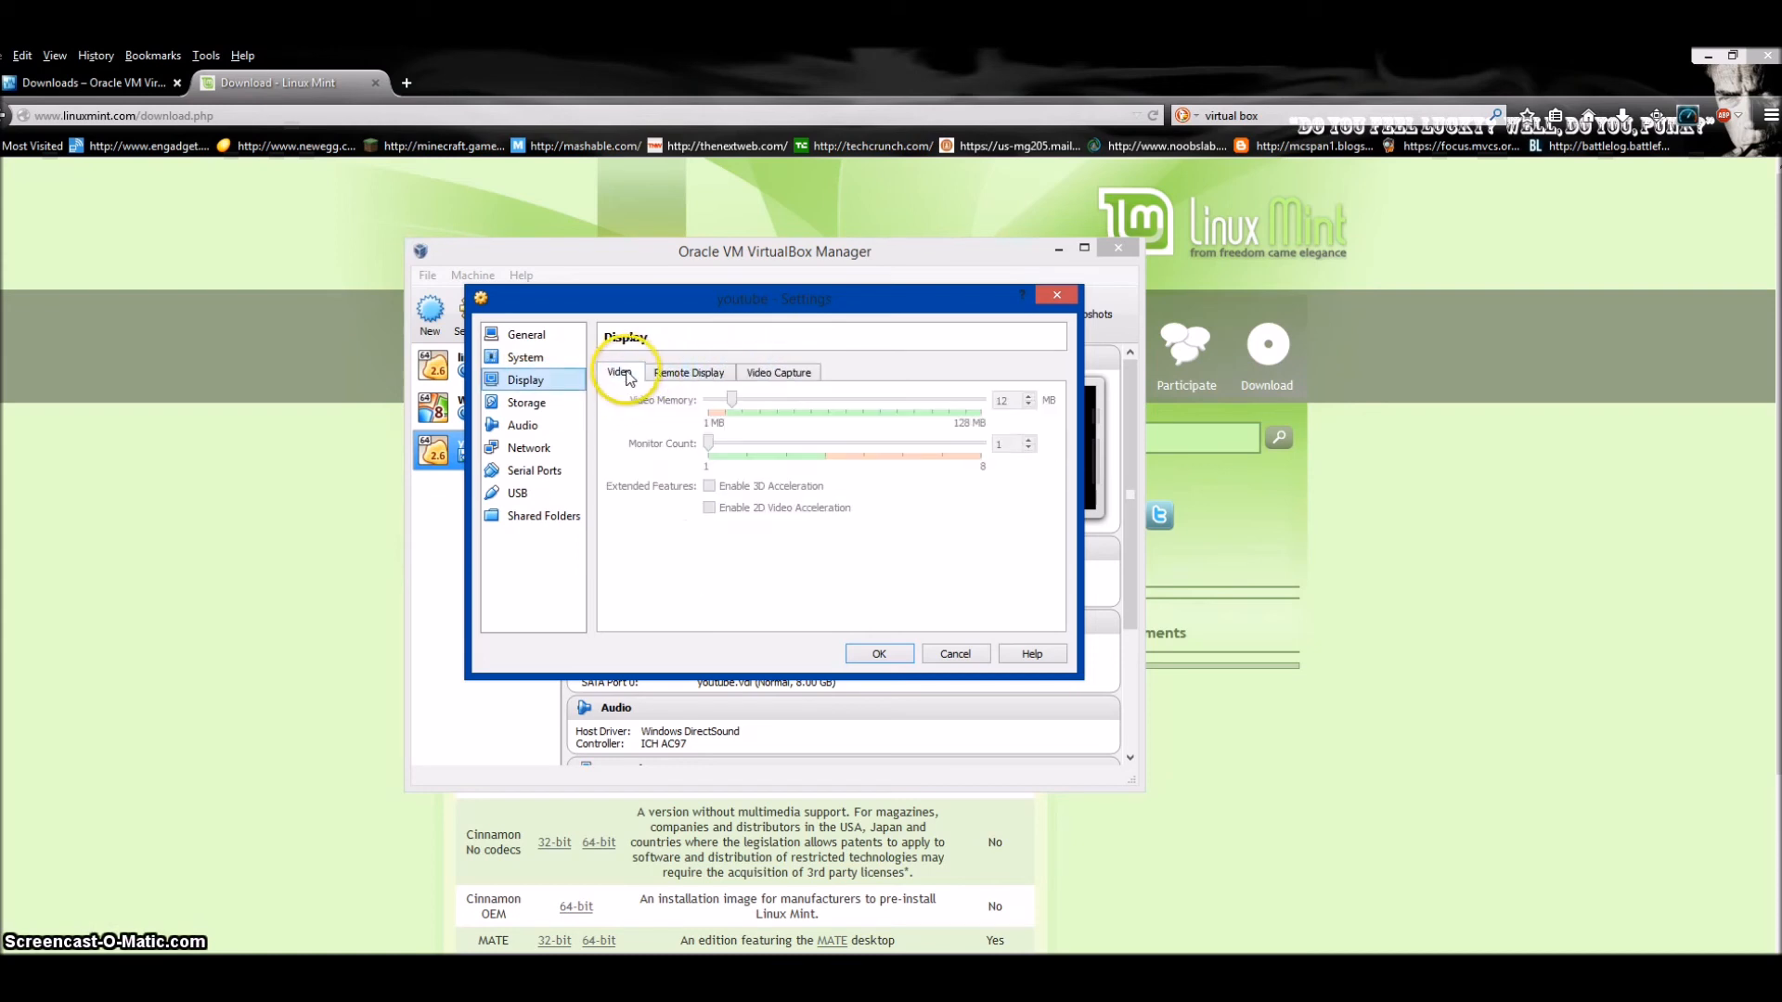
pyautogui.click(524, 425)
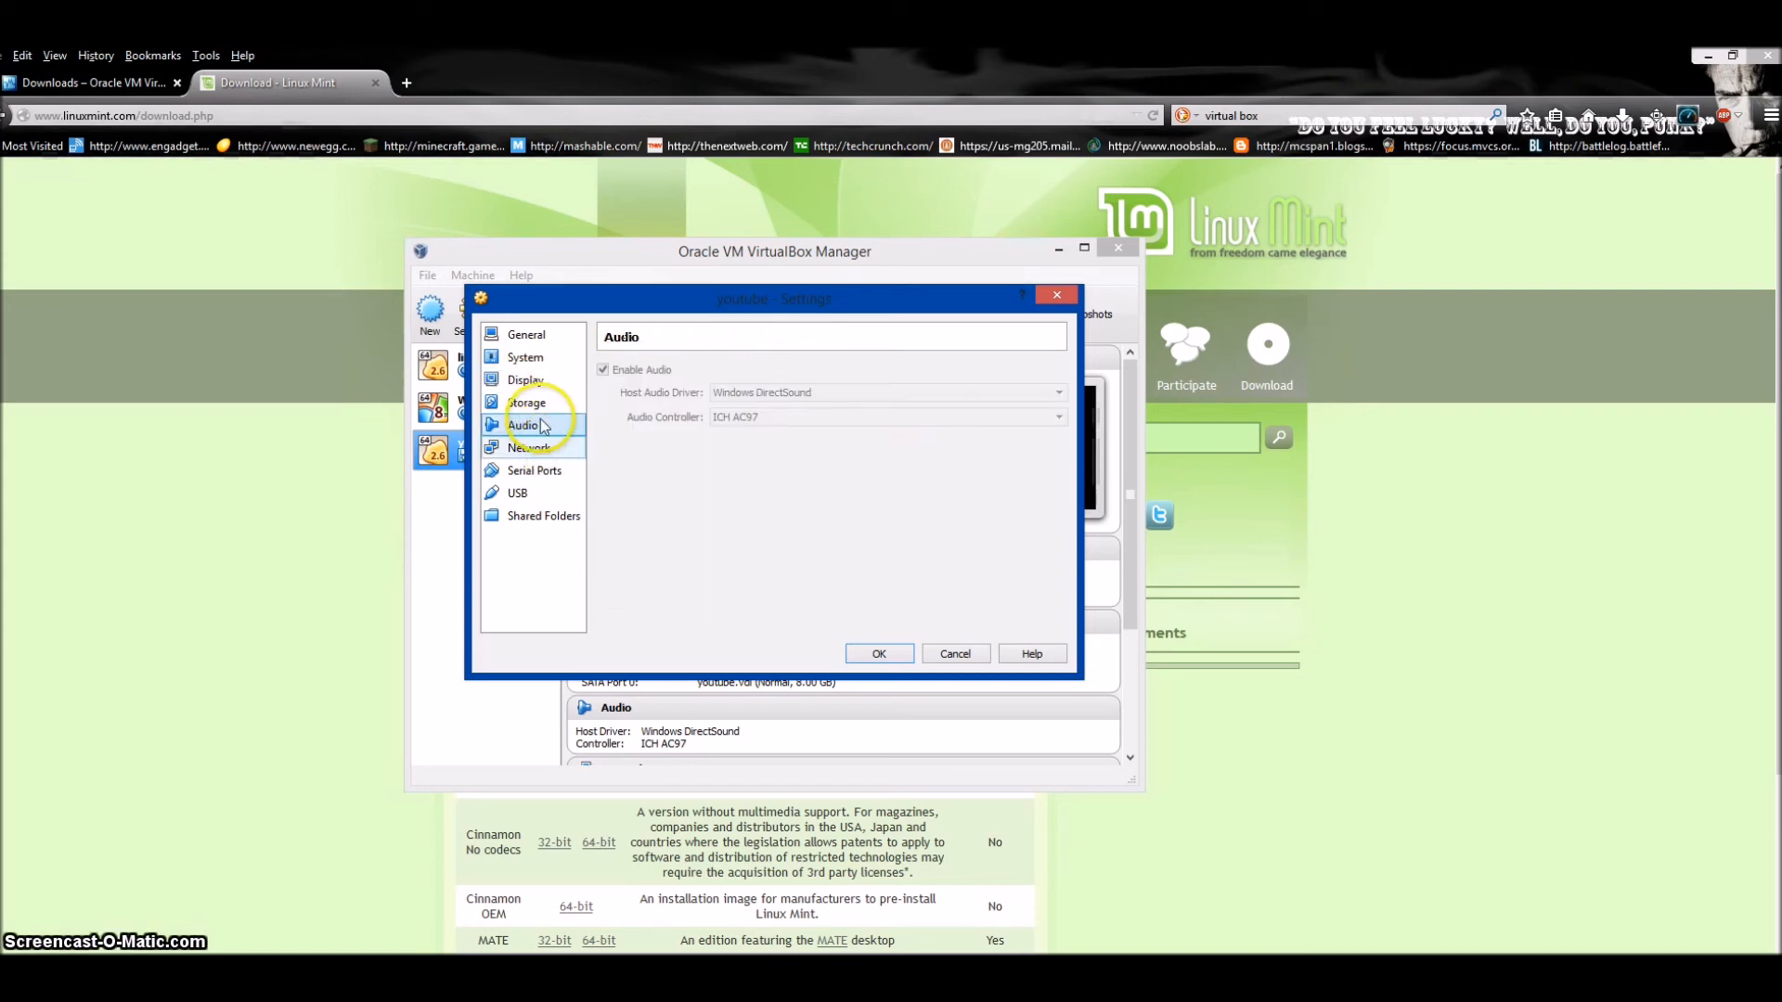
pyautogui.click(525, 379)
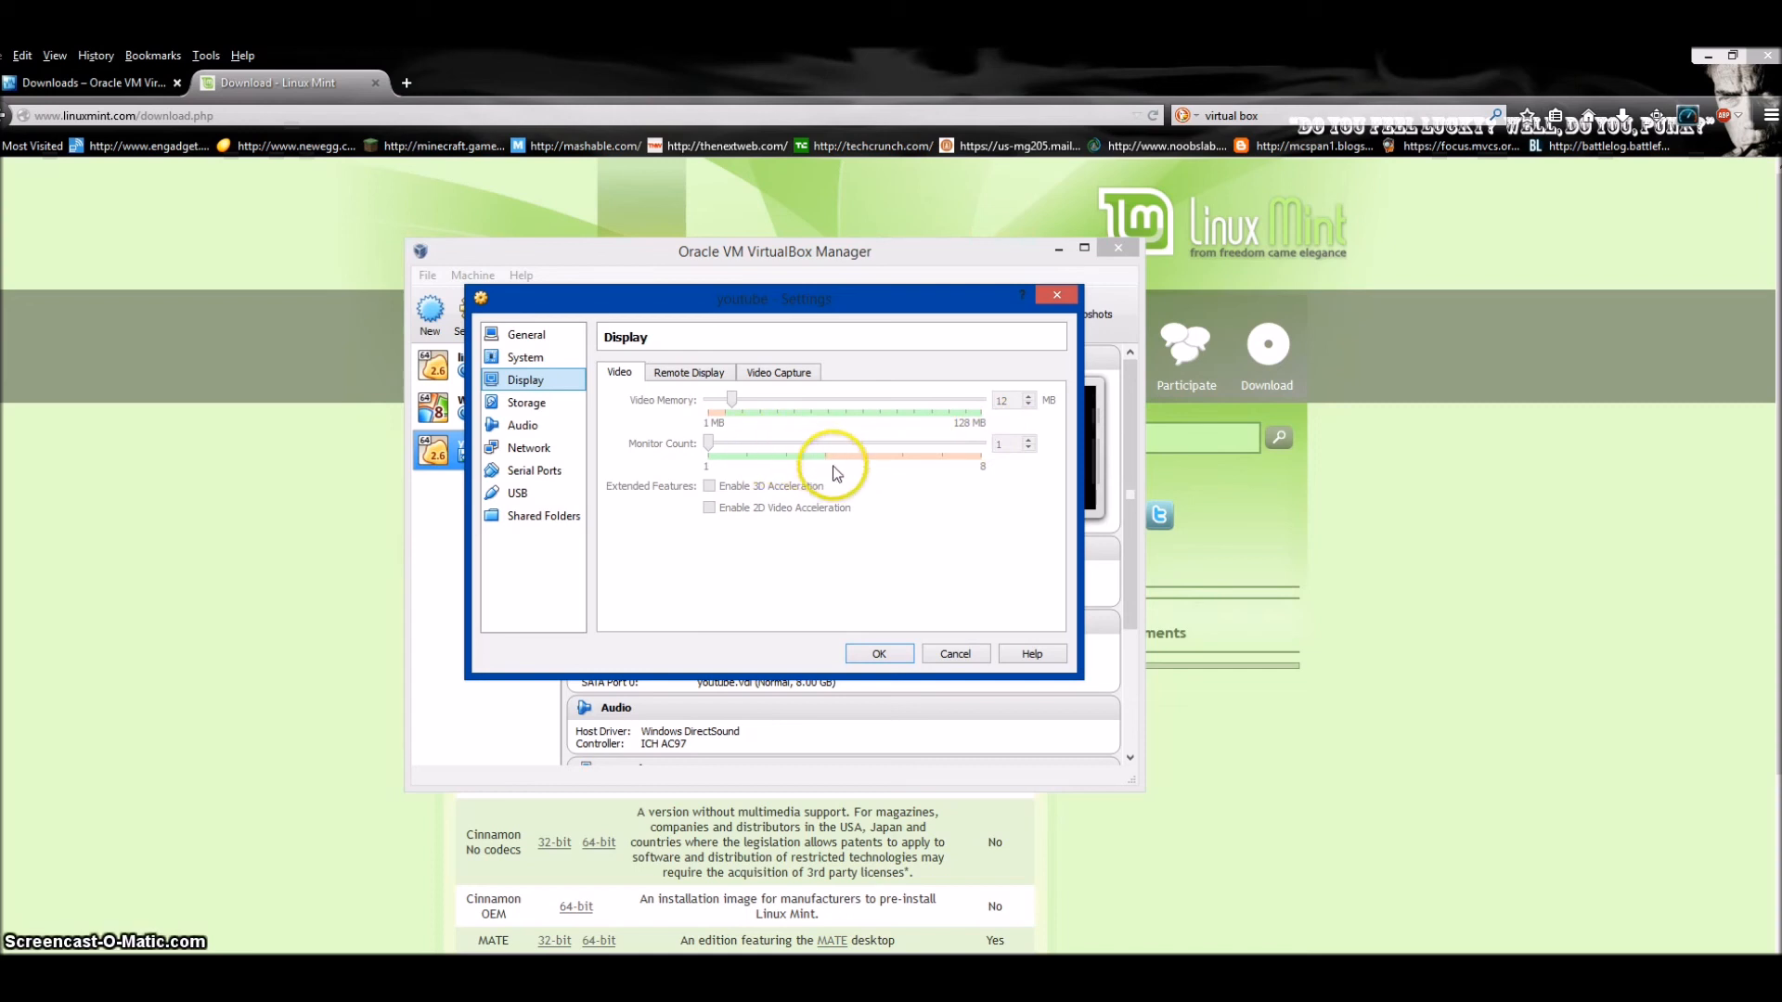
pyautogui.moveTo(878, 652)
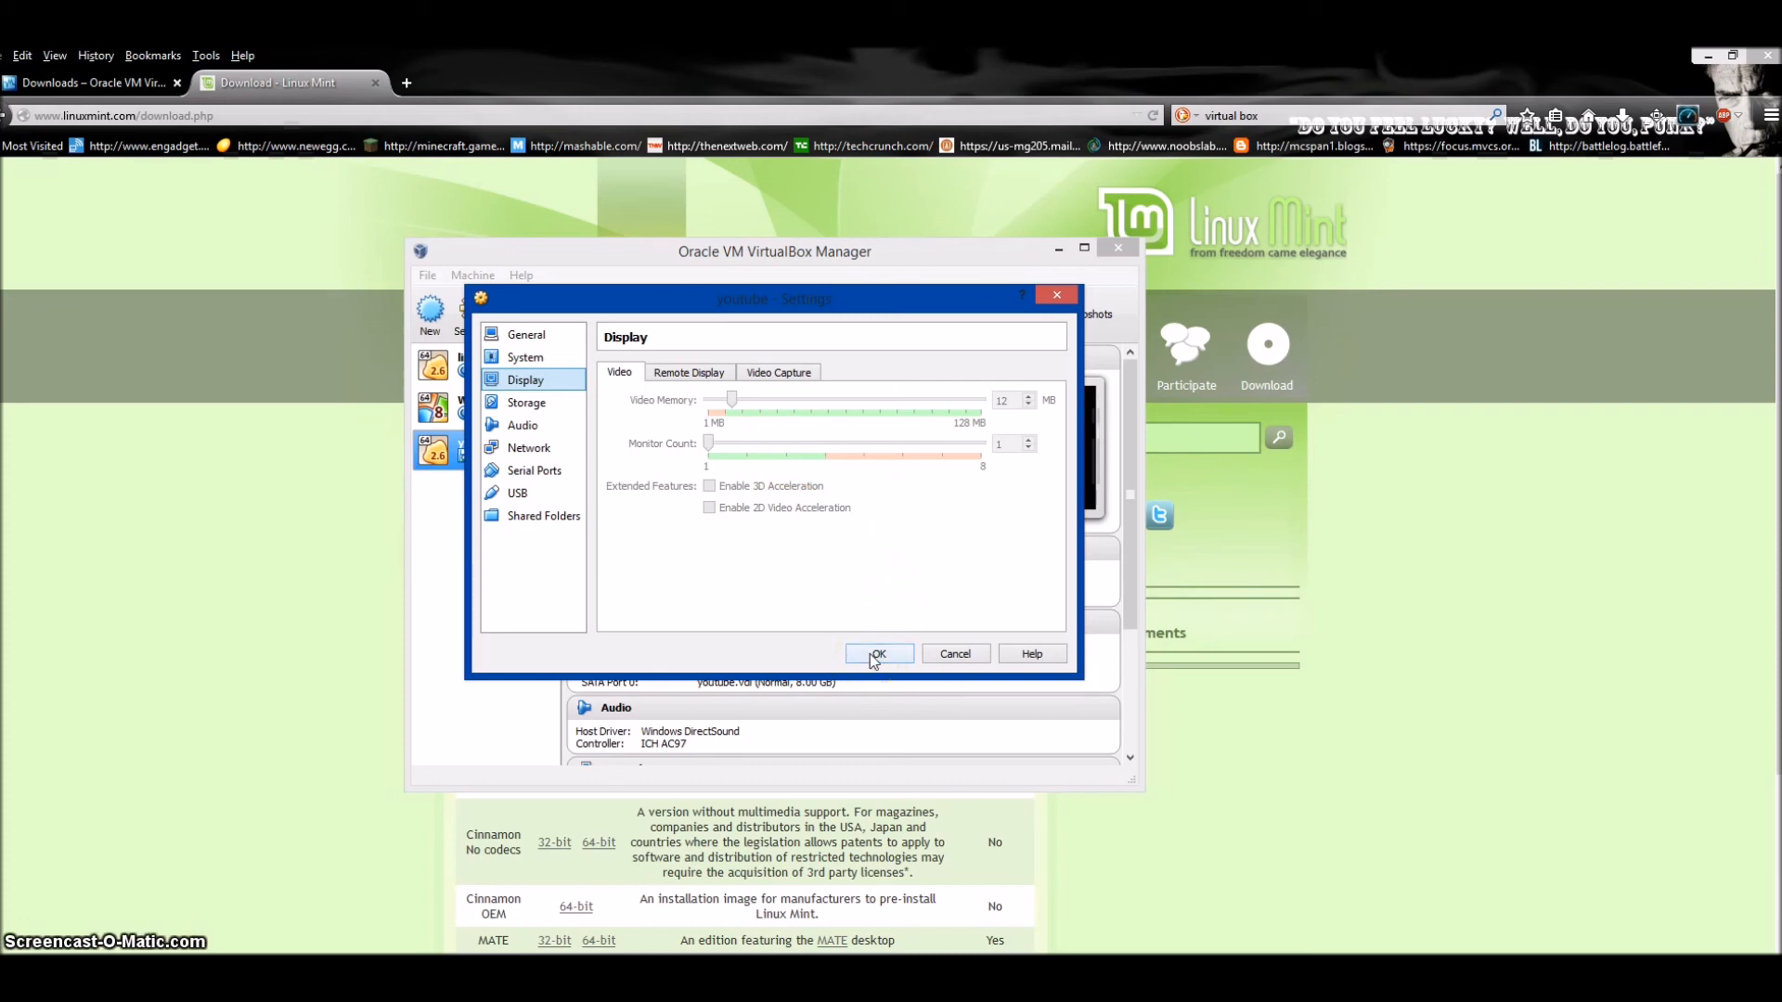
pyautogui.click(878, 654)
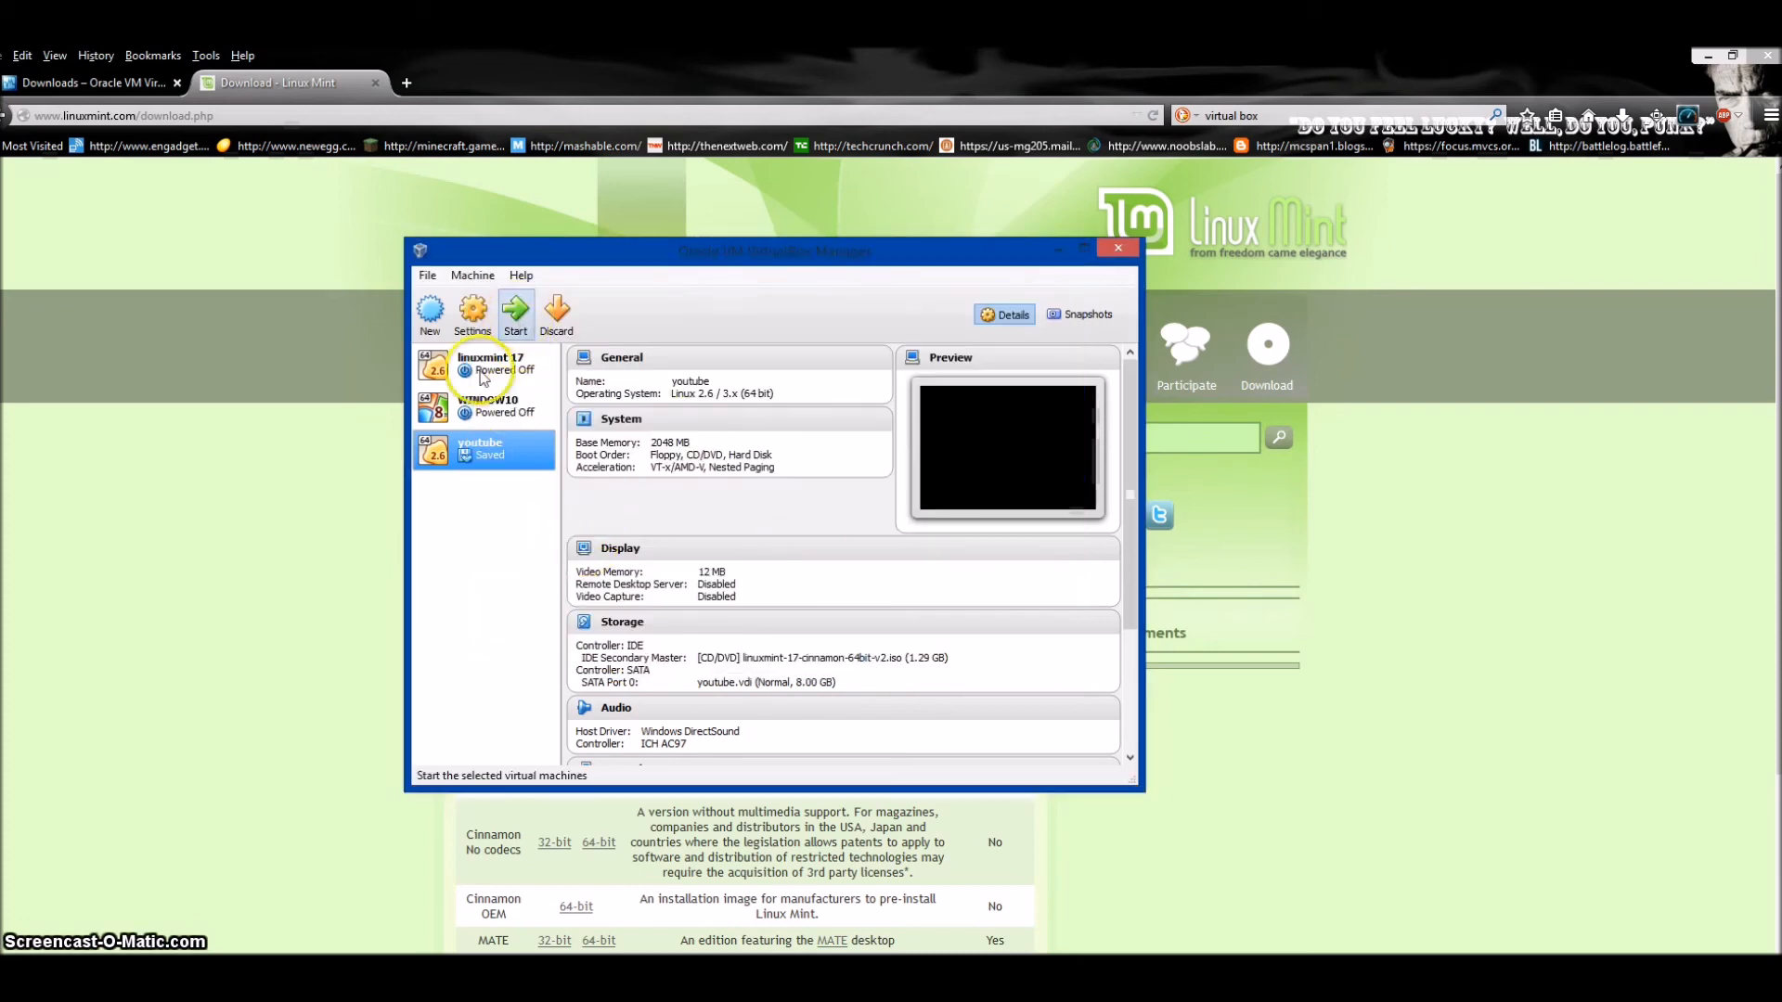
# View the WINDOW10 machine's storage settings and close them with OK.
pyautogui.click(488, 407)
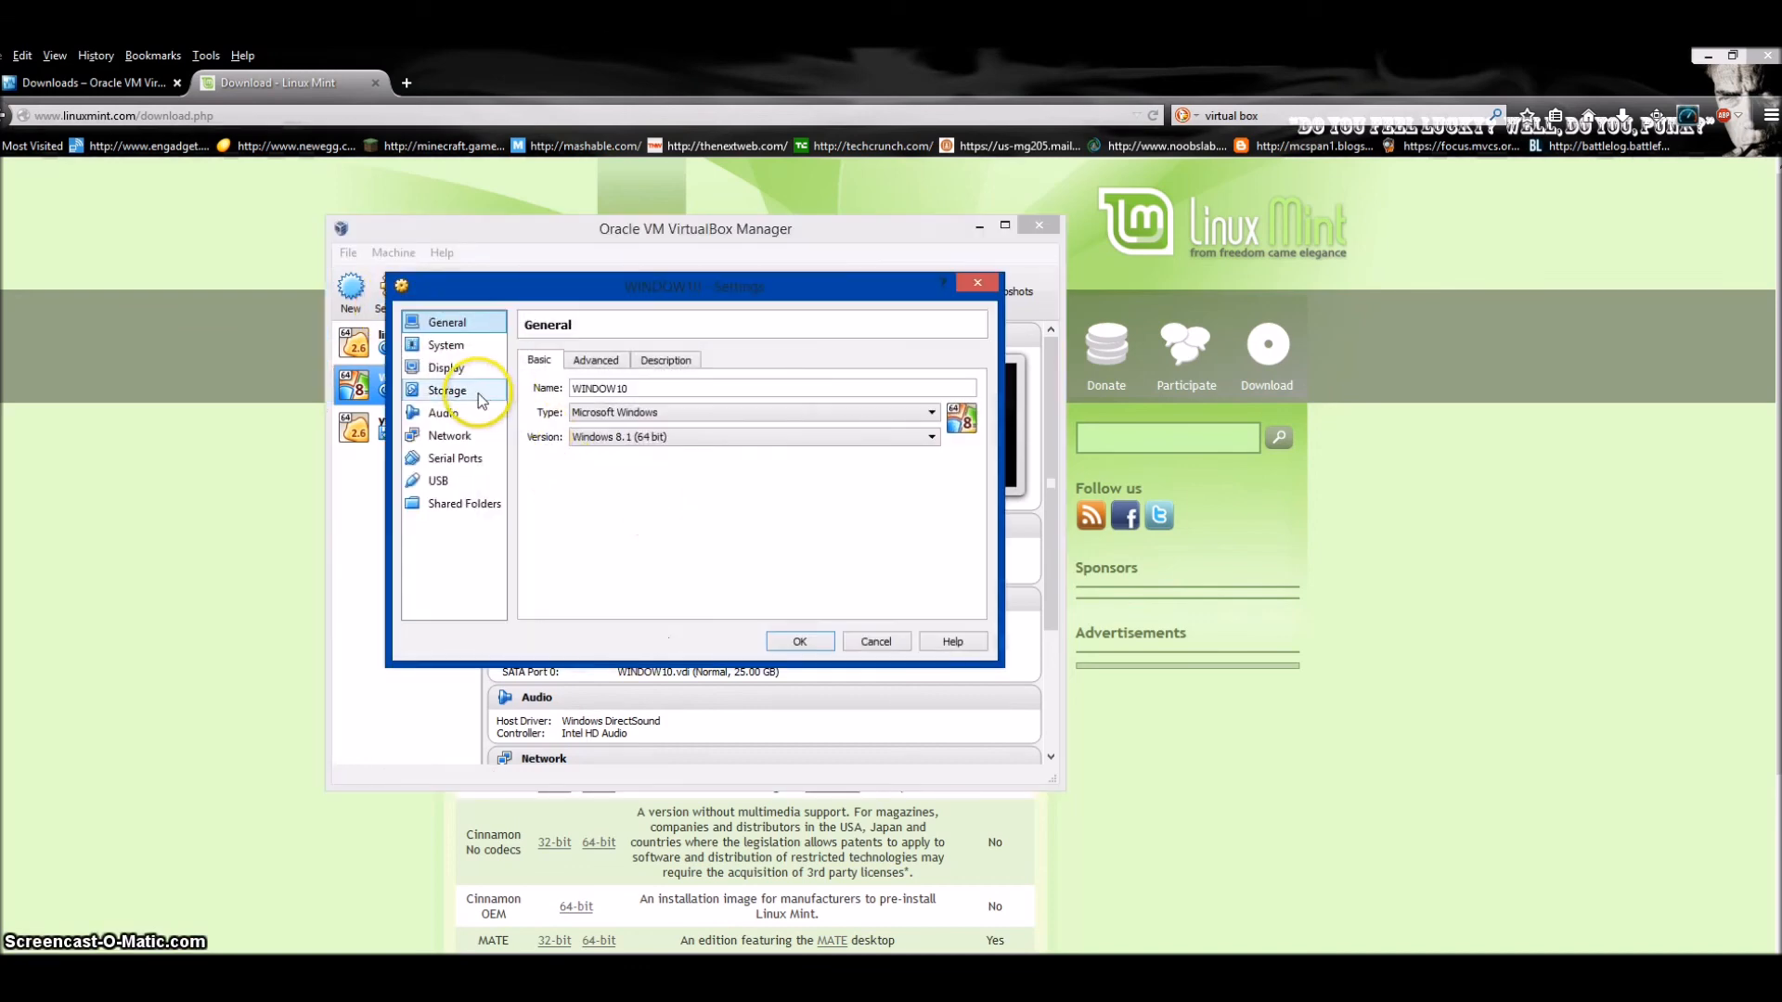
pyautogui.click(447, 390)
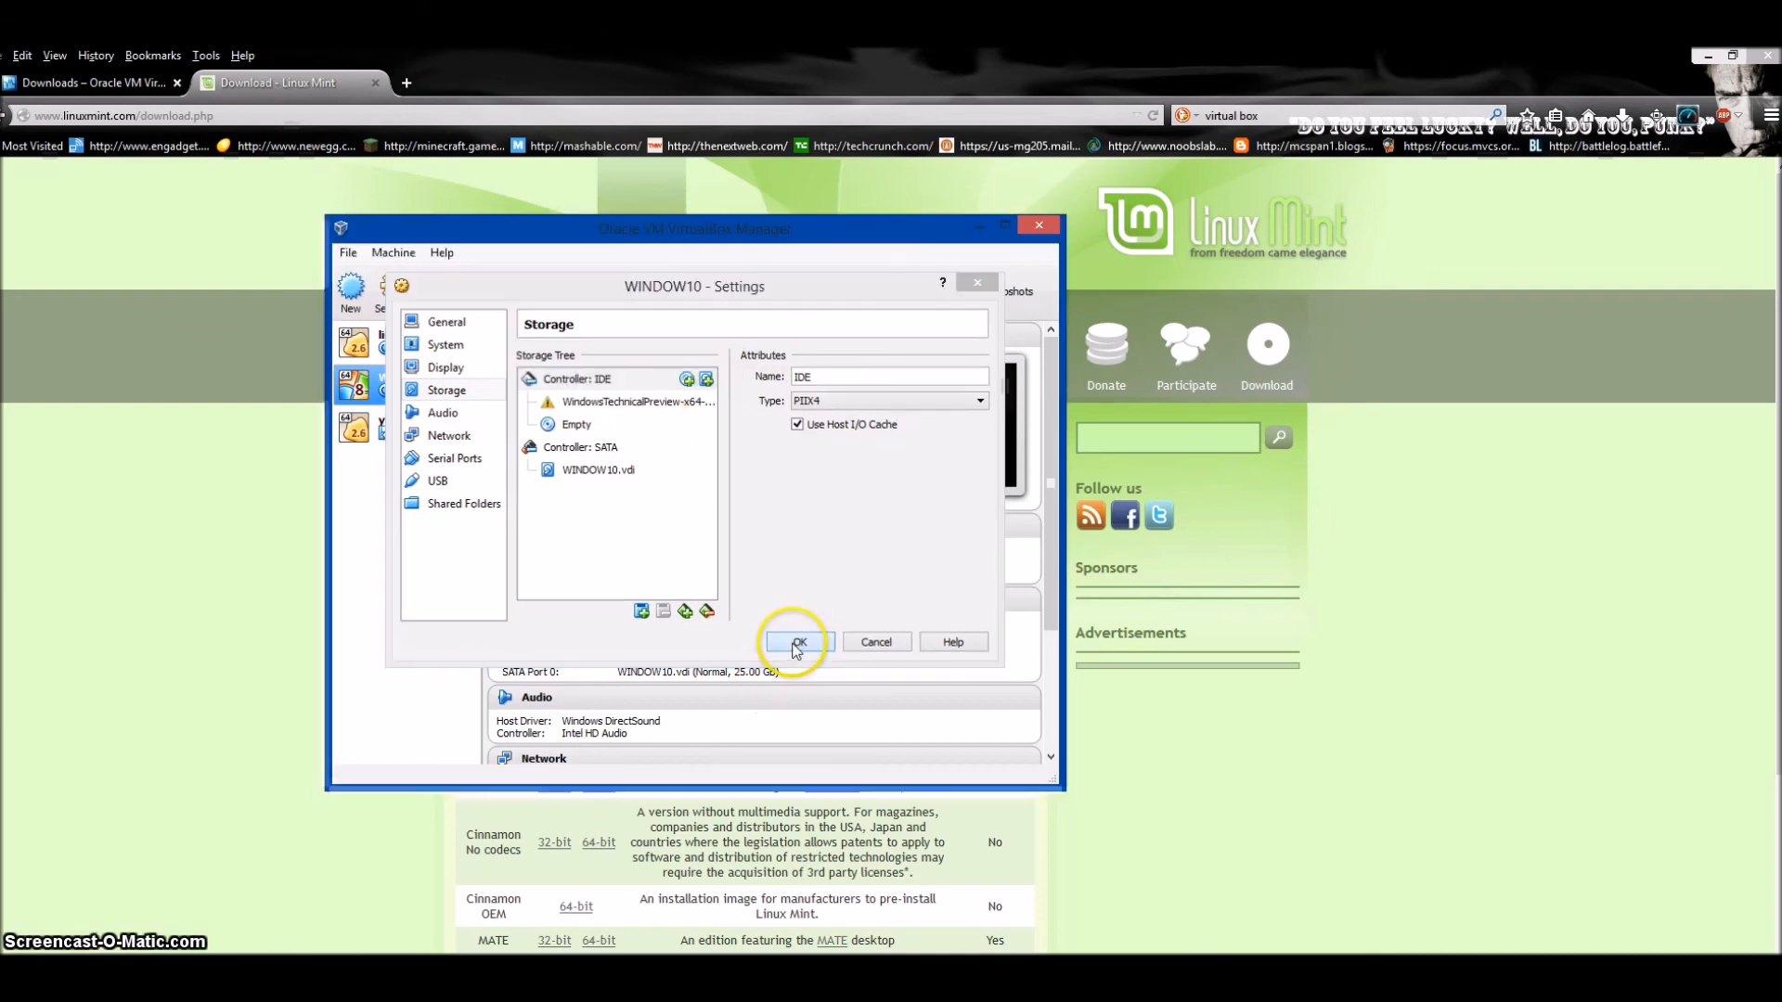
pyautogui.click(797, 643)
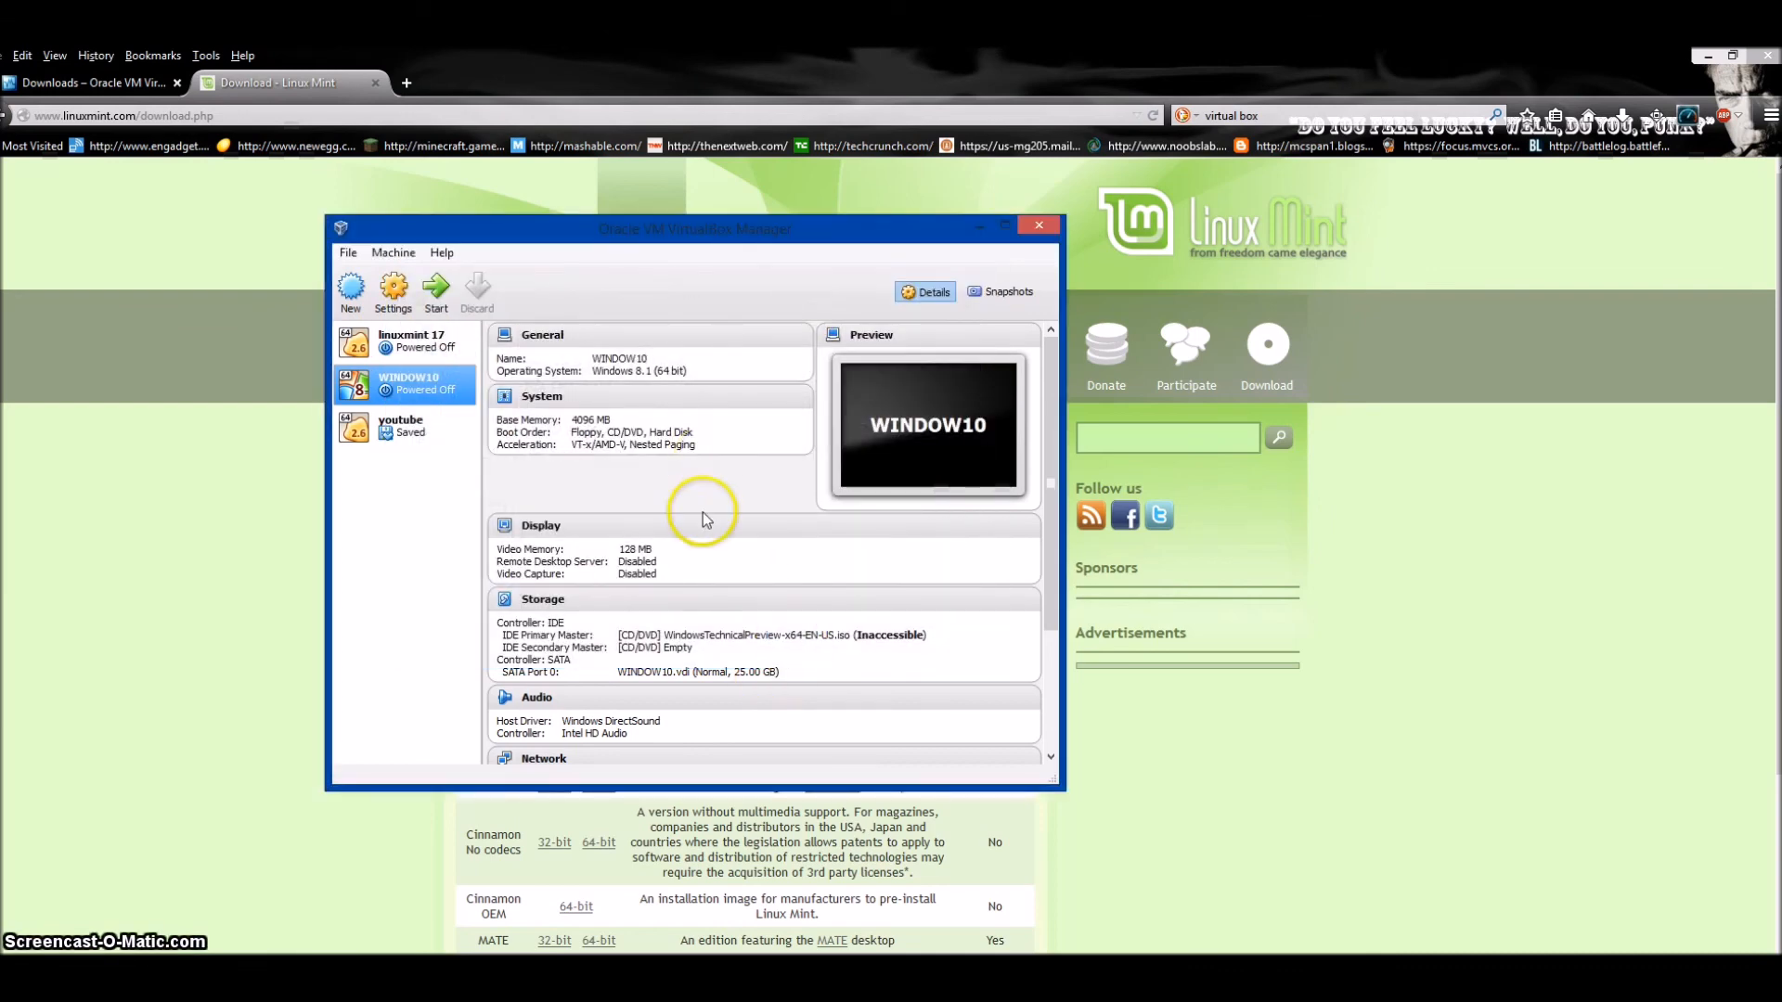